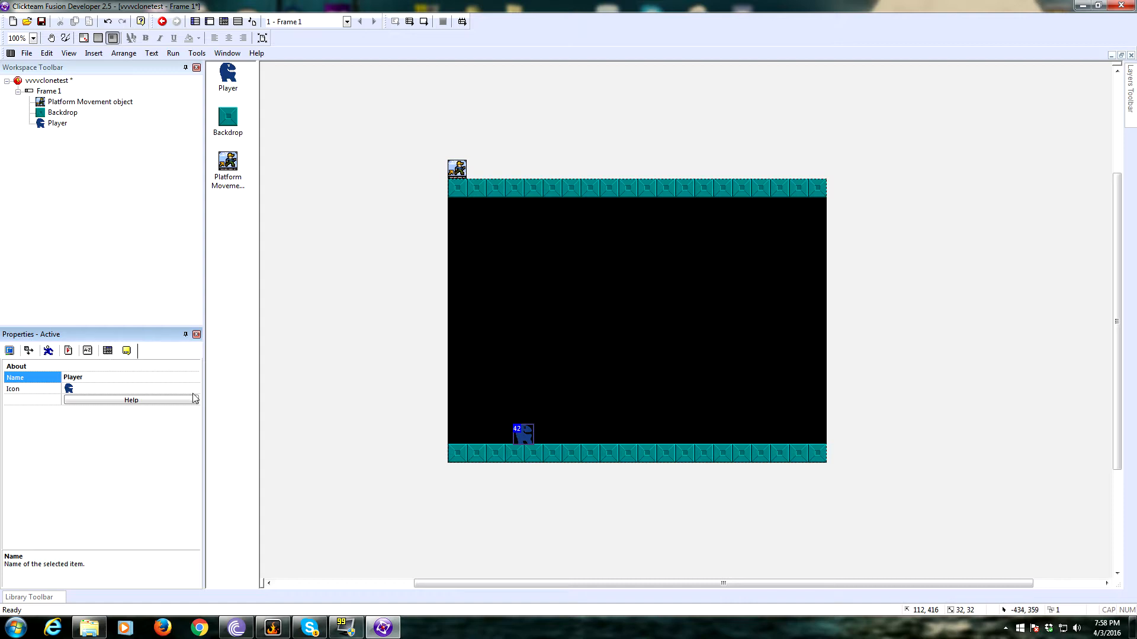
{"action": "mouse_move", "coordinate": [365, 318]}
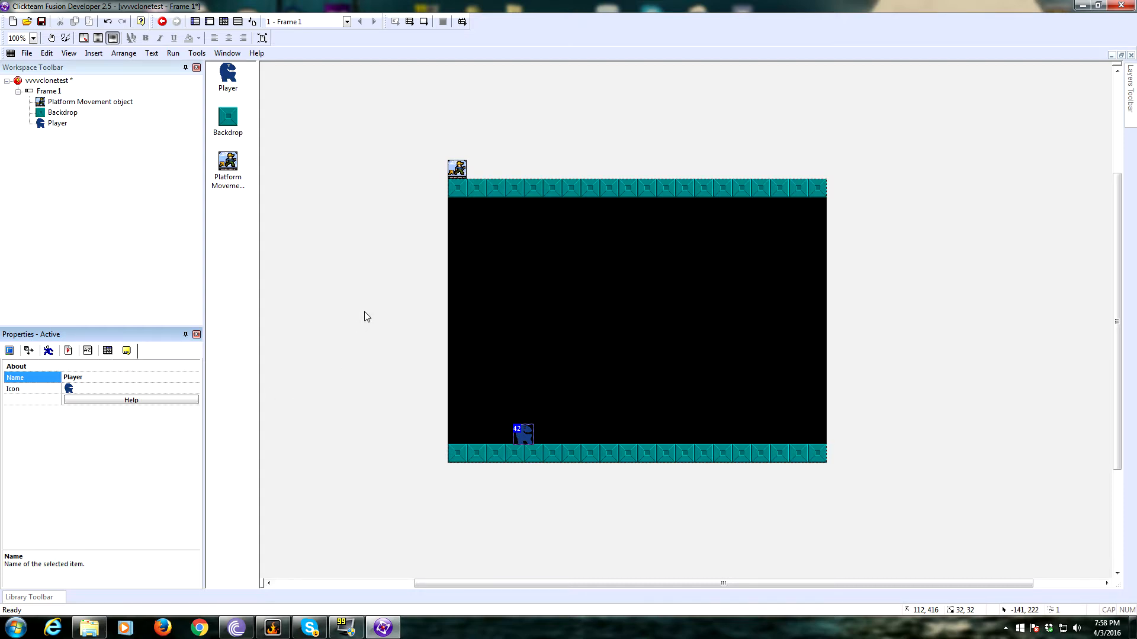
{"action": "mouse_move", "coordinate": [364, 318]}
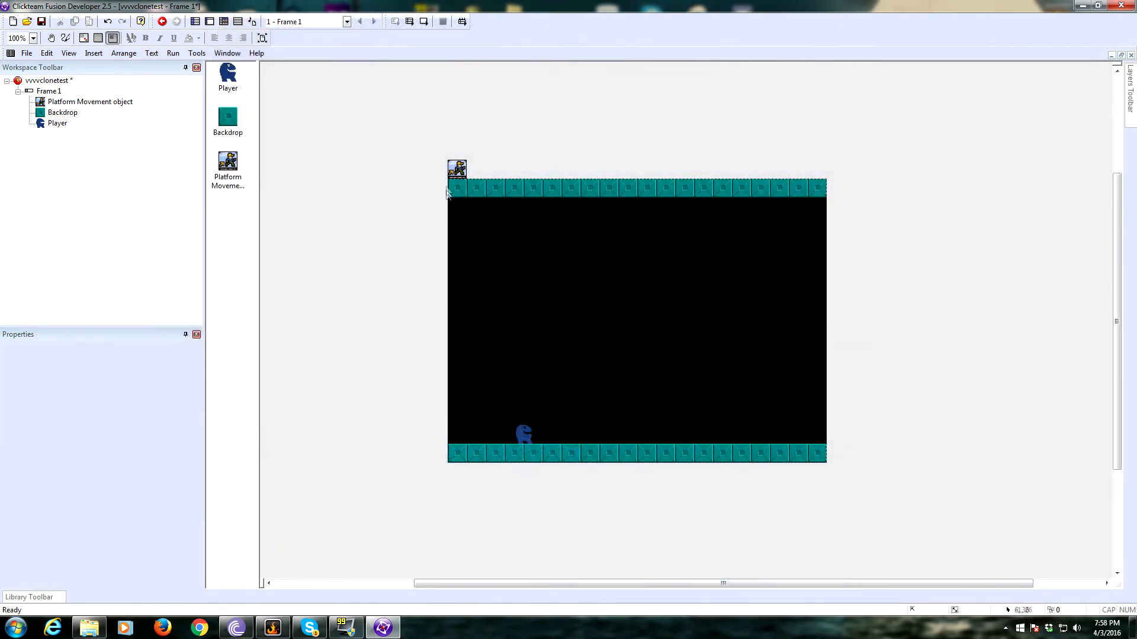
{"action": "mouse_move", "coordinate": [450, 411]}
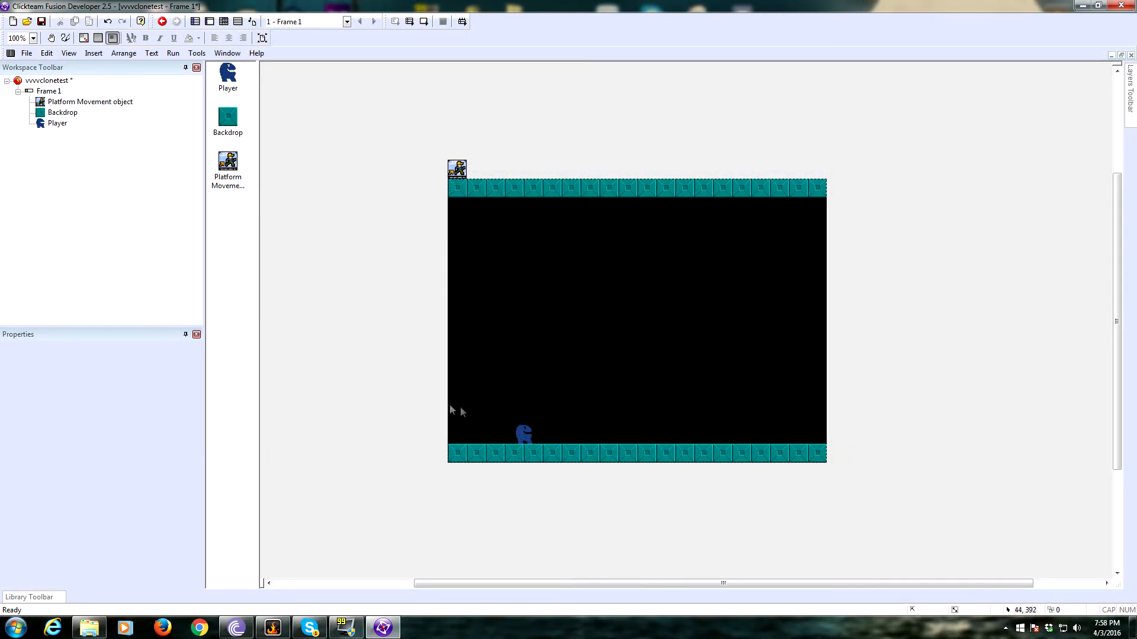
Step: Nudge the Player slightly left along the bottom floor and switch to the event editor
{"action": "left_click", "coordinate": [524, 434]}
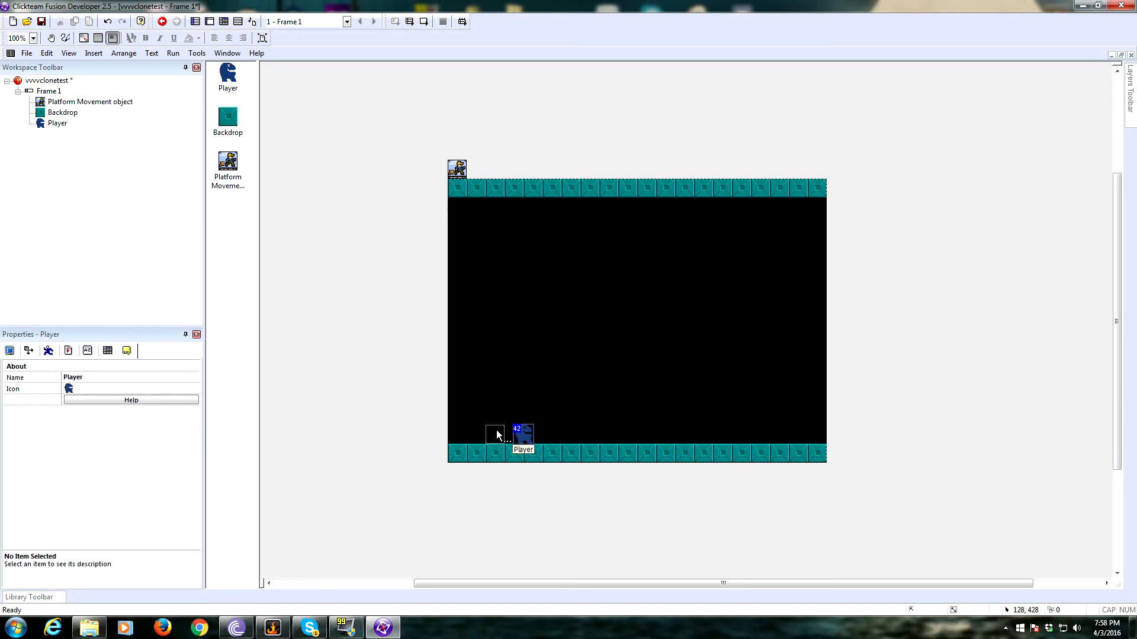
{"action": "left_click_drag", "start_coordinate": [522, 434], "coordinate": [495, 433]}
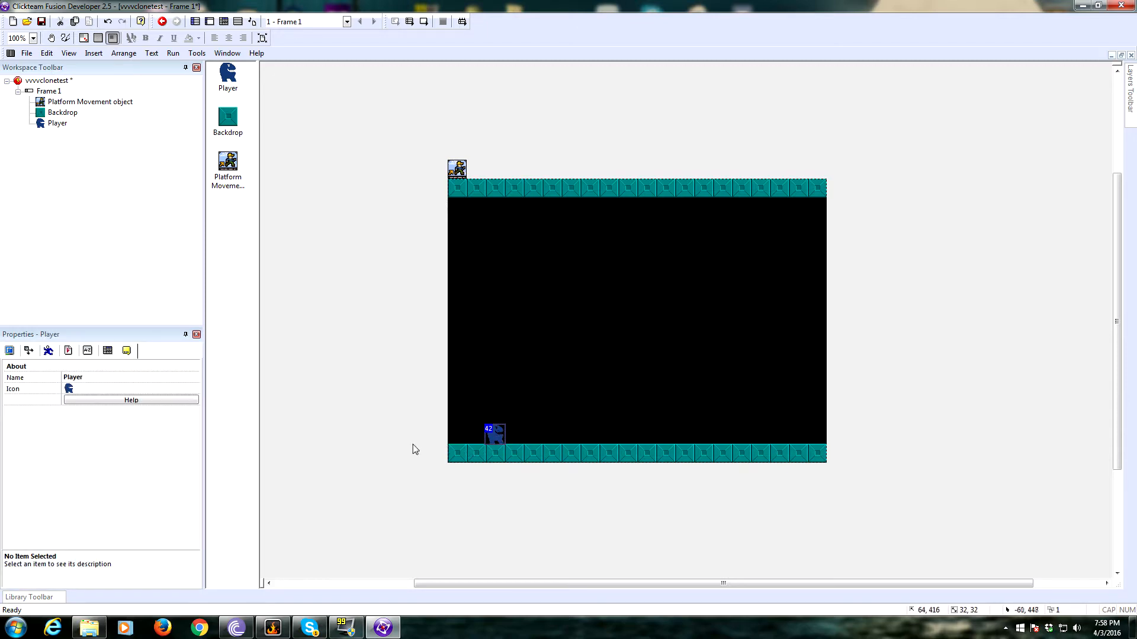
{"action": "mouse_move", "coordinate": [437, 247]}
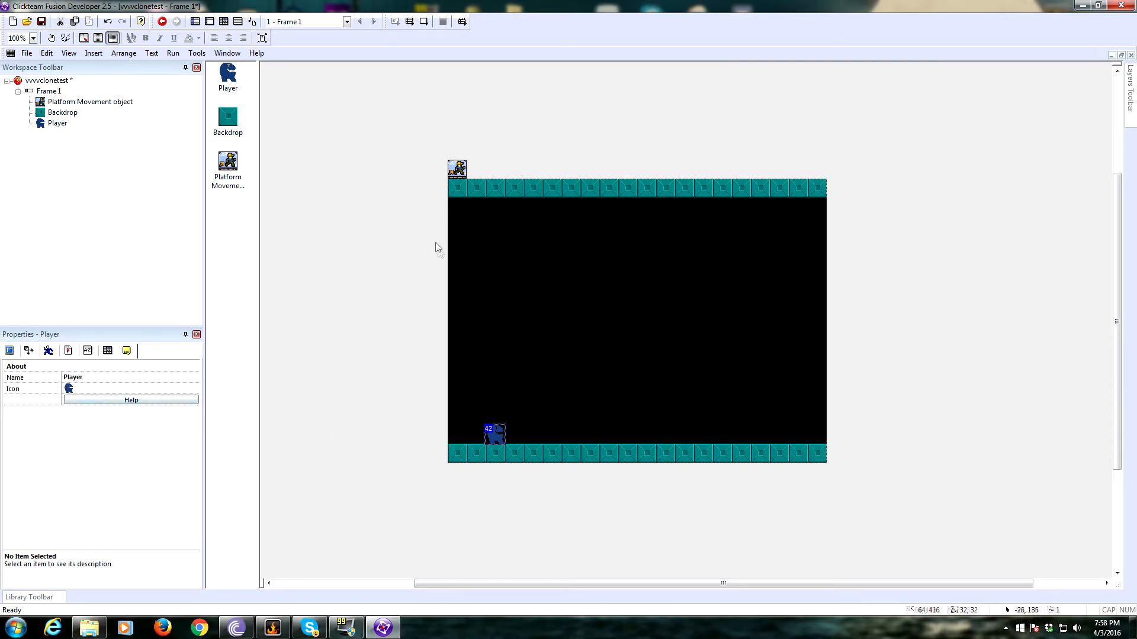
{"action": "left_click", "coordinate": [489, 187]}
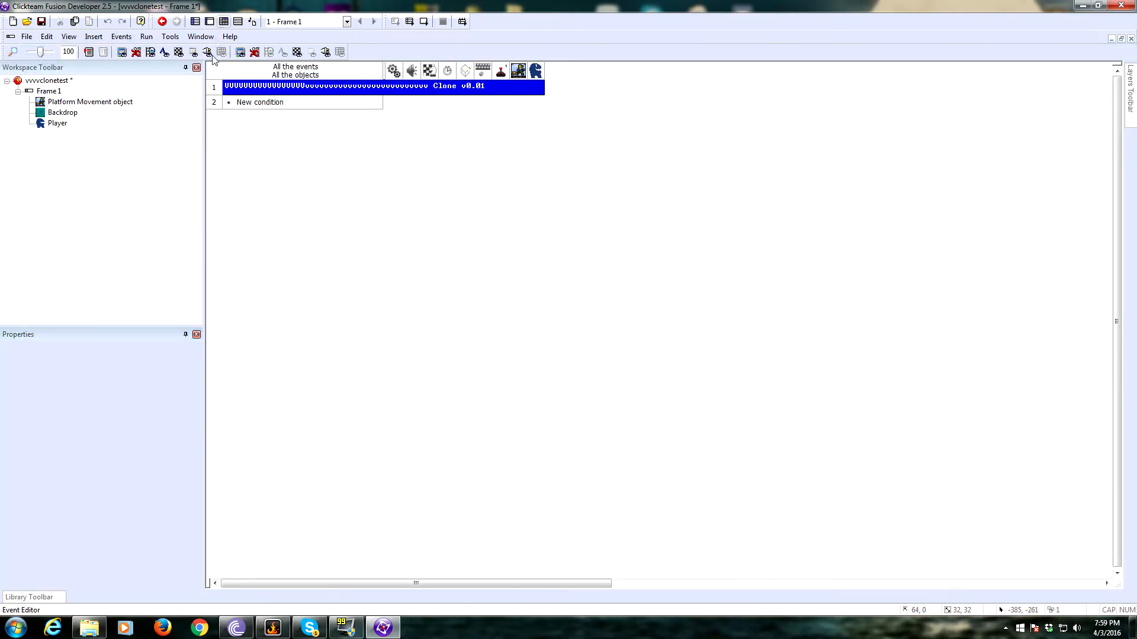
Step: Insert a 'Start of Frame' comment row beneath the title comment
{"action": "right_click", "coordinate": [259, 101]}
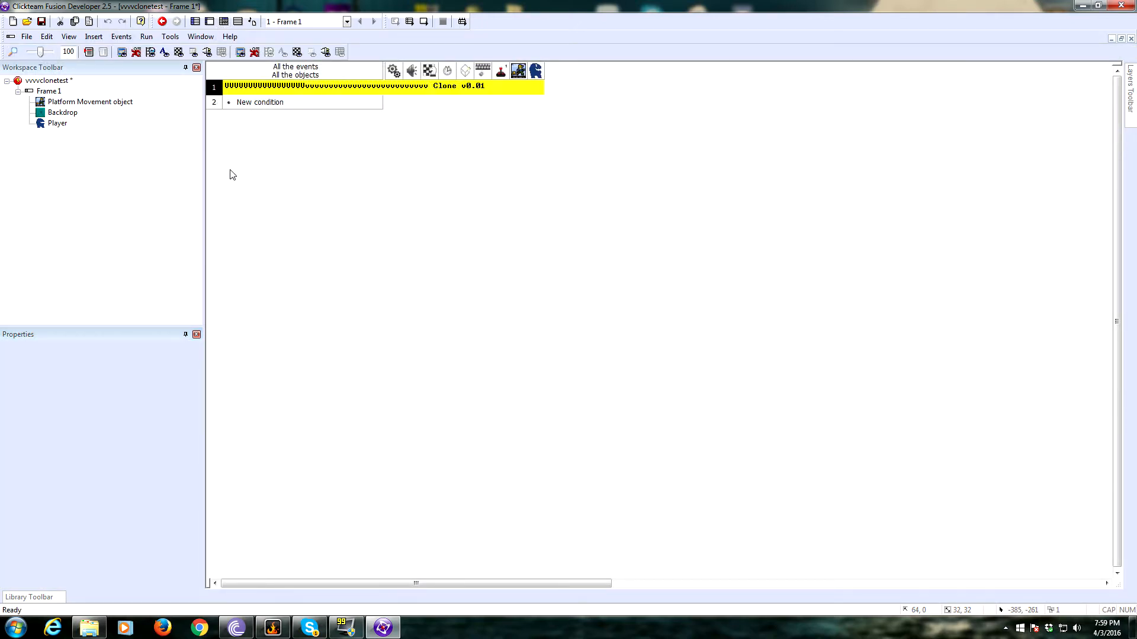
{"action": "double_click", "coordinate": [327, 86]}
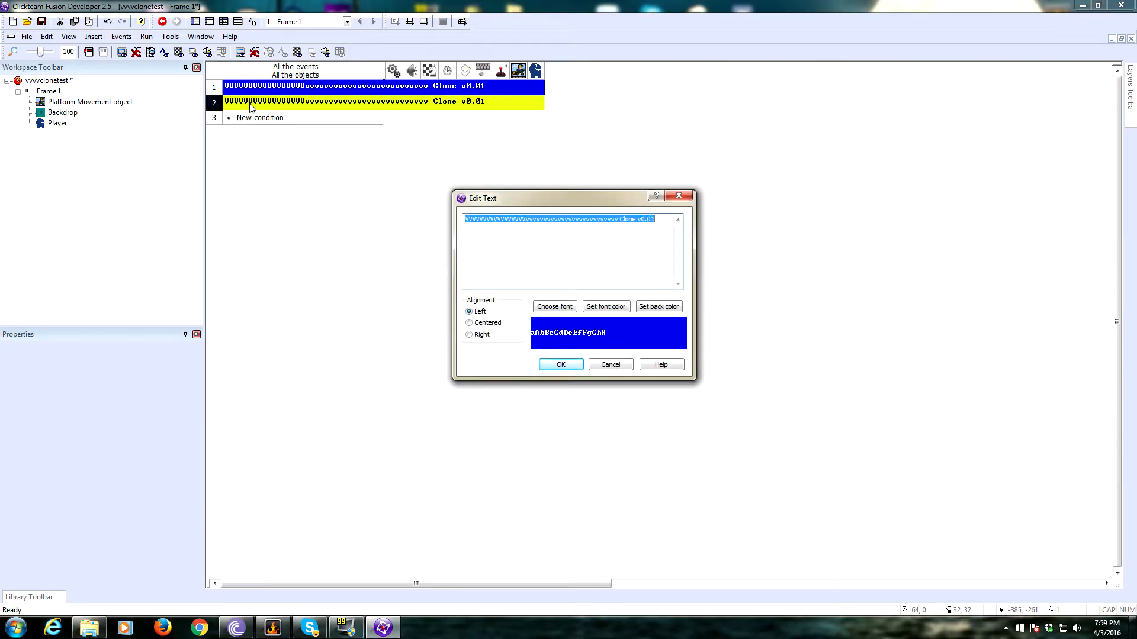
{"action": "type", "text": "Start of frame"}
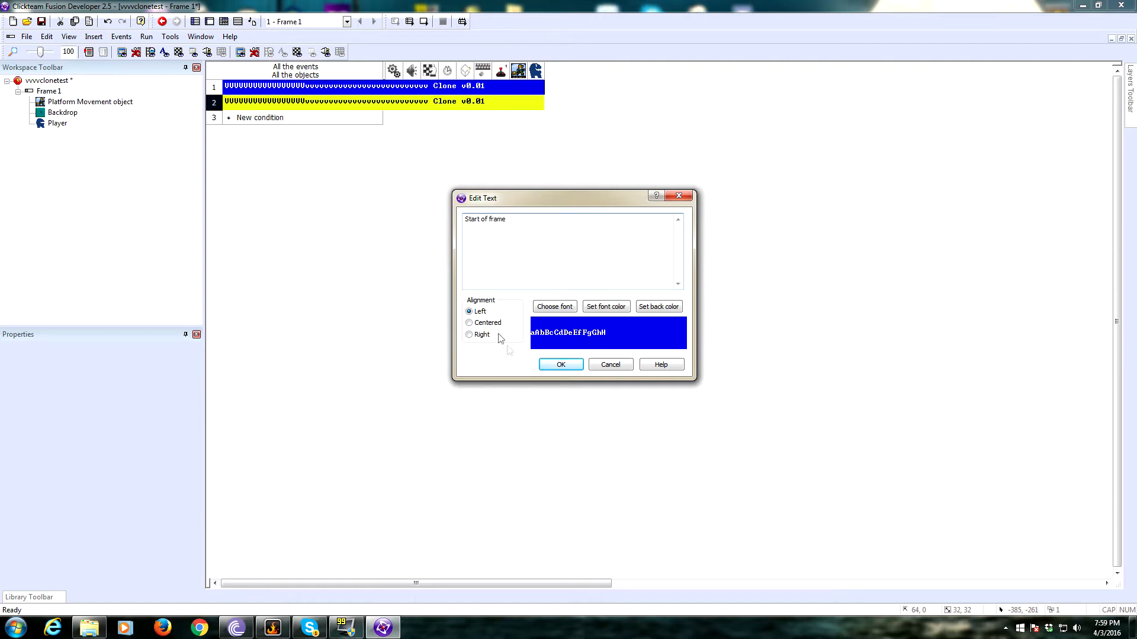
{"action": "left_click", "coordinate": [560, 364]}
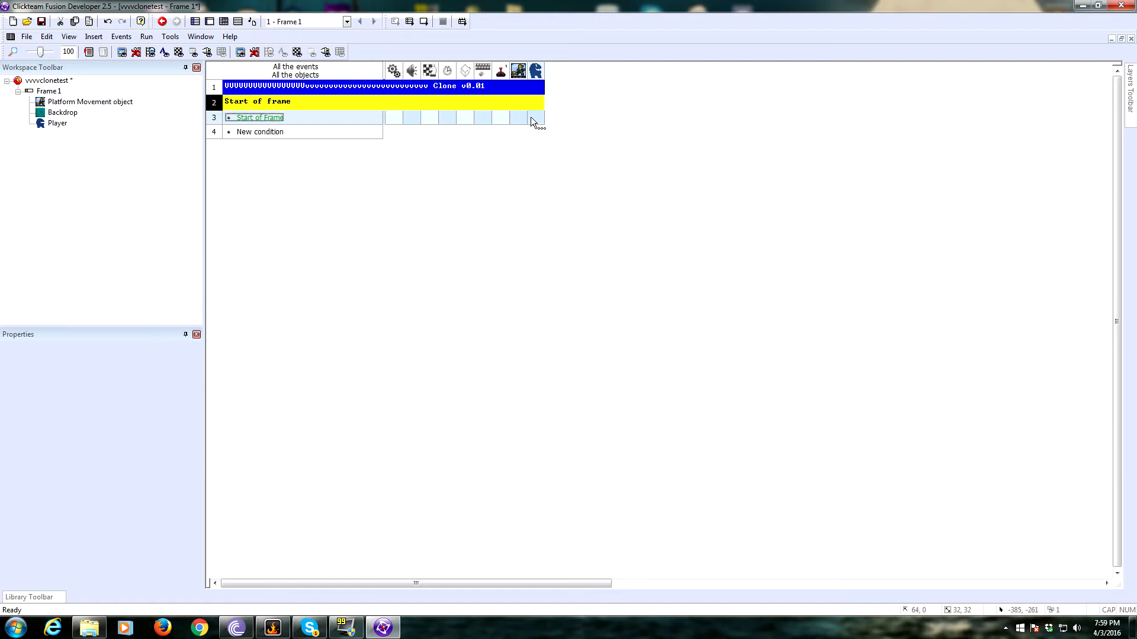
Step: On Start of Frame, set the Platform Movement object to control the Player, then begin a new comment
{"action": "right_click", "coordinate": [526, 117]}
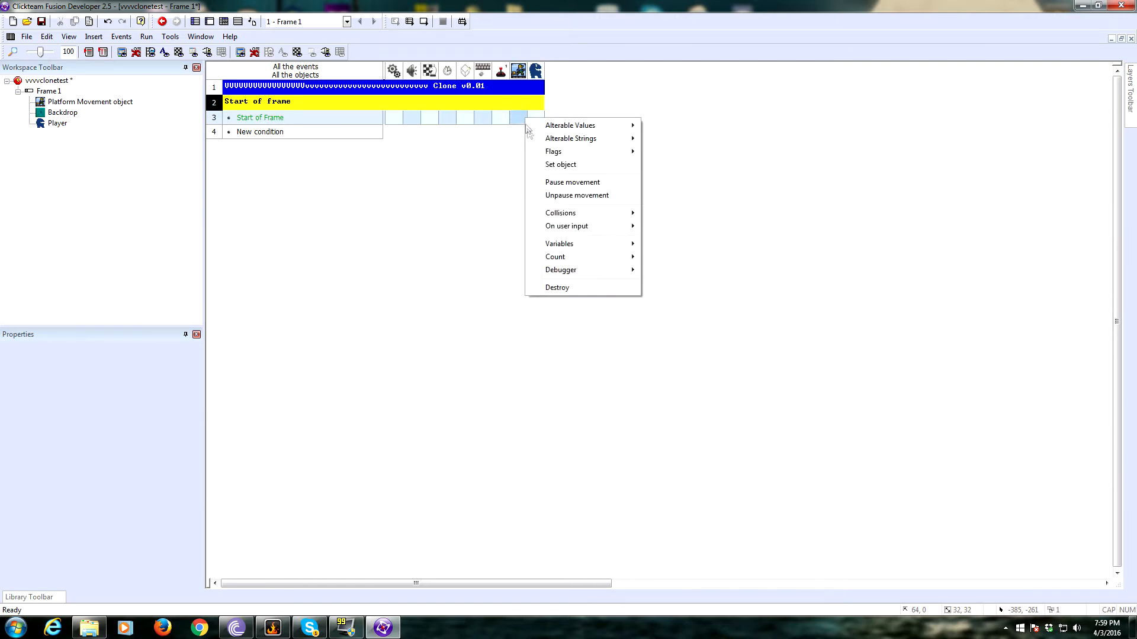
{"action": "left_click", "coordinate": [560, 165]}
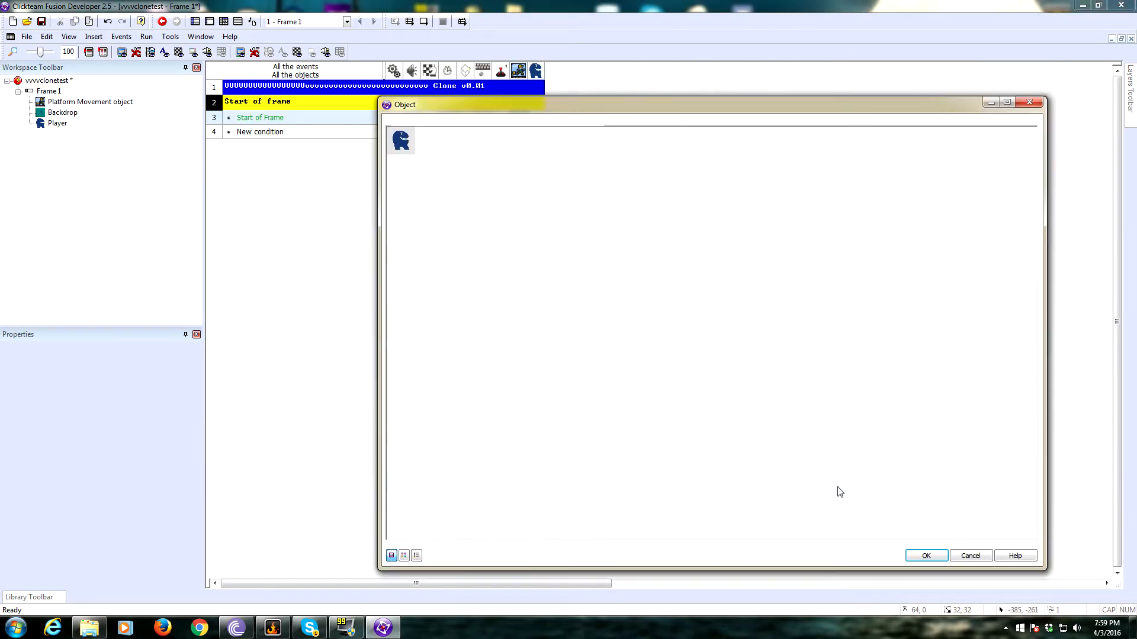
{"action": "left_click", "coordinate": [926, 555]}
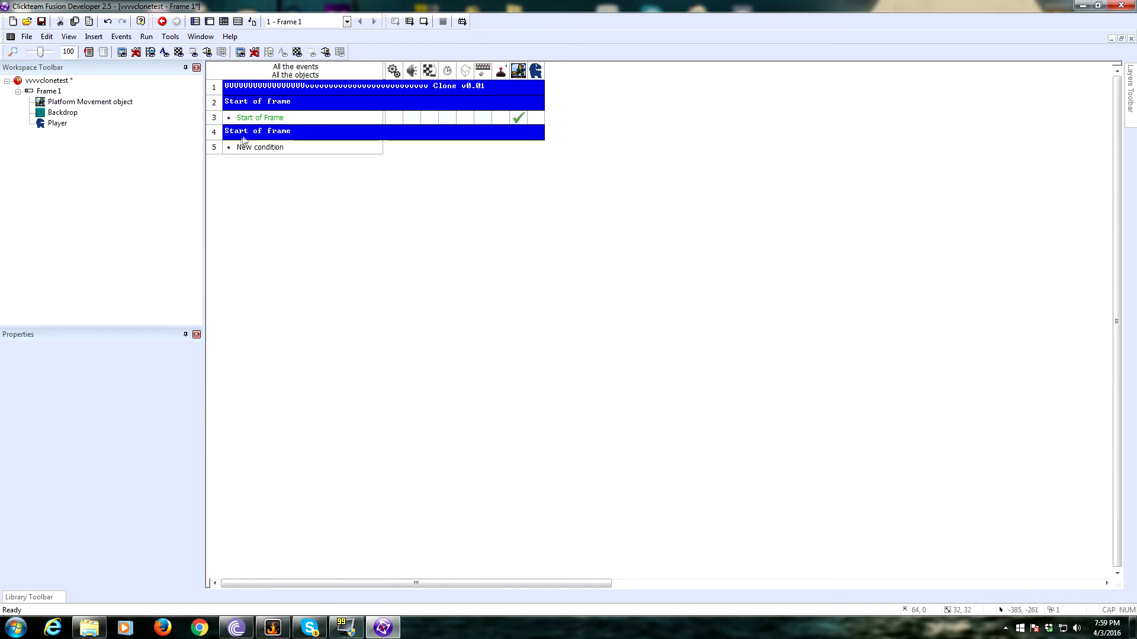
{"action": "double_click", "coordinate": [257, 130]}
{"action": "type", "text": "Collisions"}
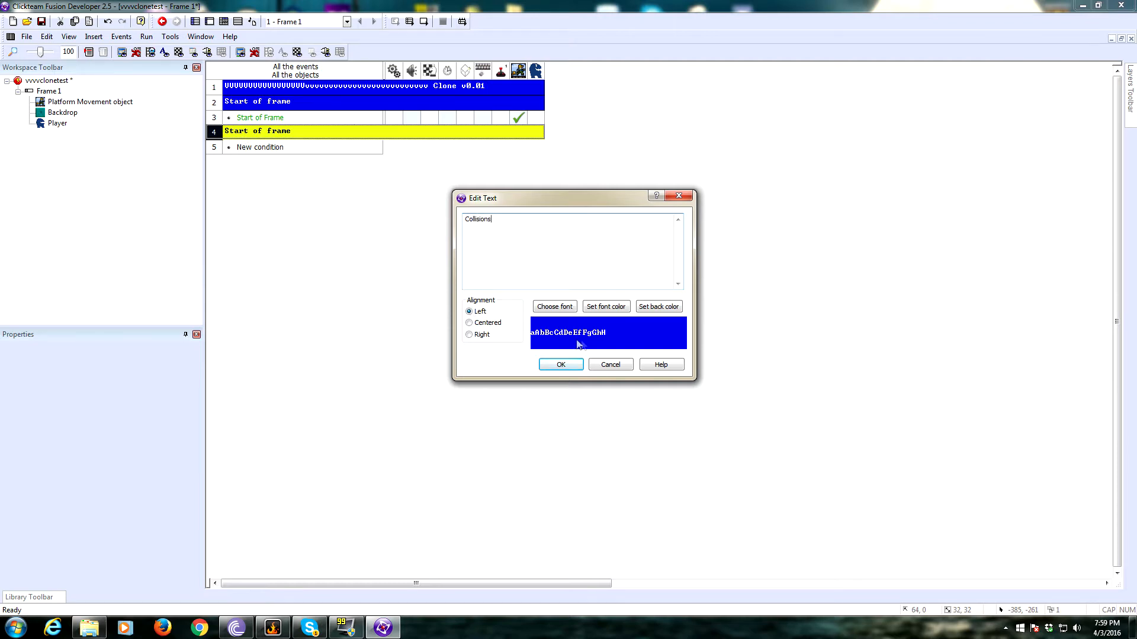
Step: Under 'Collisions', report an obstacle overlap to the movement when the Player overlaps a backdrop
{"action": "left_click", "coordinate": [560, 364]}
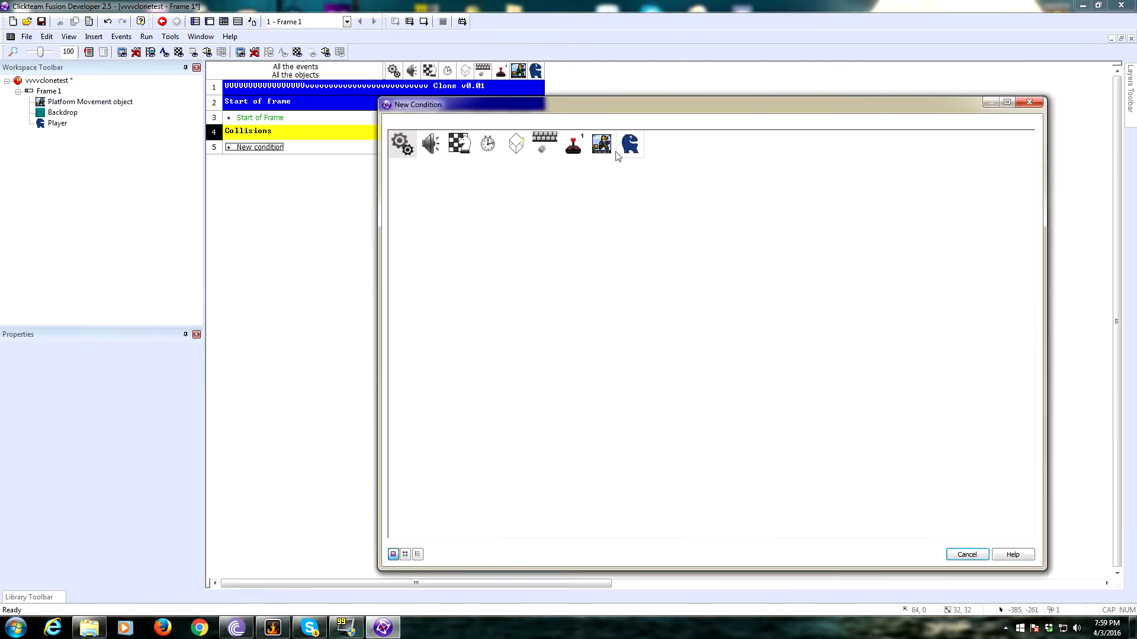
{"action": "left_click", "coordinate": [602, 143]}
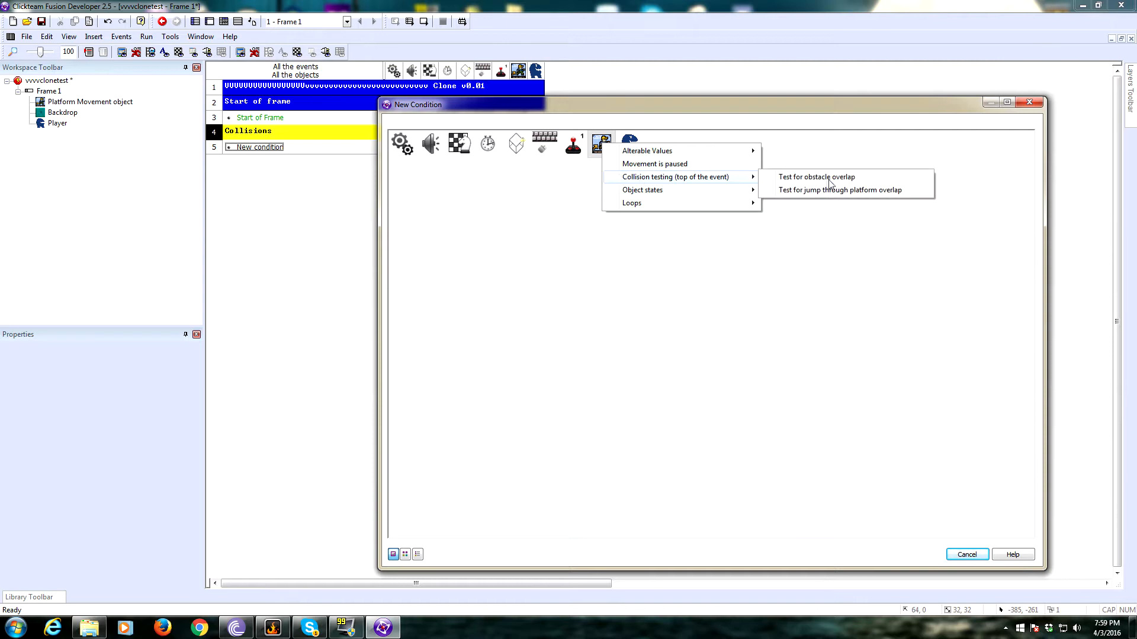
{"action": "left_click", "coordinate": [817, 177]}
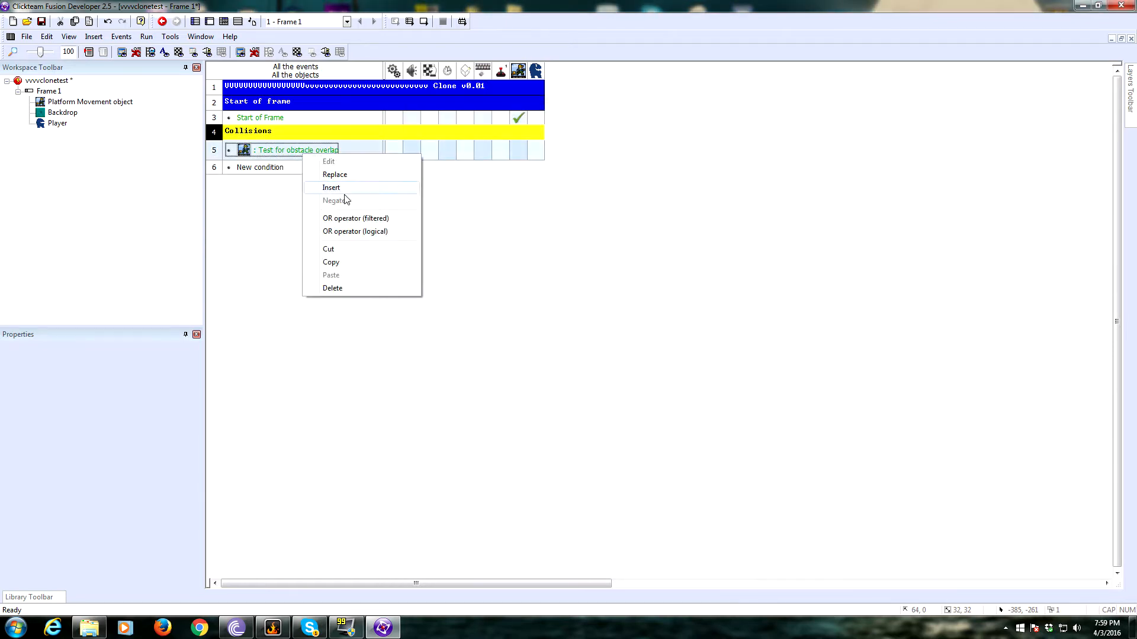
{"action": "left_click", "coordinate": [331, 187]}
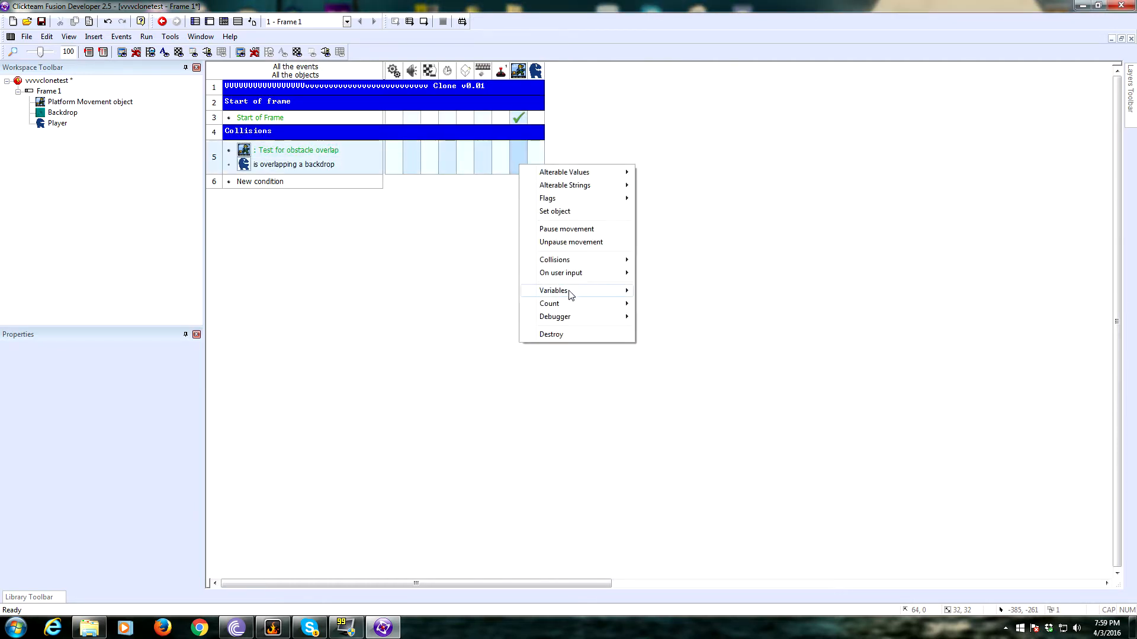
{"action": "mouse_move", "coordinate": [560, 273]}
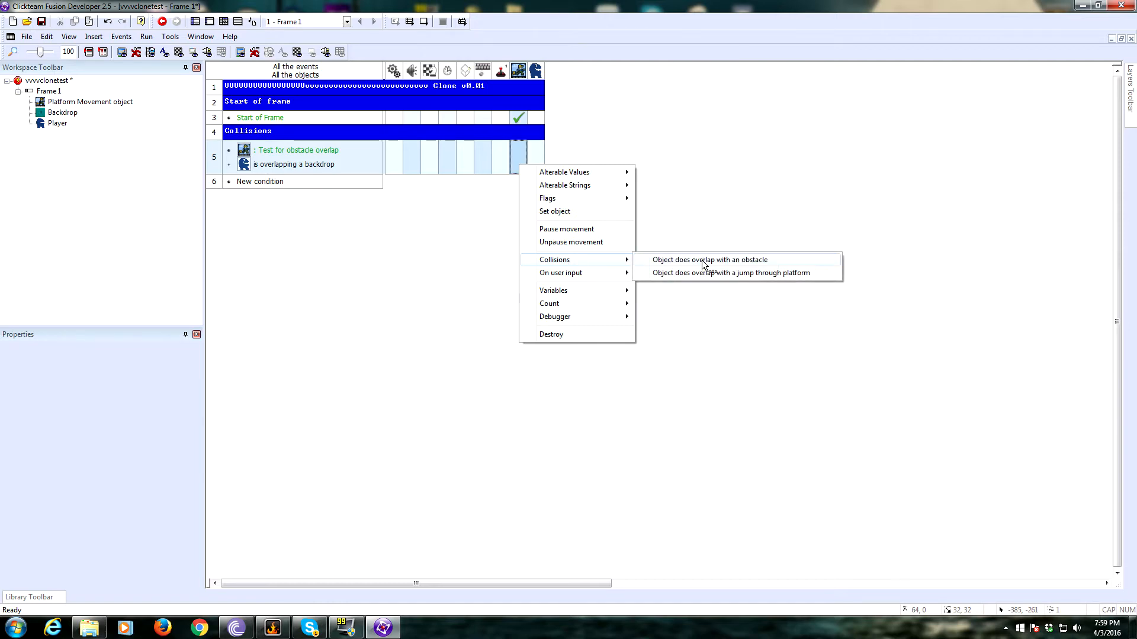
{"action": "left_click", "coordinate": [709, 260]}
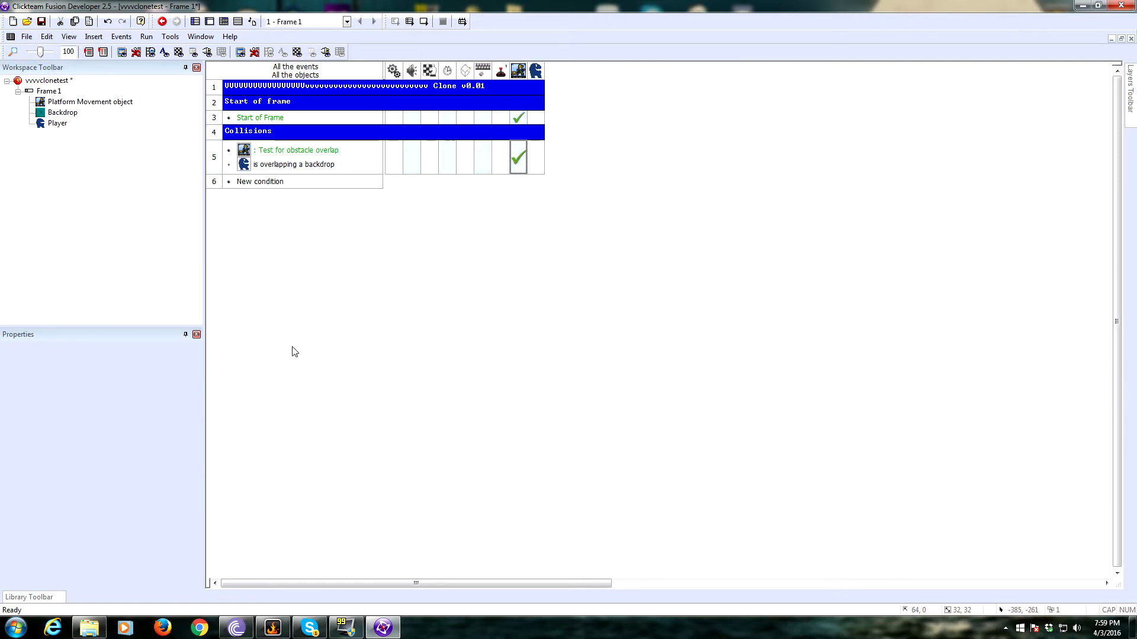
{"action": "left_click", "coordinate": [214, 130]}
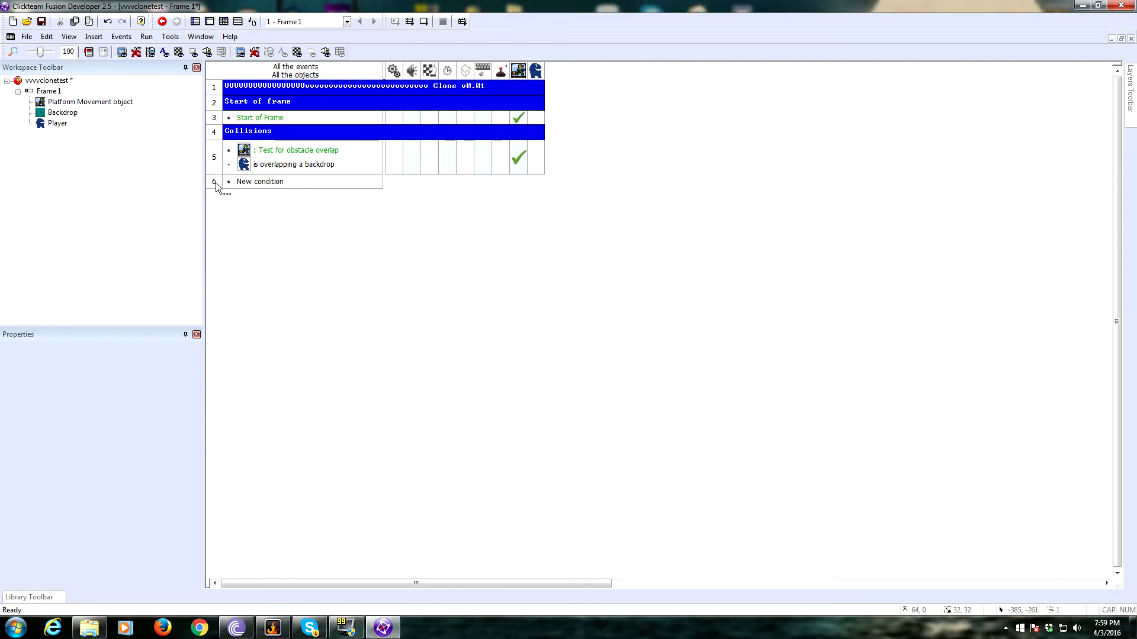
Step: Add an 'Inputs' section with right/left arrow-key events driving Platform Movement, then return to the layout
{"action": "double_click", "coordinate": [247, 181]}
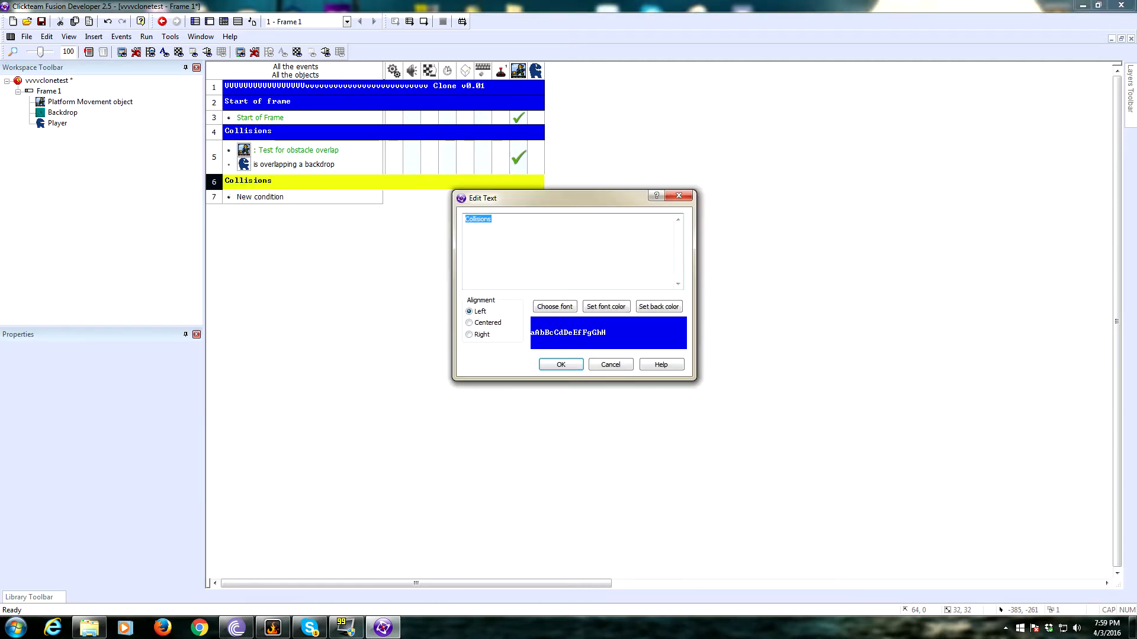
{"action": "left_click", "coordinate": [560, 364]}
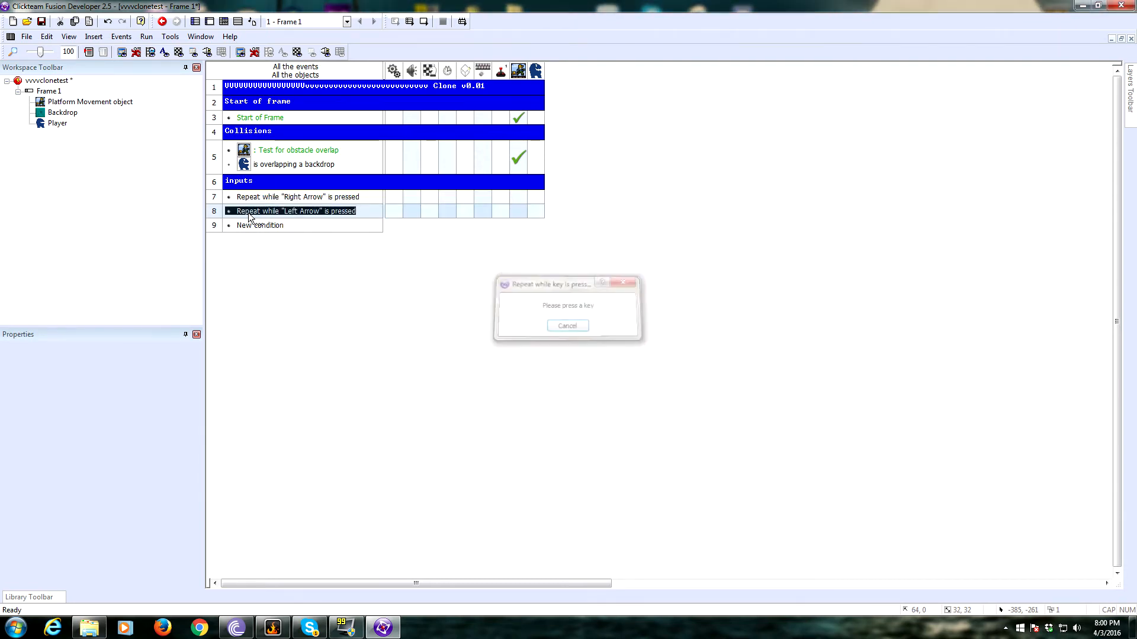
{"action": "right_click", "coordinate": [519, 196]}
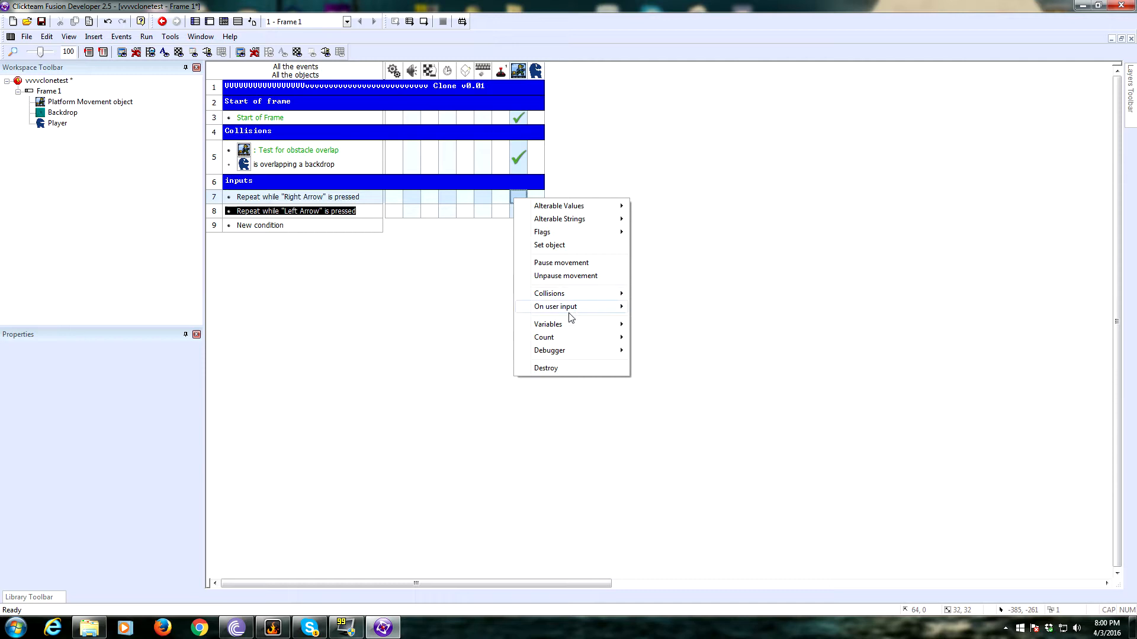
{"action": "left_click", "coordinate": [518, 197]}
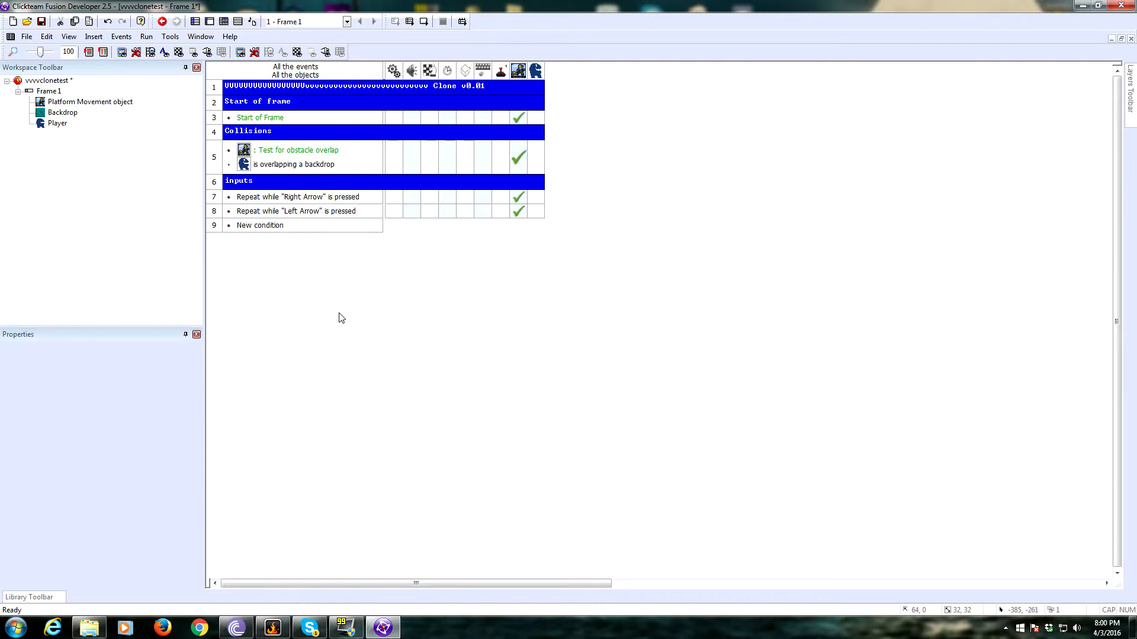
{"action": "left_click", "coordinate": [519, 211]}
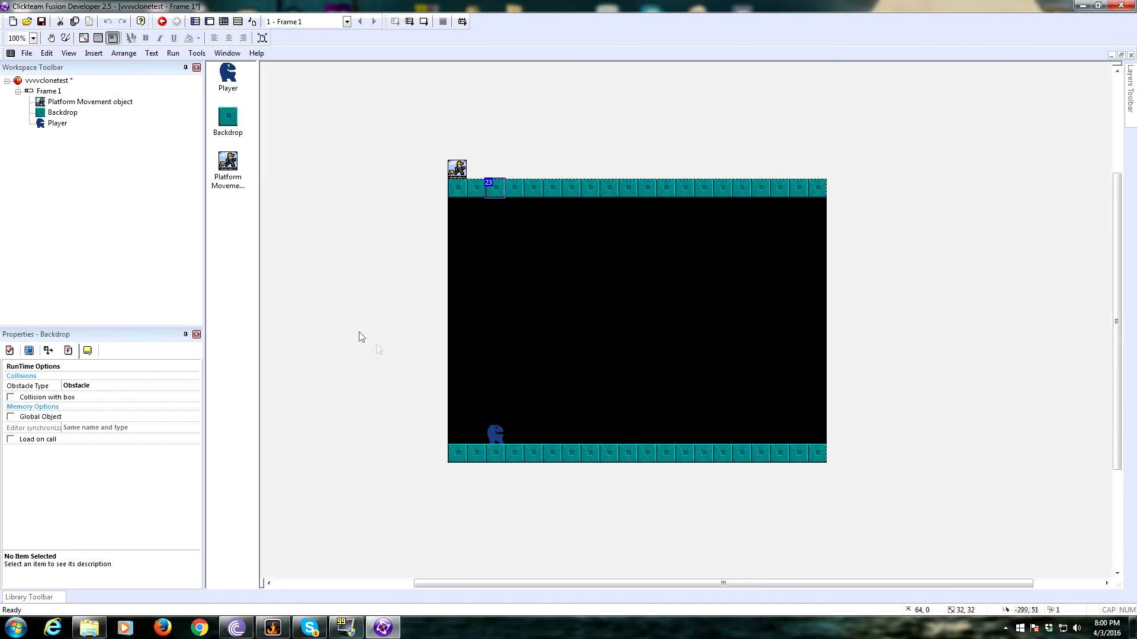
Step: Check the Player's properties in the frame layout and go back to the event editor
{"action": "left_click", "coordinate": [489, 430]}
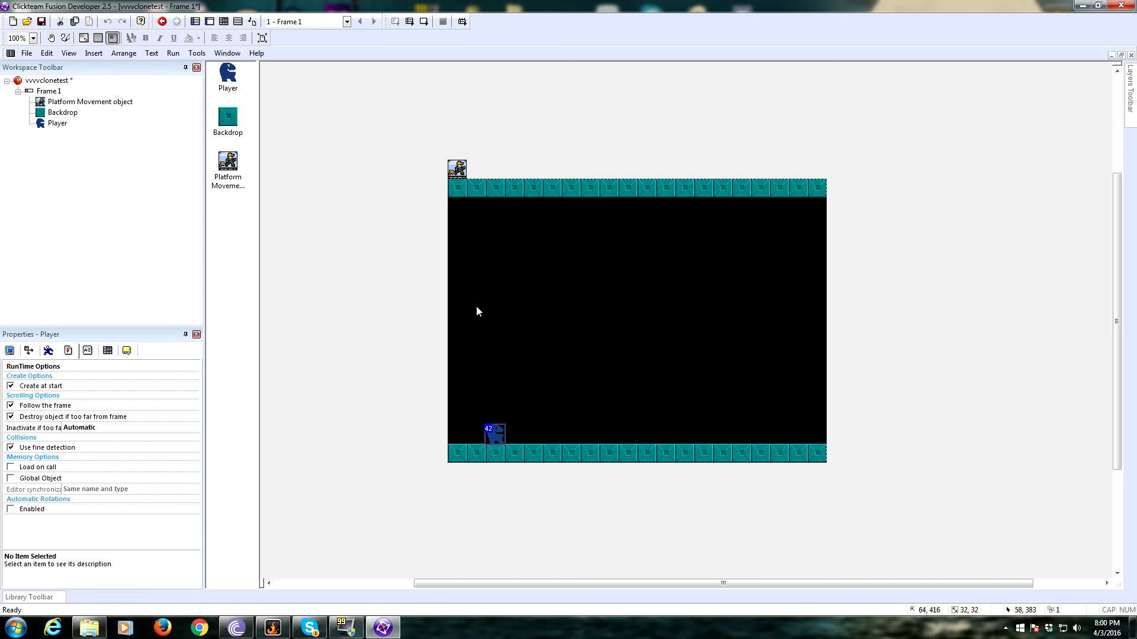
{"action": "left_click", "coordinate": [224, 22]}
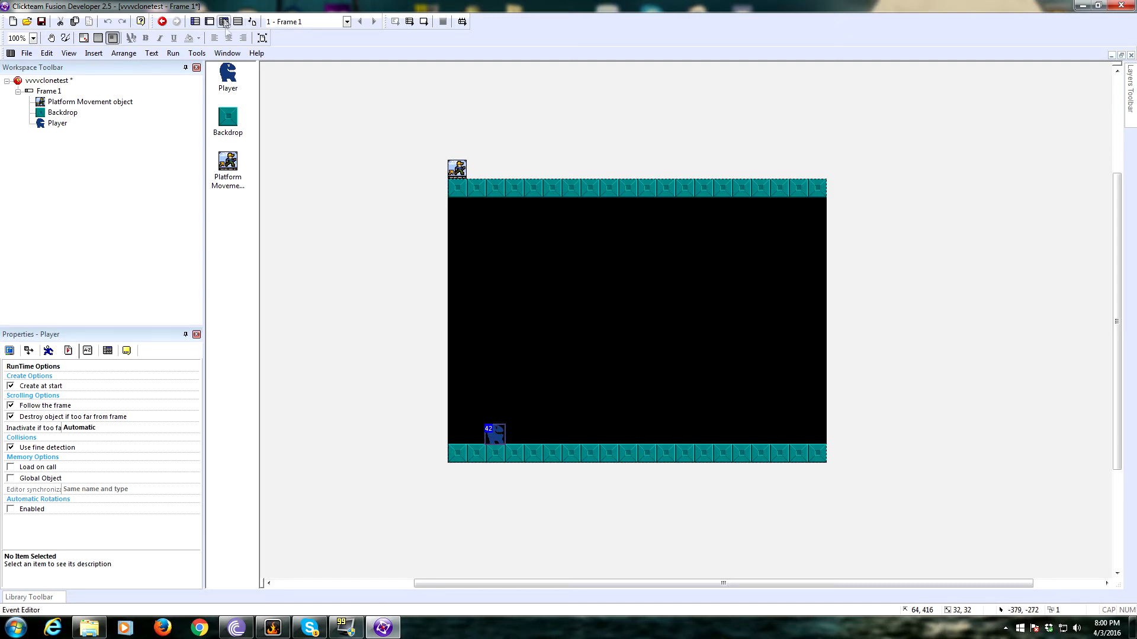
{"action": "left_click", "coordinate": [224, 22]}
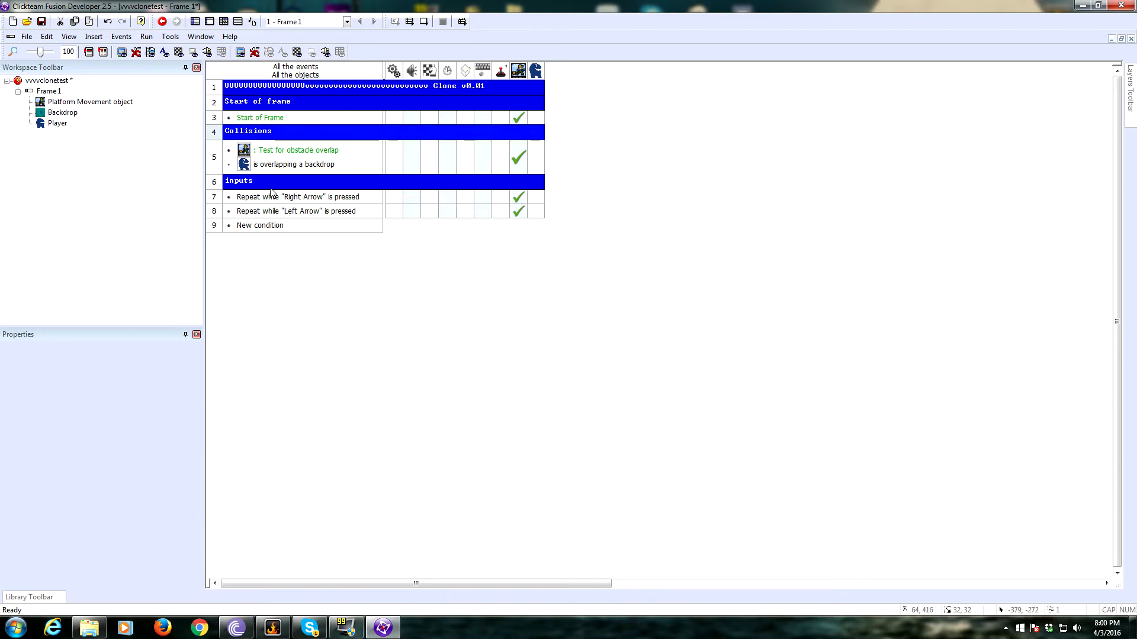
Step: Add a Player condition testing whether internal flag 999 is on, confirming the flag number
{"action": "left_click", "coordinate": [518, 211]}
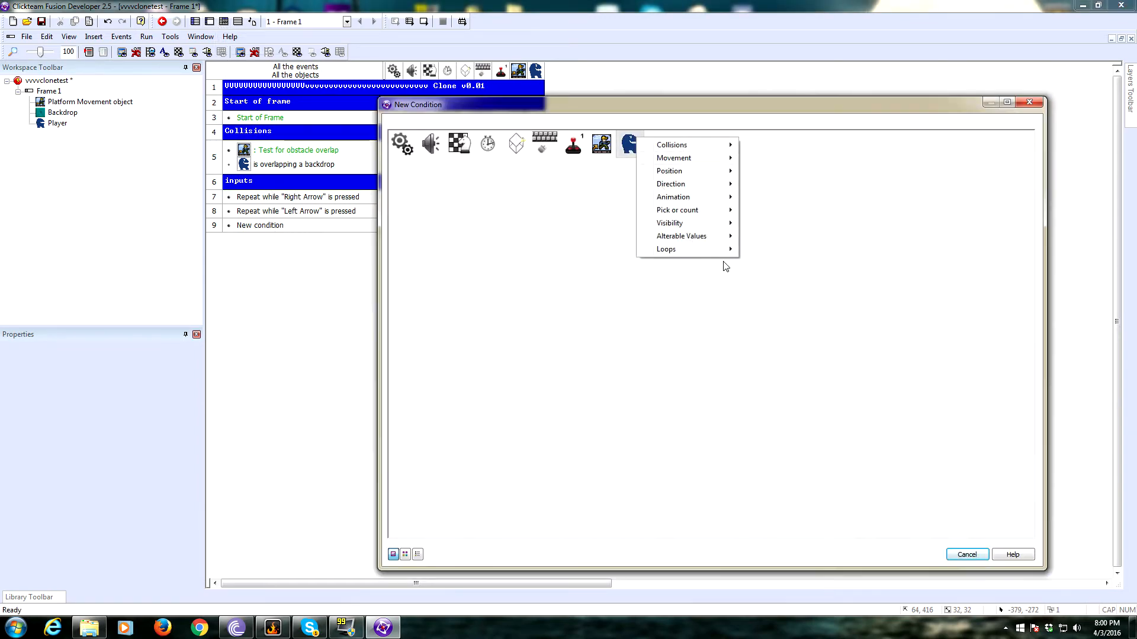
{"action": "mouse_move", "coordinate": [681, 236]}
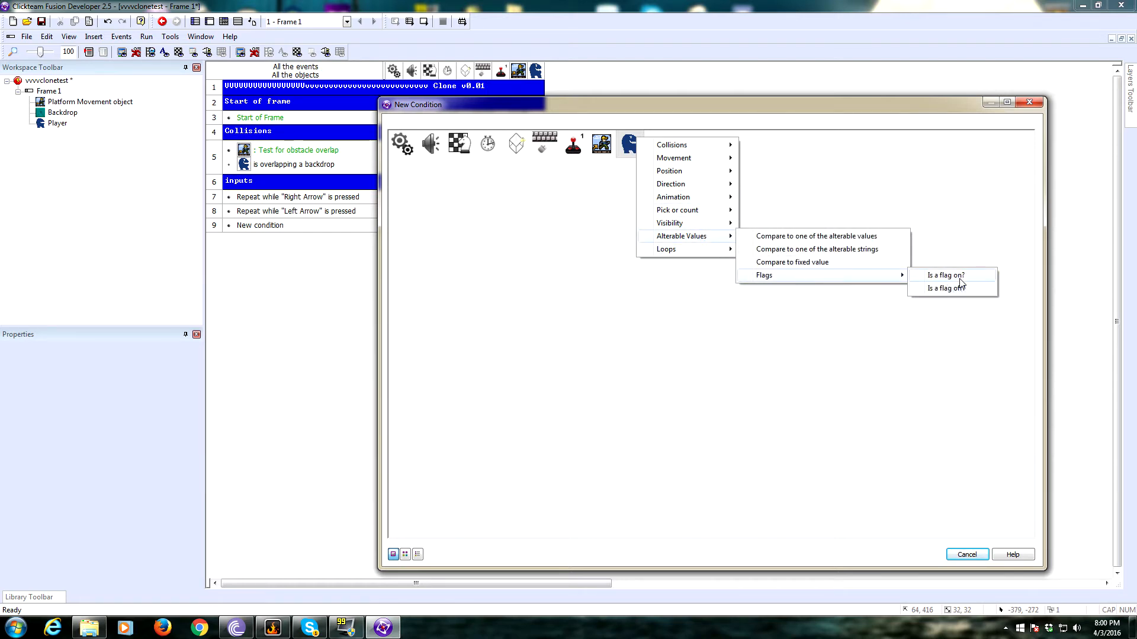
{"action": "left_click", "coordinate": [940, 273]}
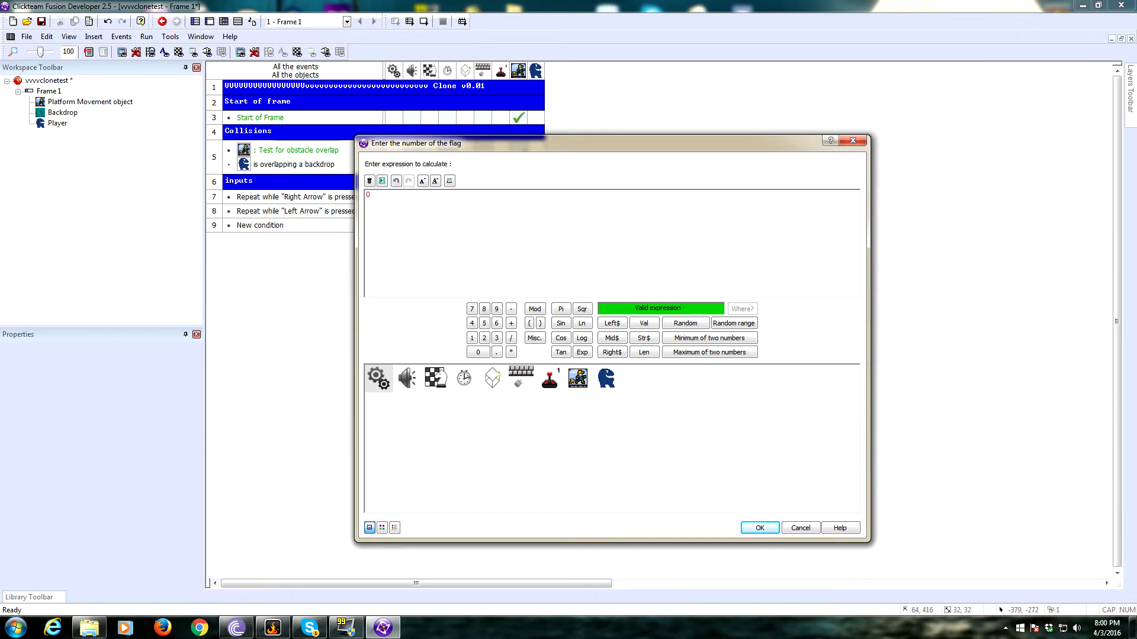
{"action": "type", "text": "999"}
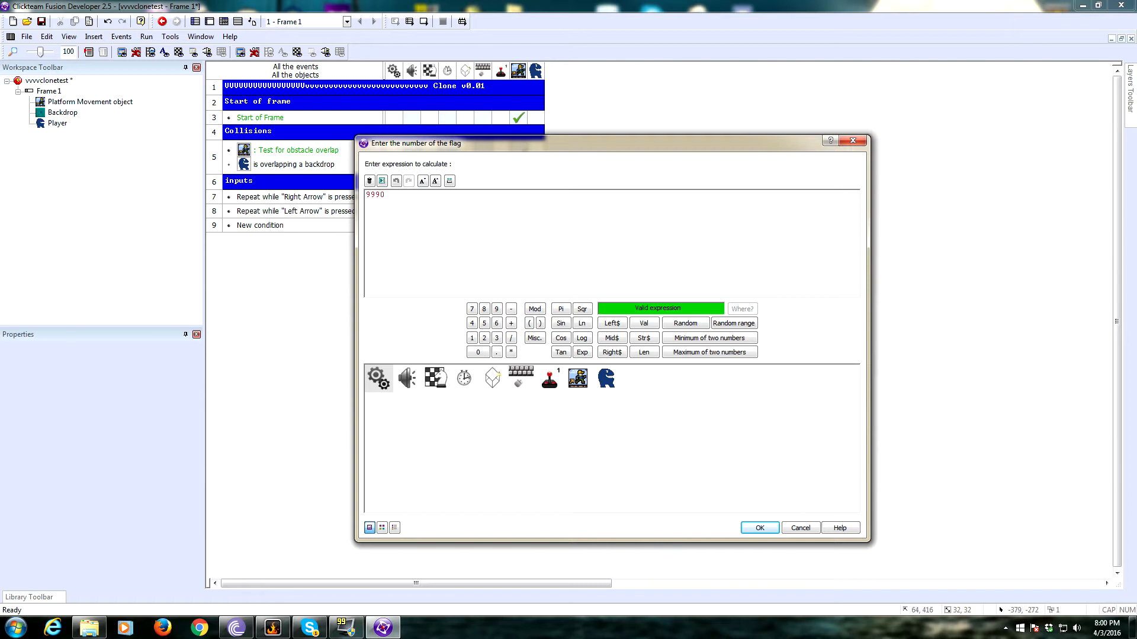
{"action": "left_click", "coordinate": [758, 527]}
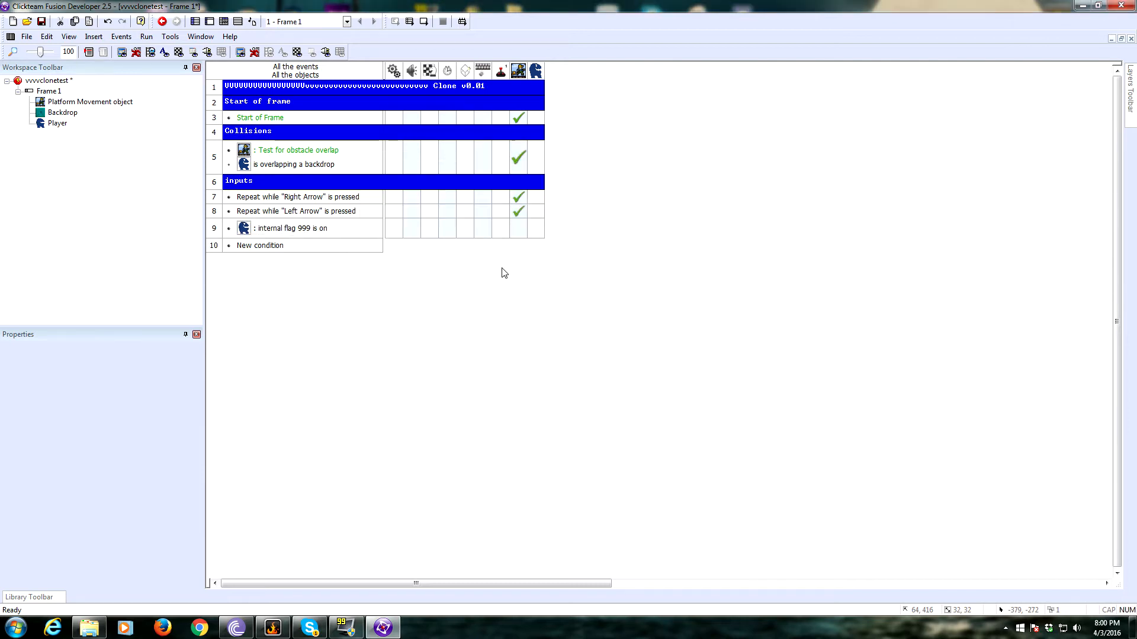
{"action": "mouse_move", "coordinate": [489, 247]}
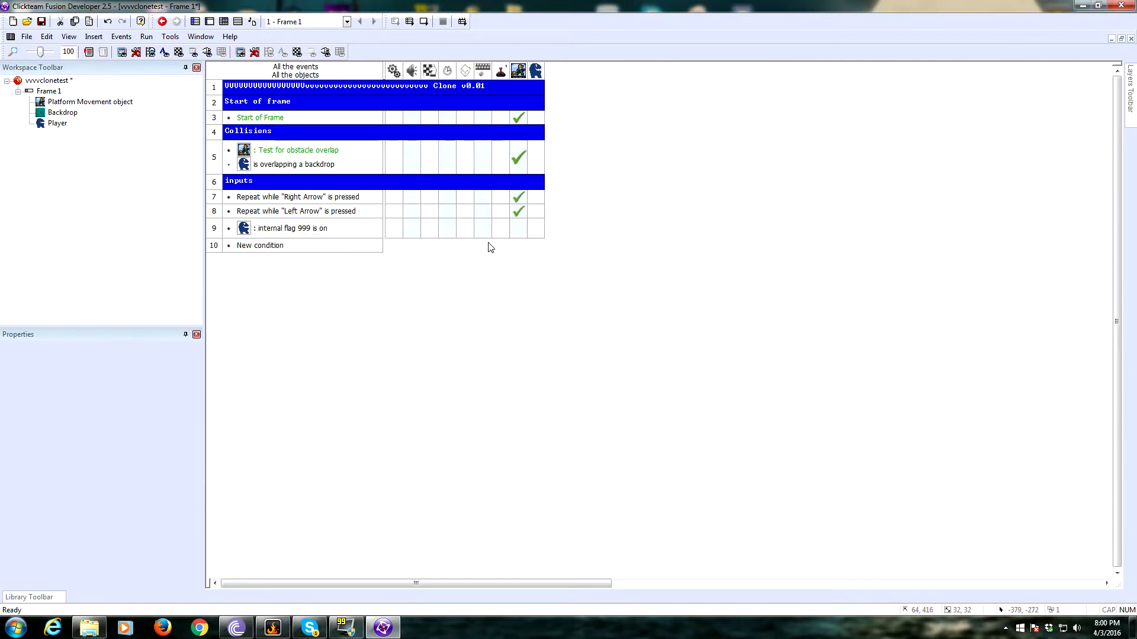
{"action": "double_click", "coordinate": [293, 227]}
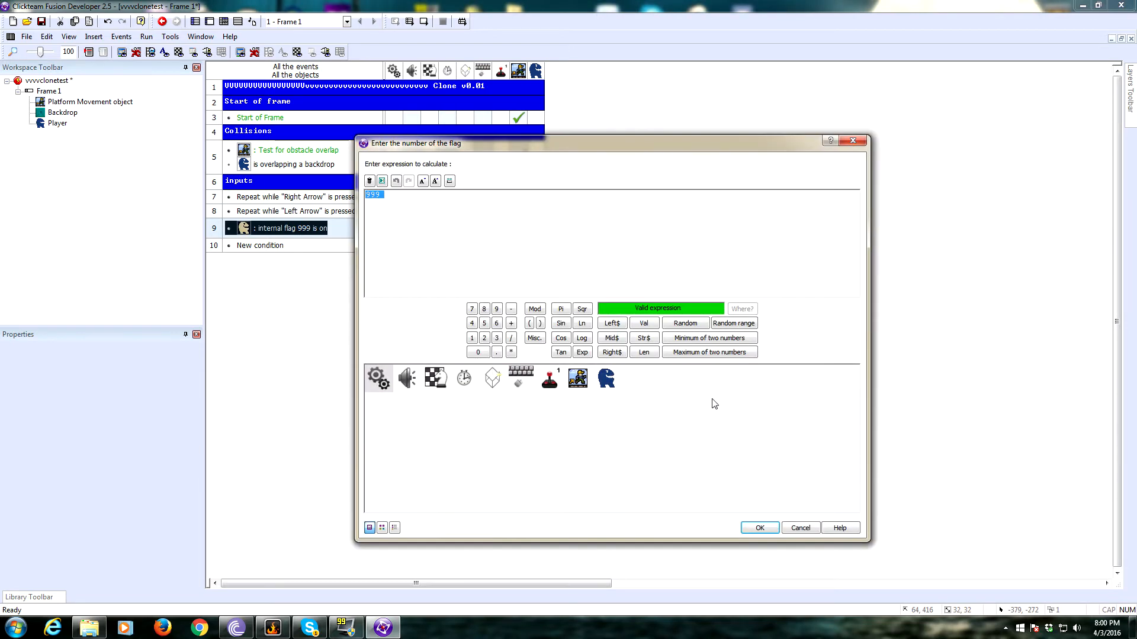
{"action": "left_click", "coordinate": [758, 528]}
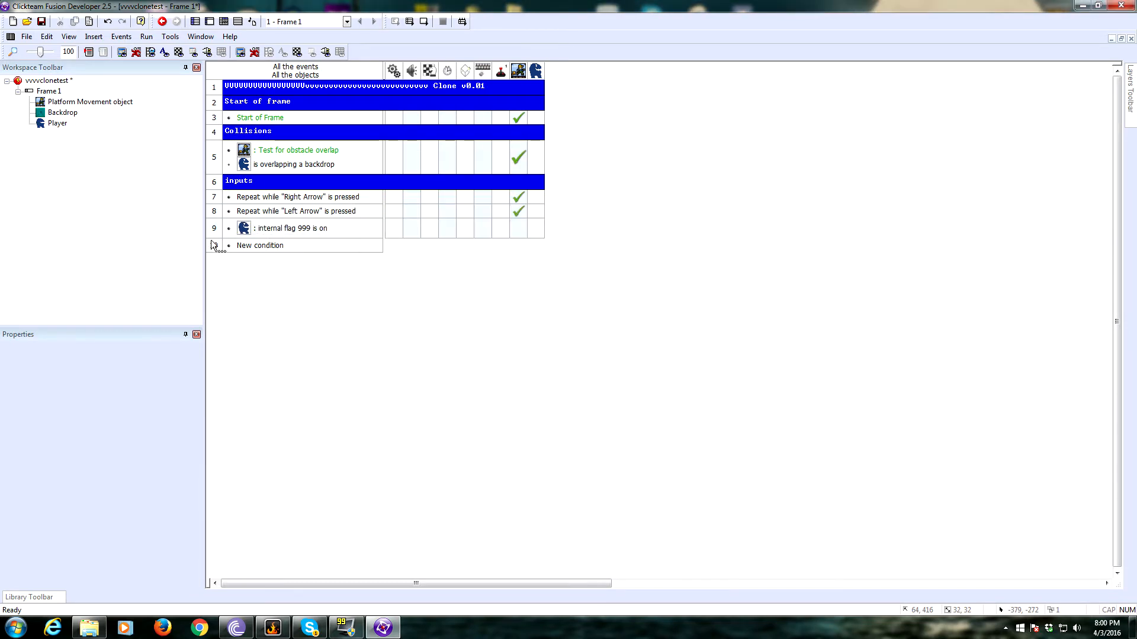
{"action": "left_click", "coordinate": [292, 227]}
{"action": "type", "text": "gravity s"}
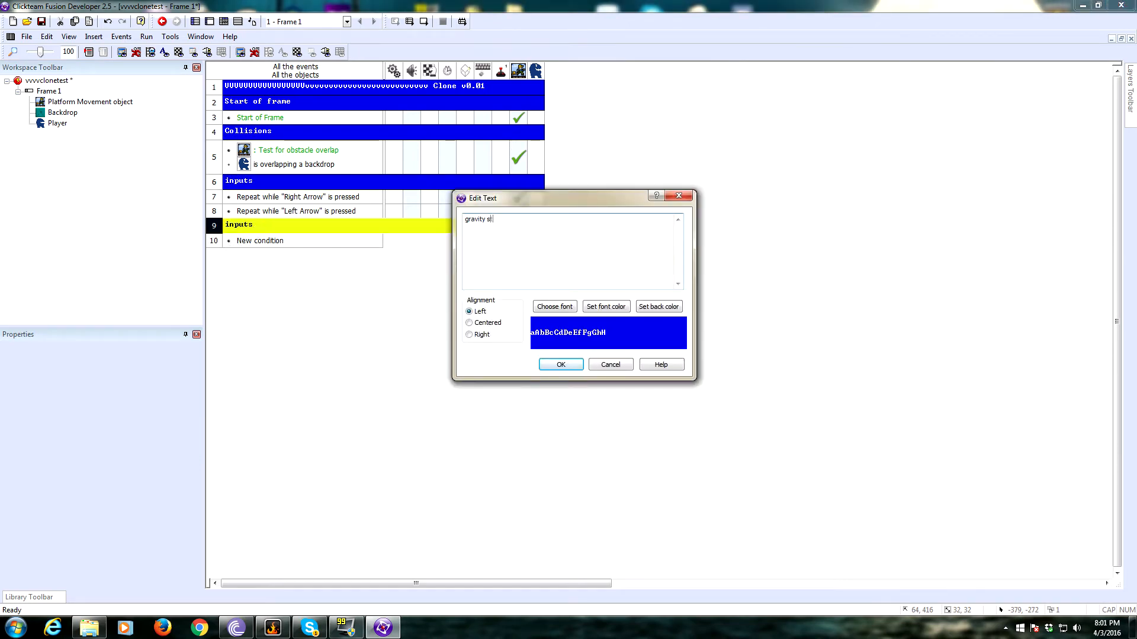
Step: Under a 'gravity state' comment, set the Player's gravity to 30 when flag 0 is off
{"action": "left_click", "coordinate": [560, 363]}
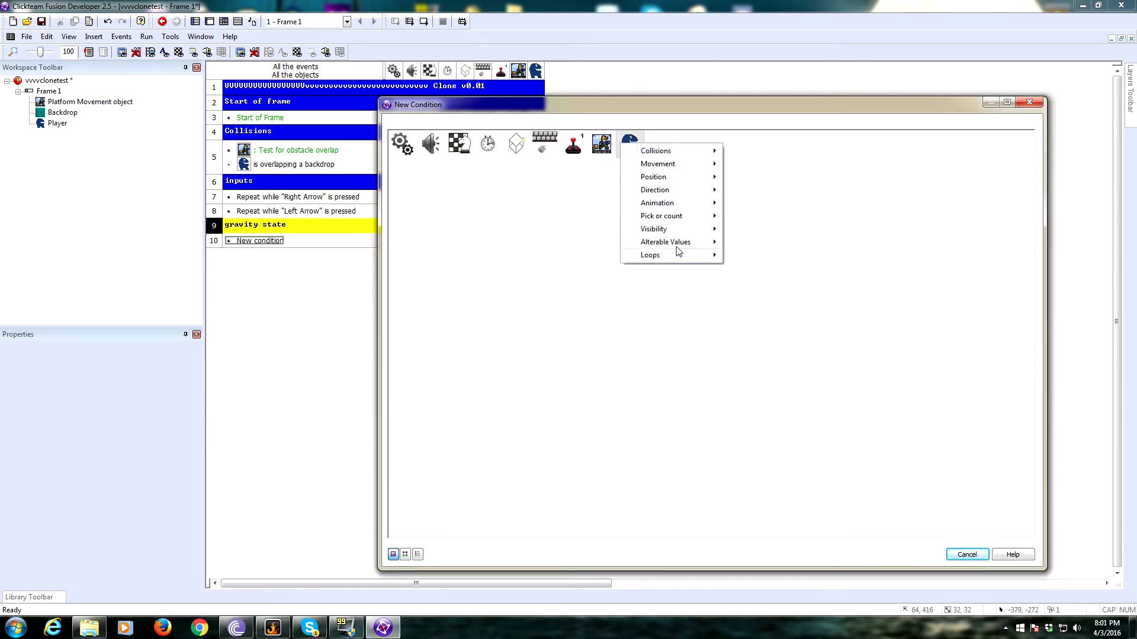
{"action": "mouse_move", "coordinate": [664, 241]}
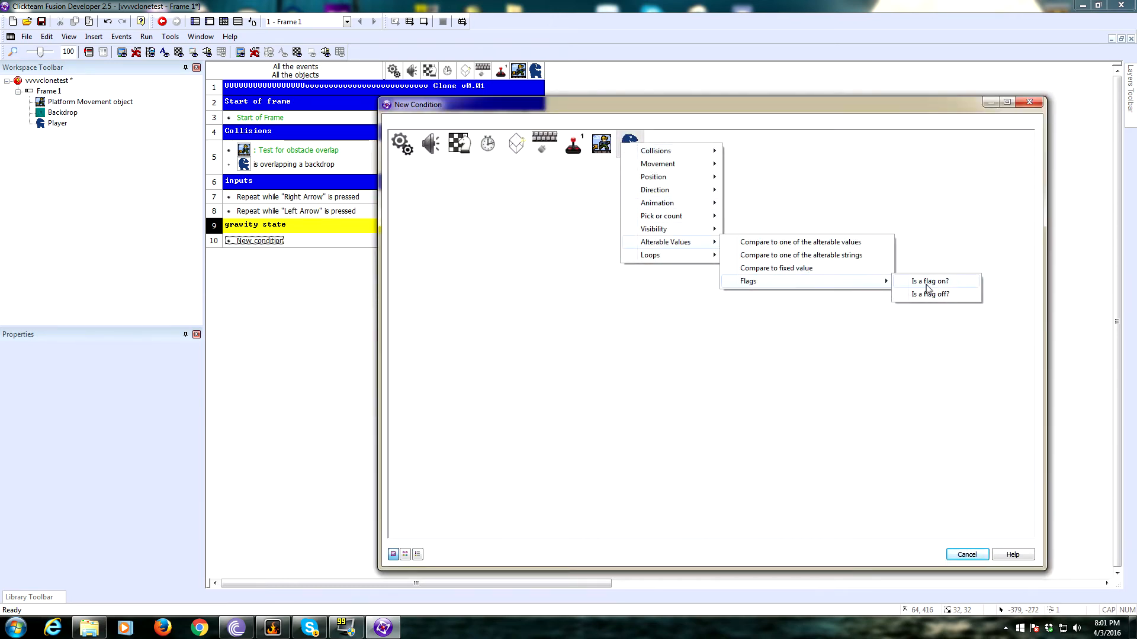
{"action": "left_click", "coordinate": [927, 280]}
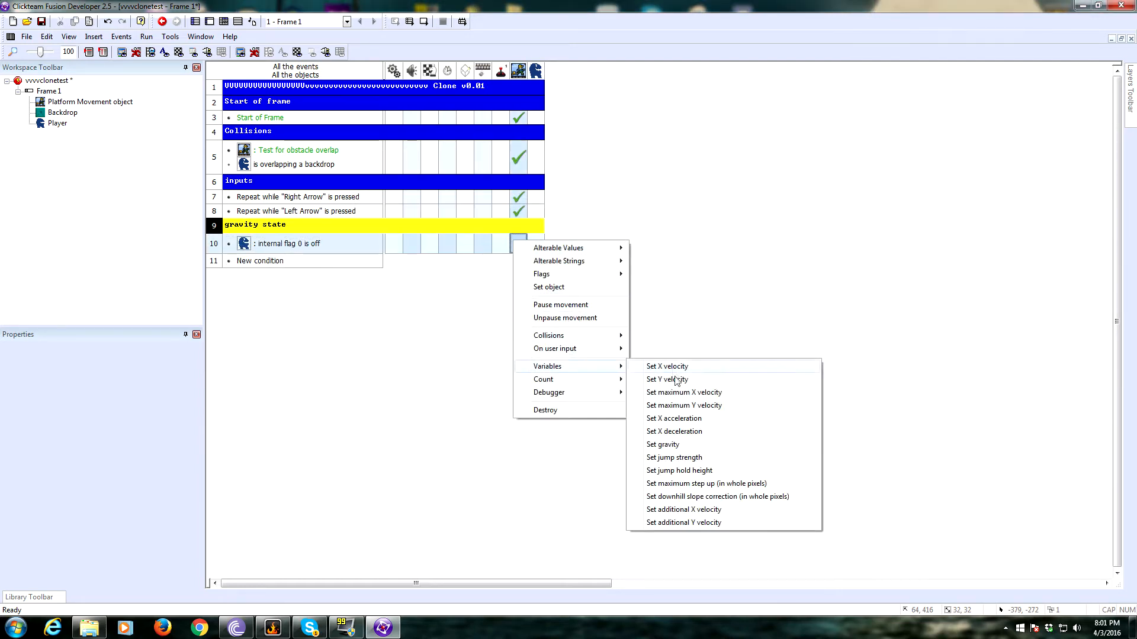
{"action": "left_click", "coordinate": [662, 444]}
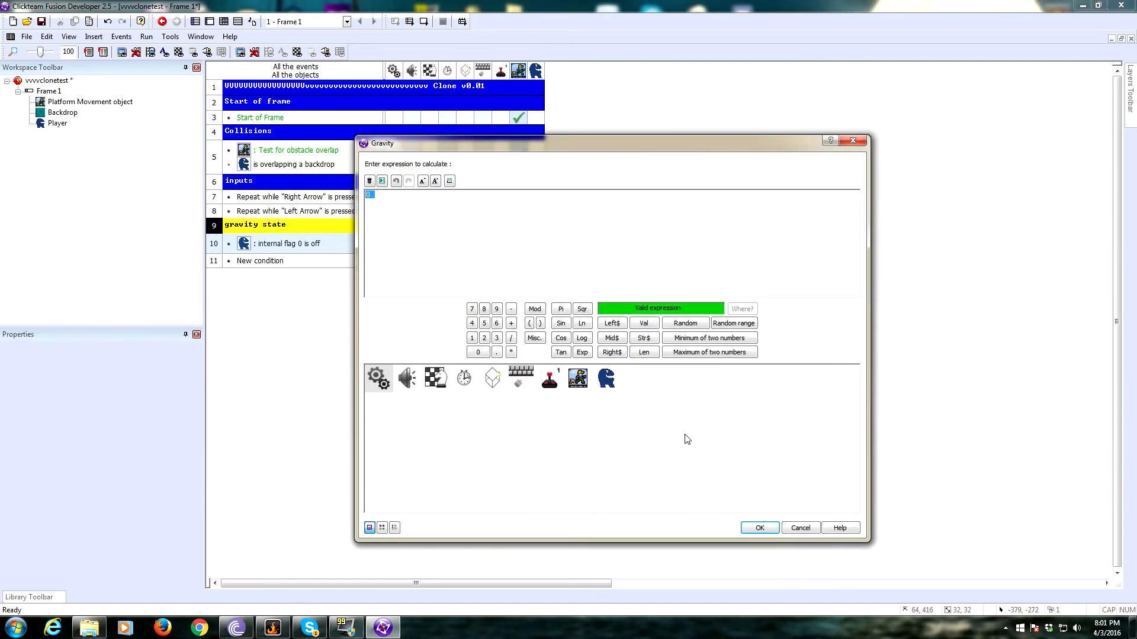
{"action": "type", "text": "30"}
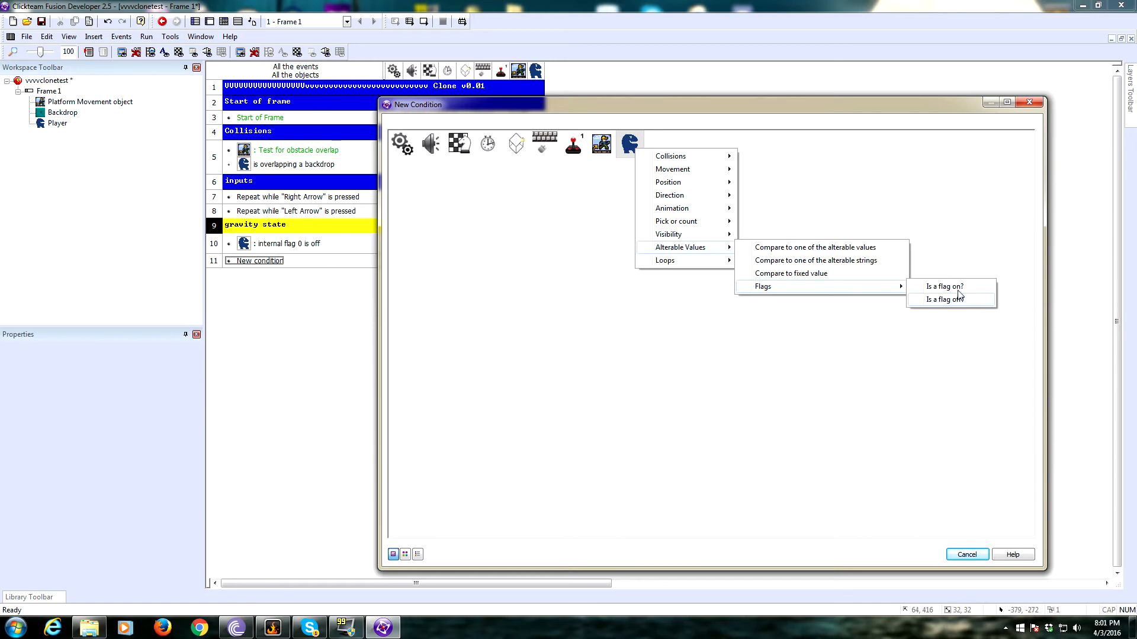
Step: Set the Player's gravity to a new value whenever flag 0 is on
{"action": "left_click", "coordinate": [942, 300]}
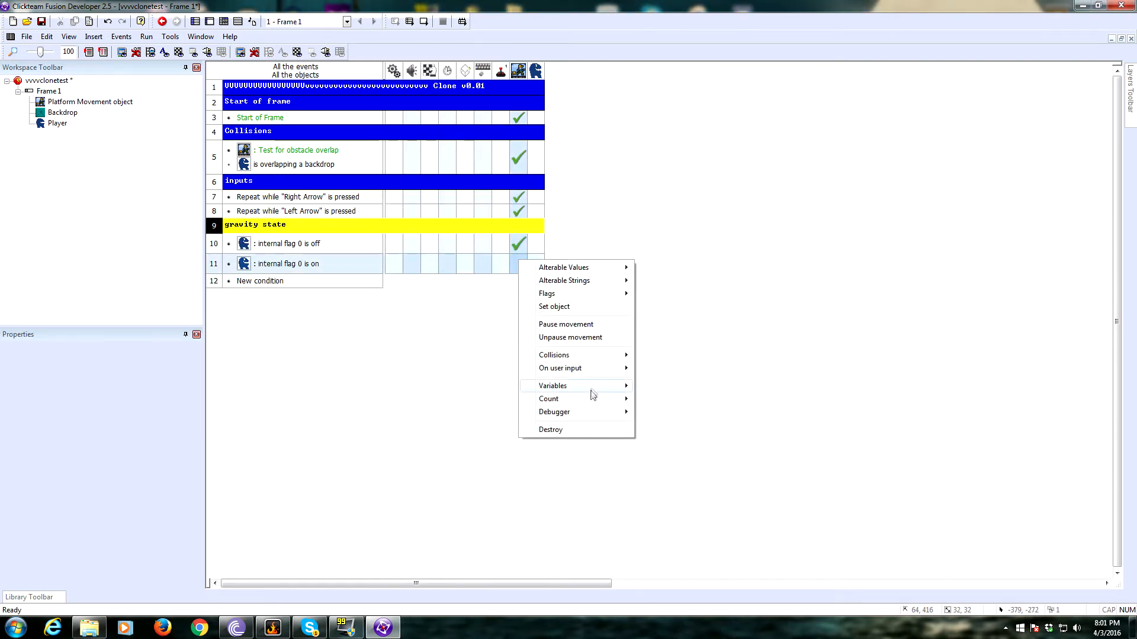
{"action": "mouse_move", "coordinate": [560, 368]}
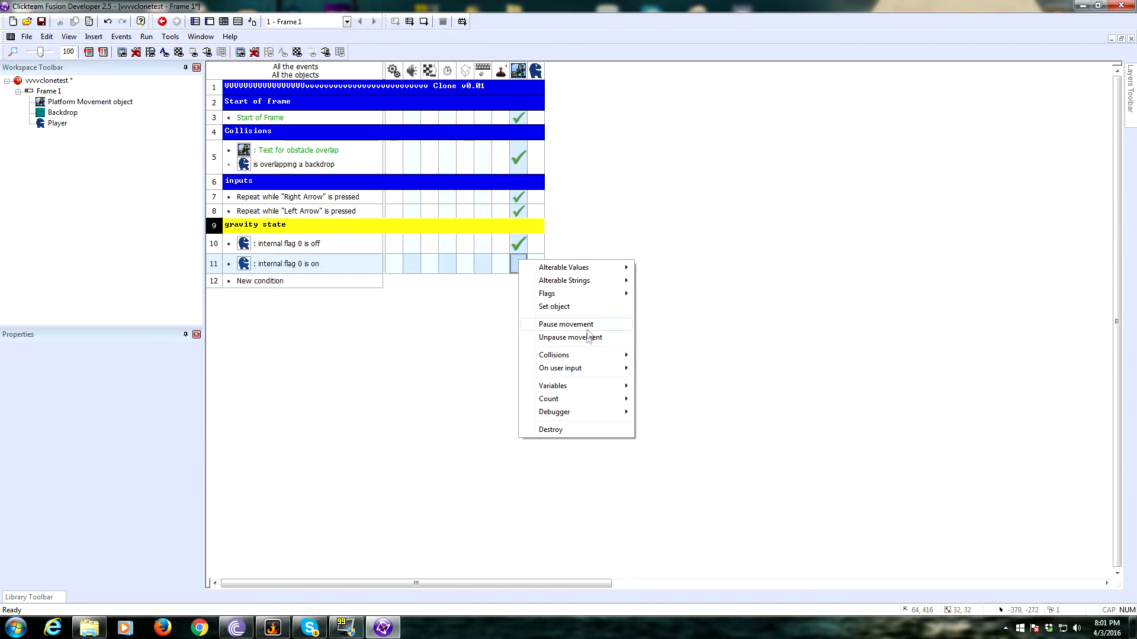
{"action": "mouse_move", "coordinate": [577, 386]}
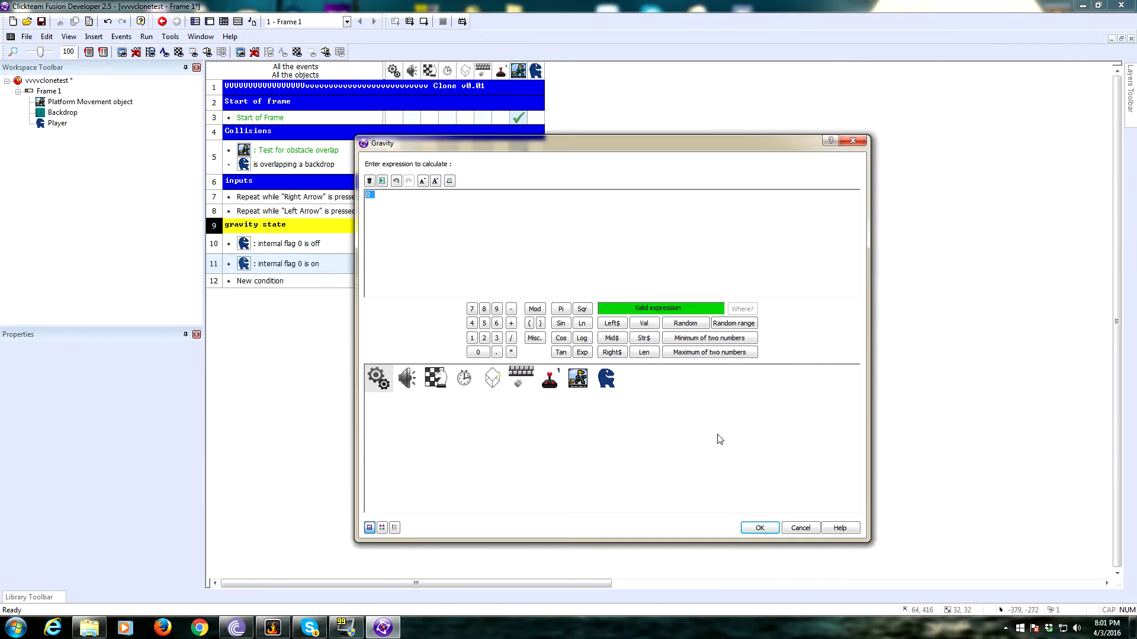
{"action": "left_click", "coordinate": [758, 527]}
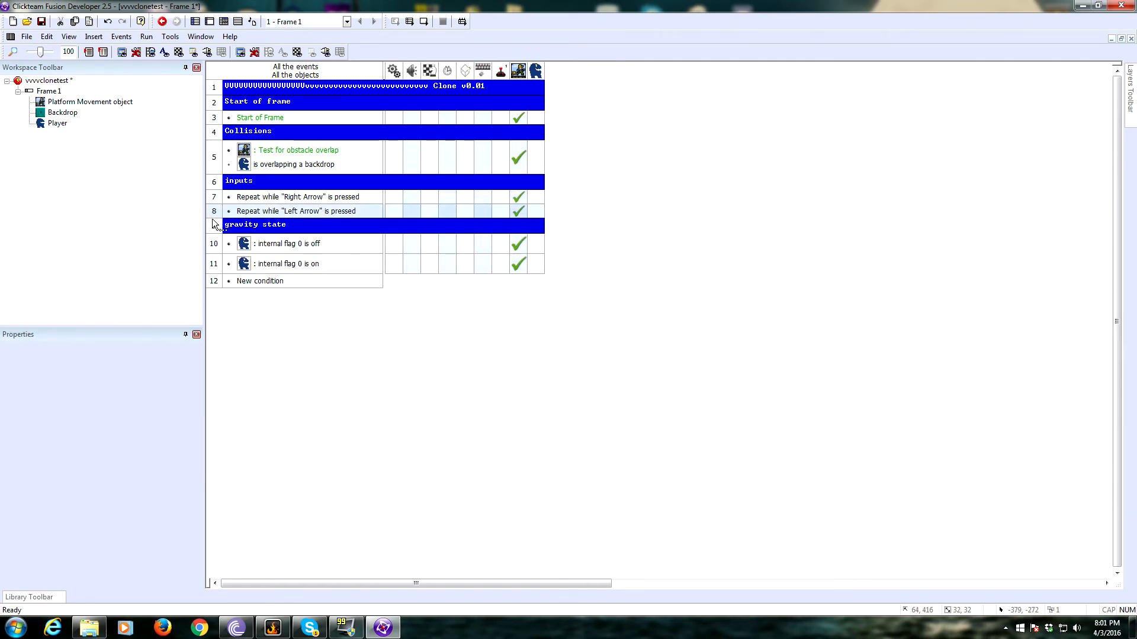
Step: Insert an 'Upon pressing X' event in Inputs that toggles the Player's flag 0
{"action": "right_click", "coordinate": [253, 224]}
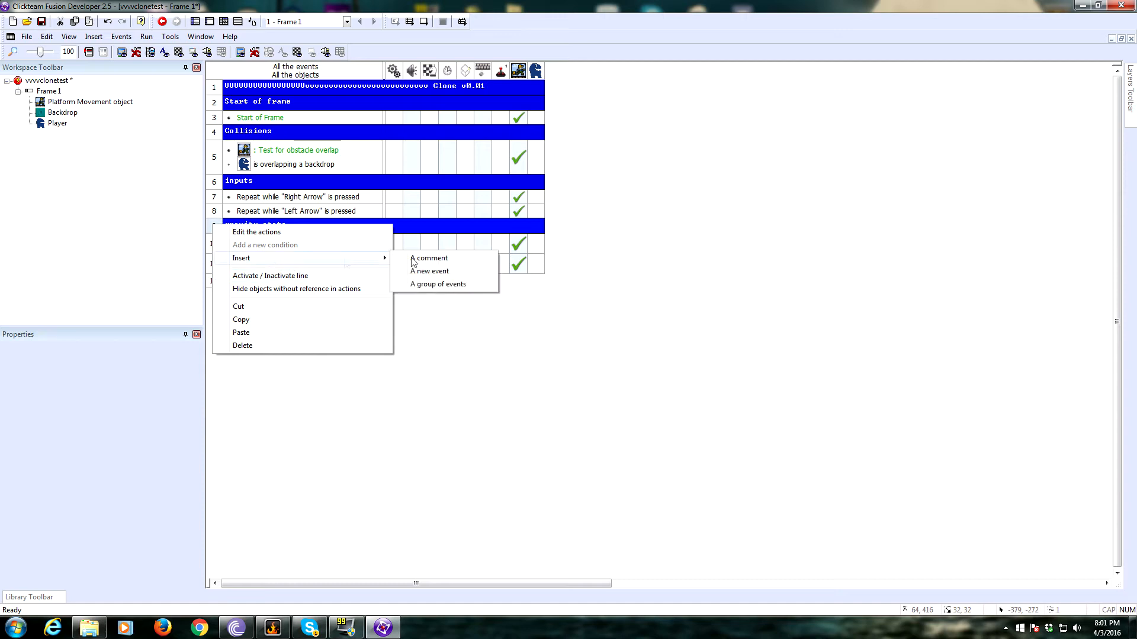
{"action": "left_click", "coordinate": [430, 270]}
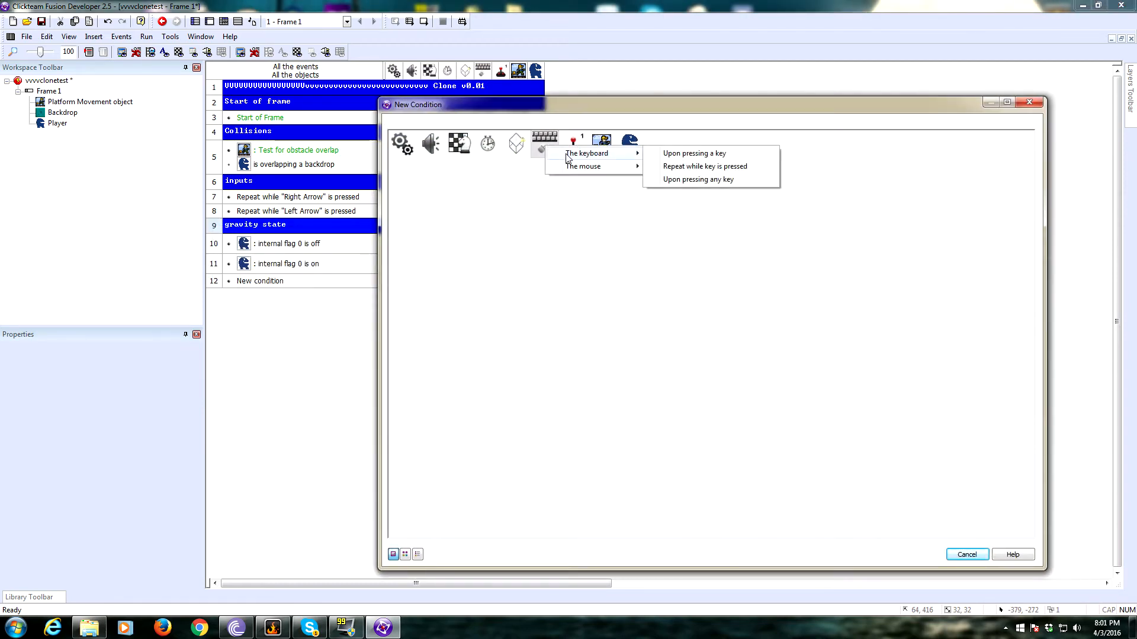
{"action": "left_click", "coordinate": [692, 152]}
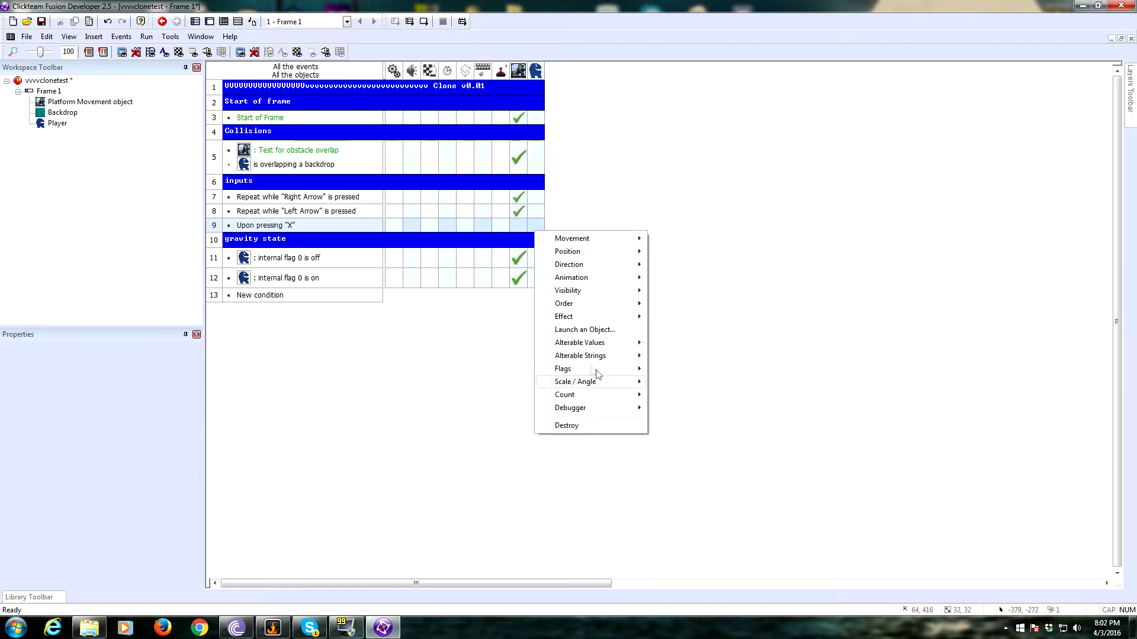
{"action": "left_click", "coordinate": [563, 368]}
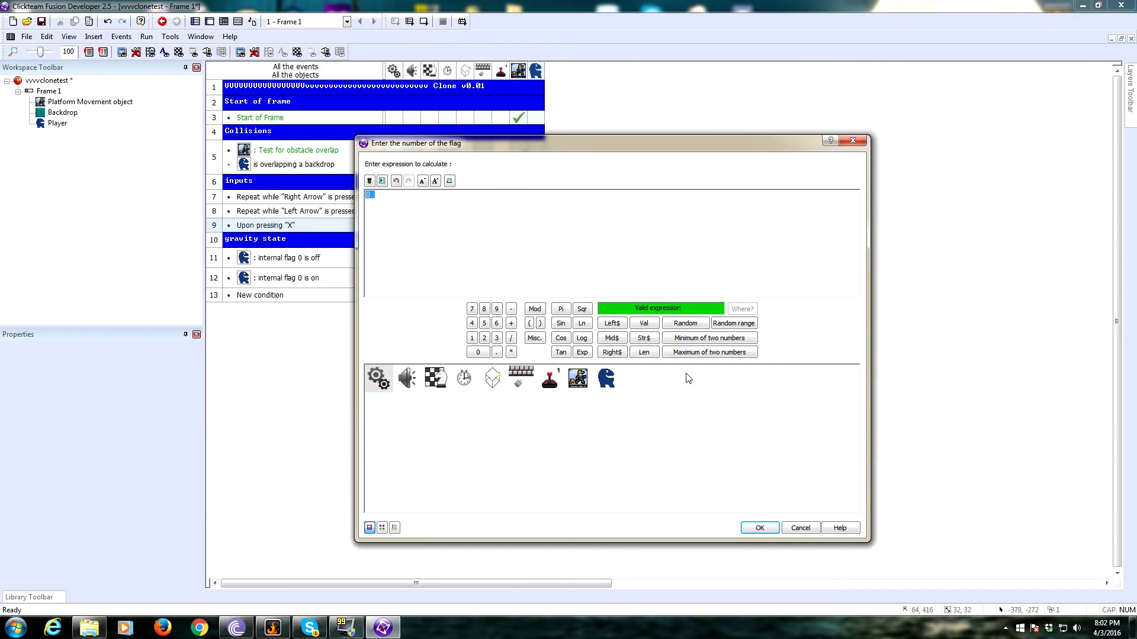
{"action": "left_click", "coordinate": [759, 528]}
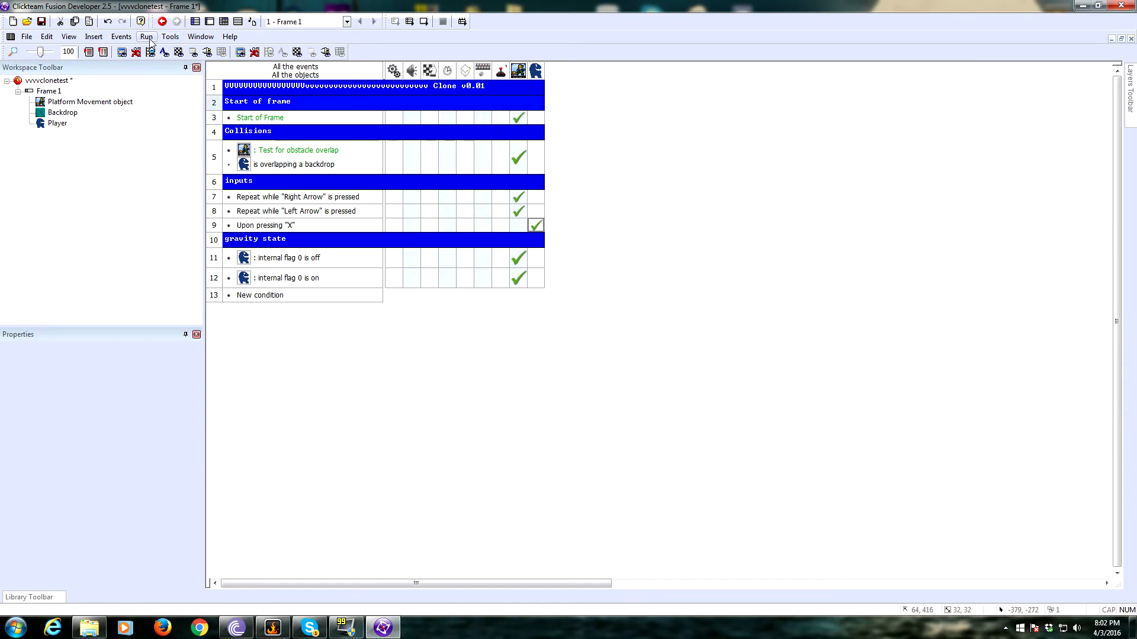
Step: Run the frame to test the X gravity-flip behaviour
{"action": "left_click", "coordinate": [145, 37]}
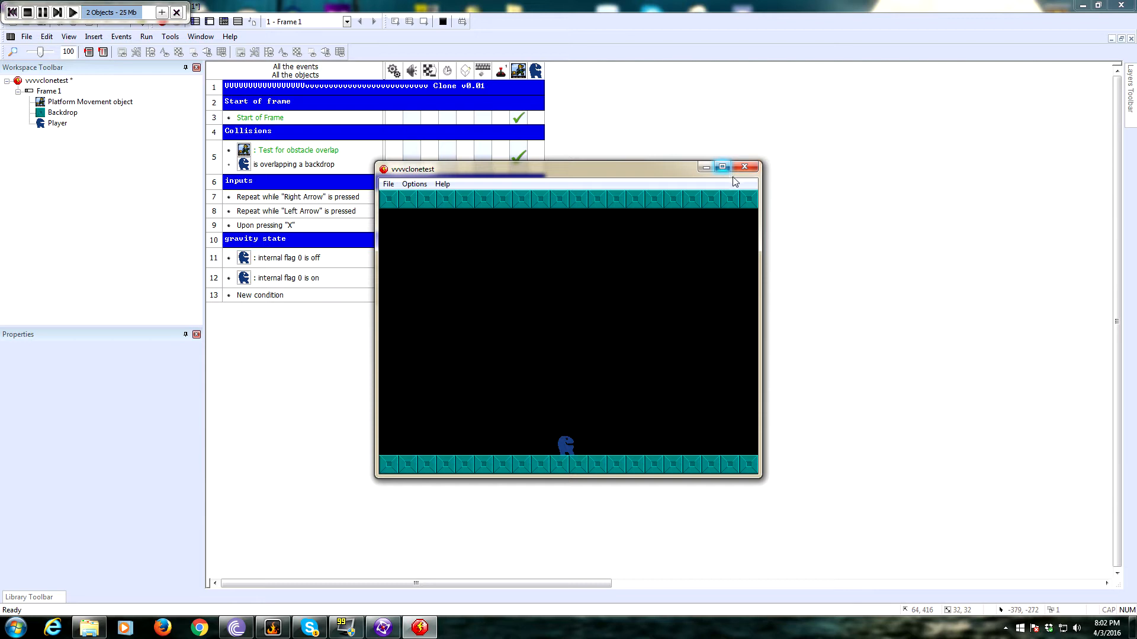
{"action": "mouse_move", "coordinate": [666, 431]}
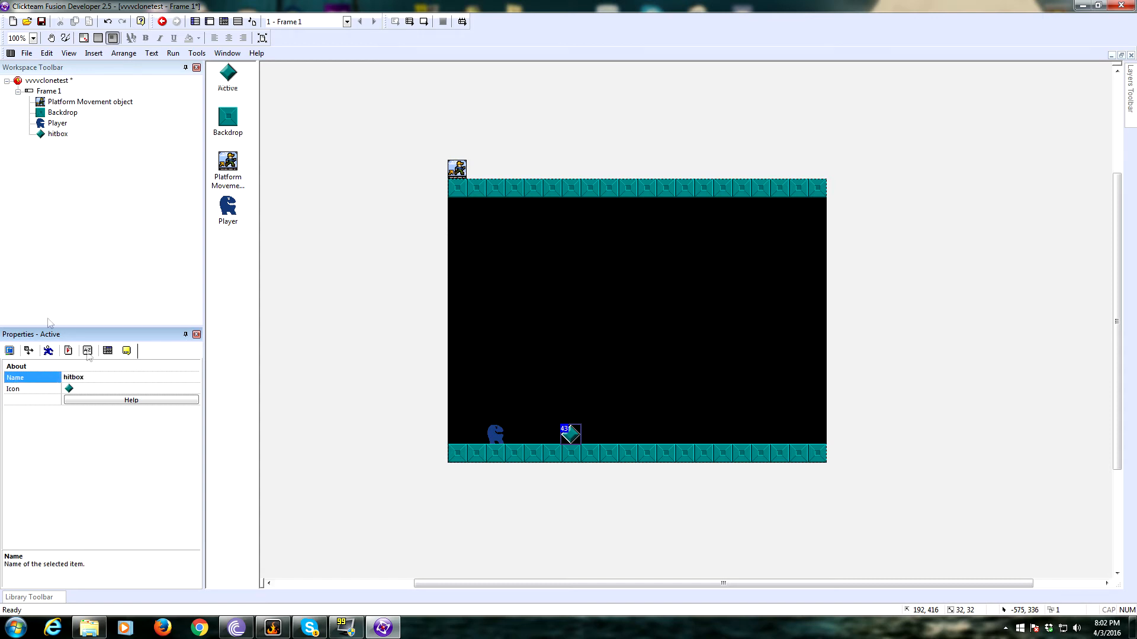
Step: Clear the hitbox's default diamond image and fill the whole image with red
{"action": "double_click", "coordinate": [571, 433]}
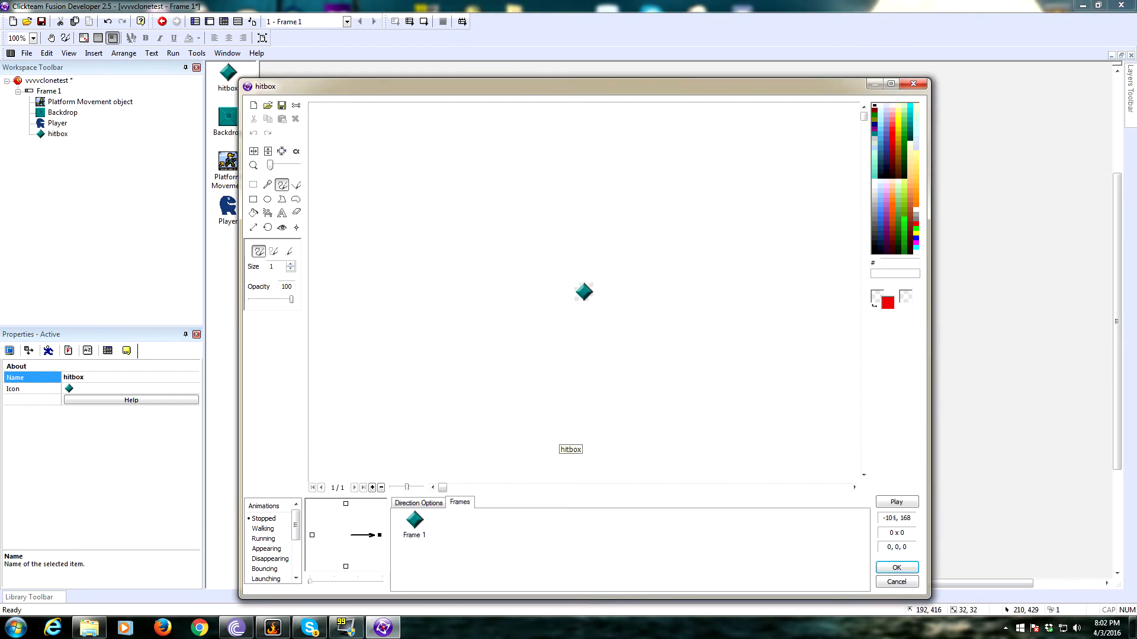
{"action": "left_click", "coordinate": [582, 292]}
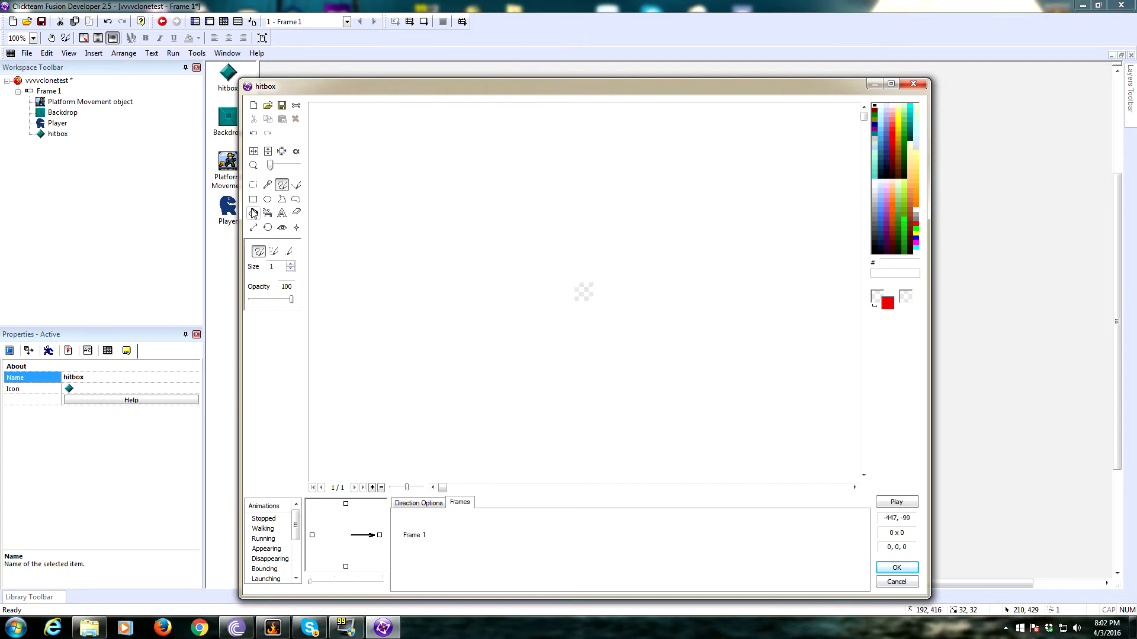
{"action": "left_click", "coordinate": [253, 212]}
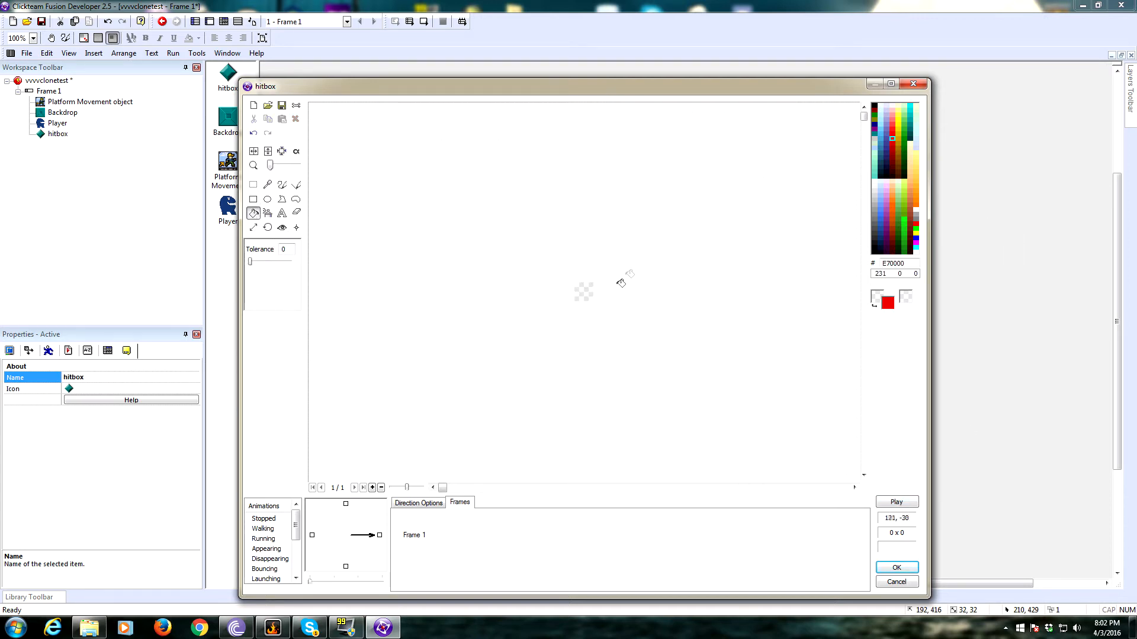
{"action": "left_click", "coordinate": [896, 567]}
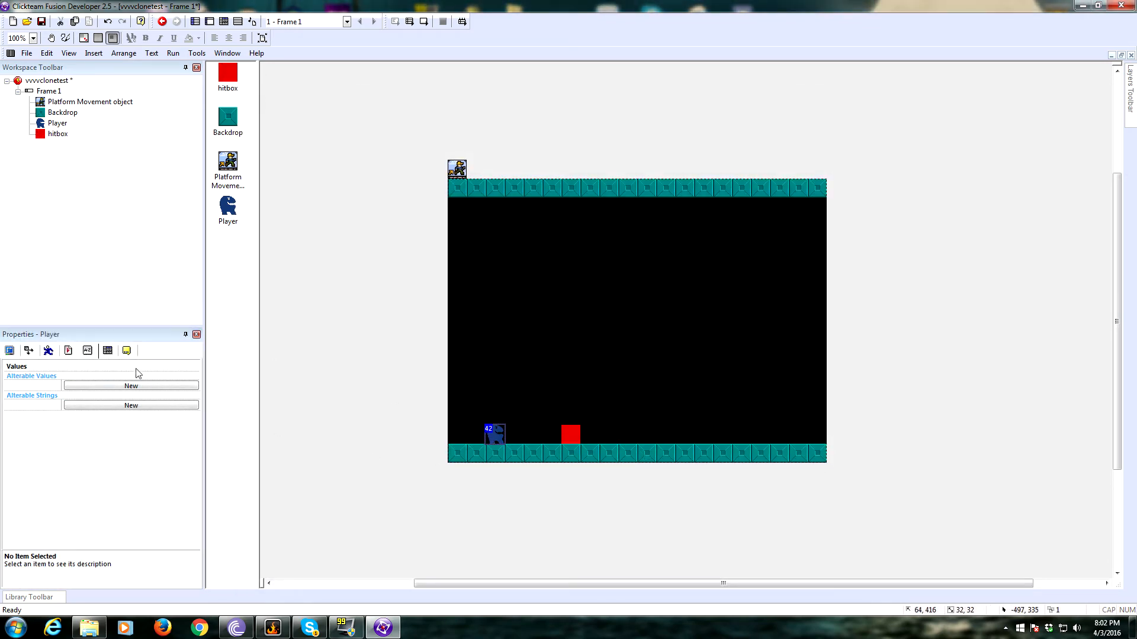
Step: Set the hitbox Height to 36 pixels in its Size/Position properties
{"action": "left_click", "coordinate": [29, 350]}
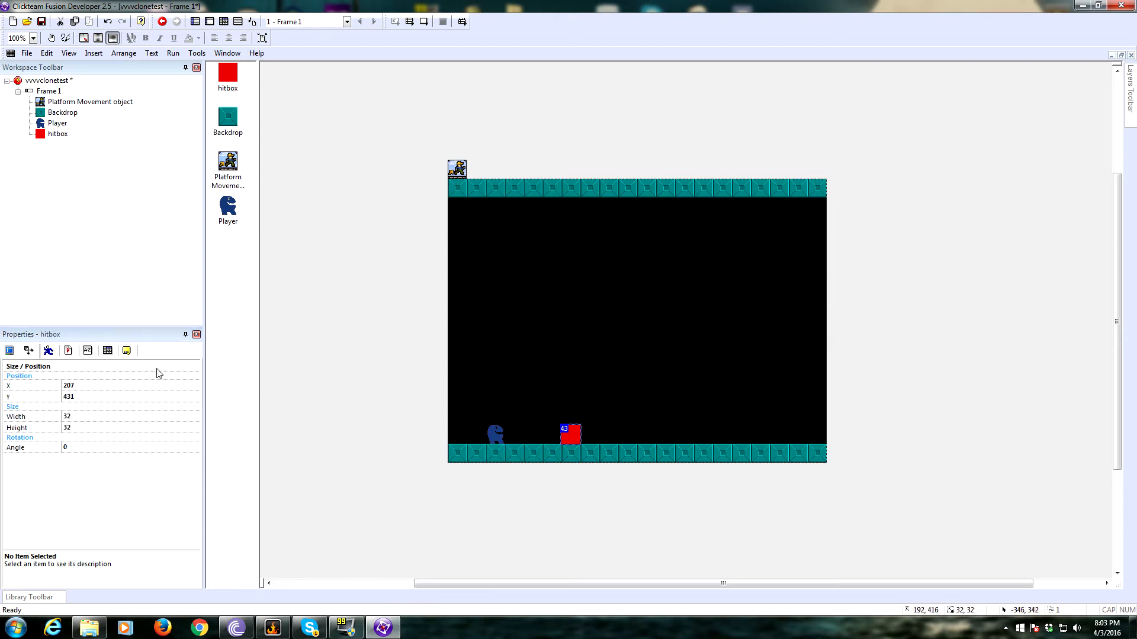
{"action": "left_click", "coordinate": [29, 351]}
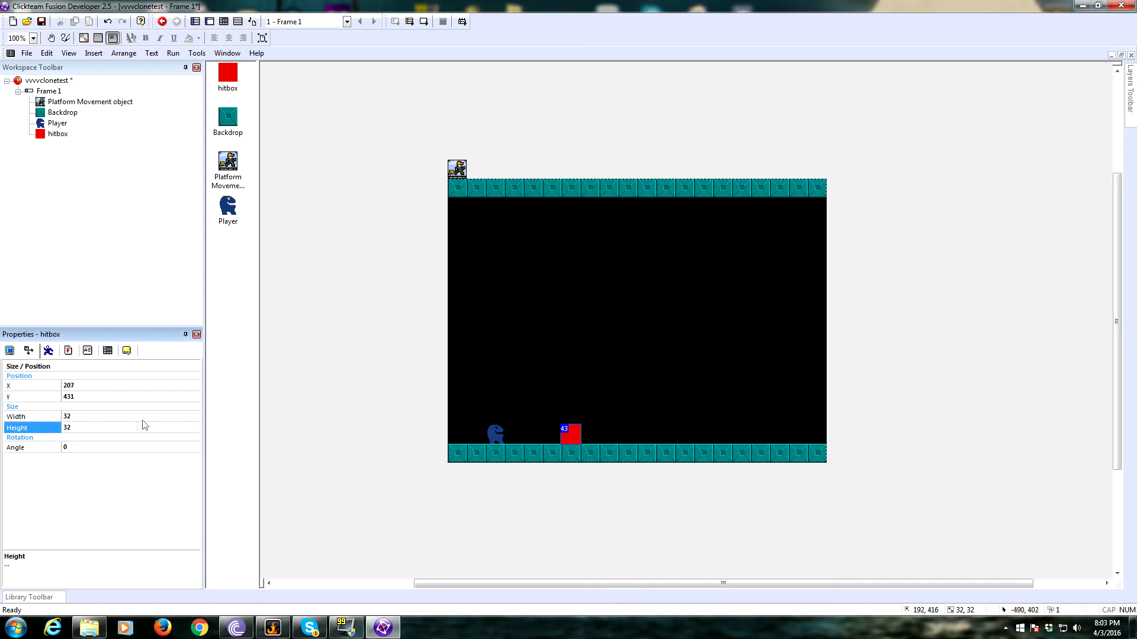
{"action": "type", "text": "36"}
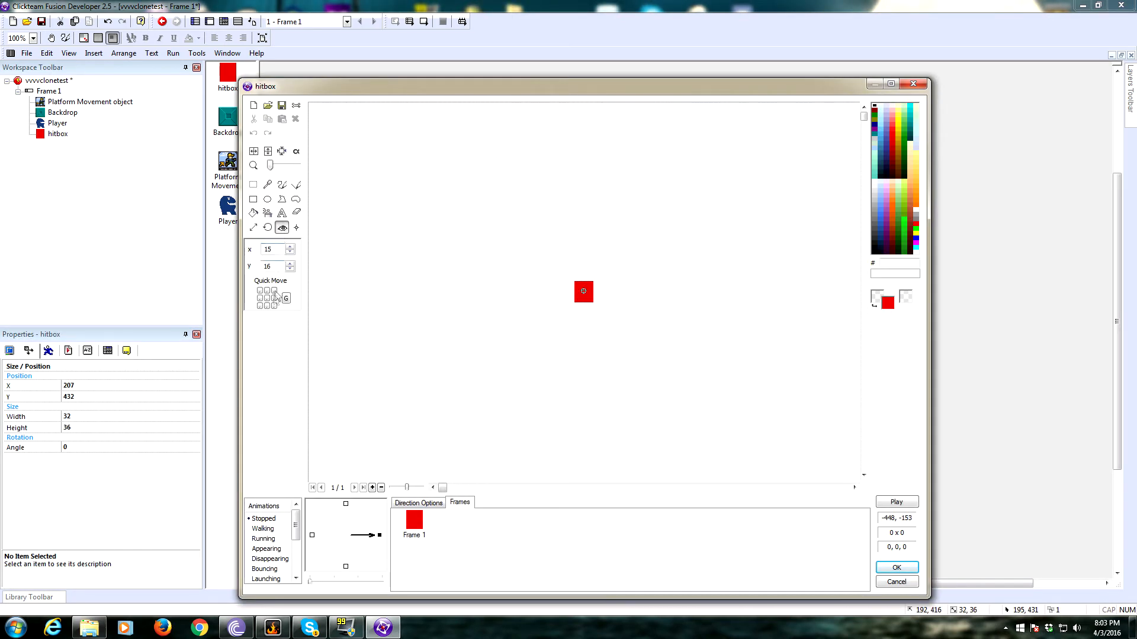
Step: Centre the hitbox hot spot and action point and accept the edited image
{"action": "left_click", "coordinate": [266, 298]}
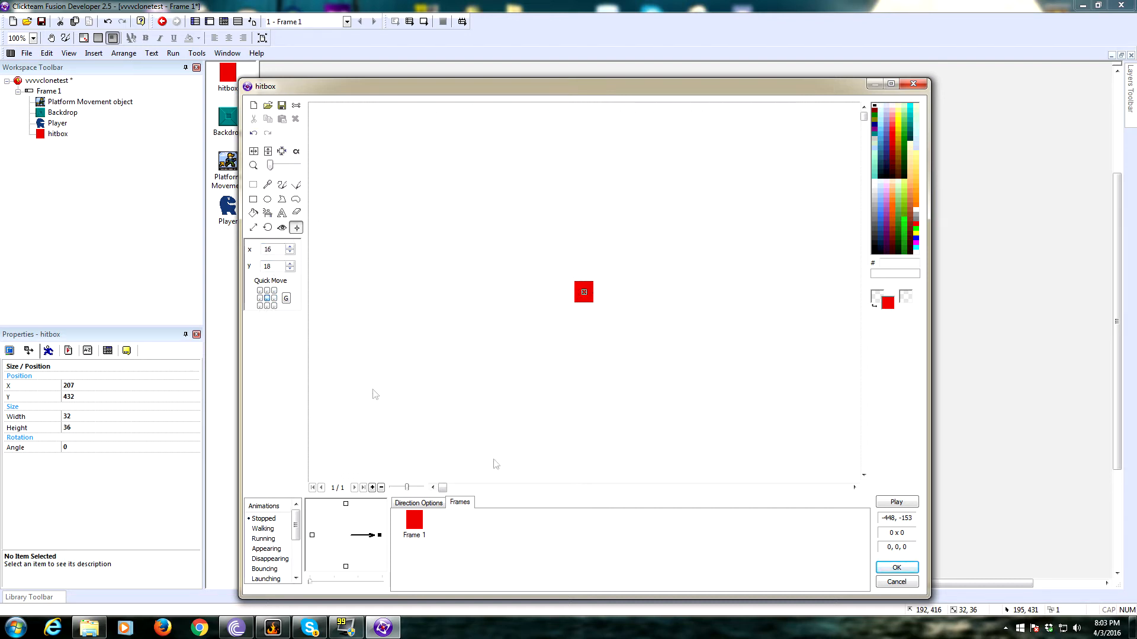
{"action": "left_click", "coordinate": [896, 567]}
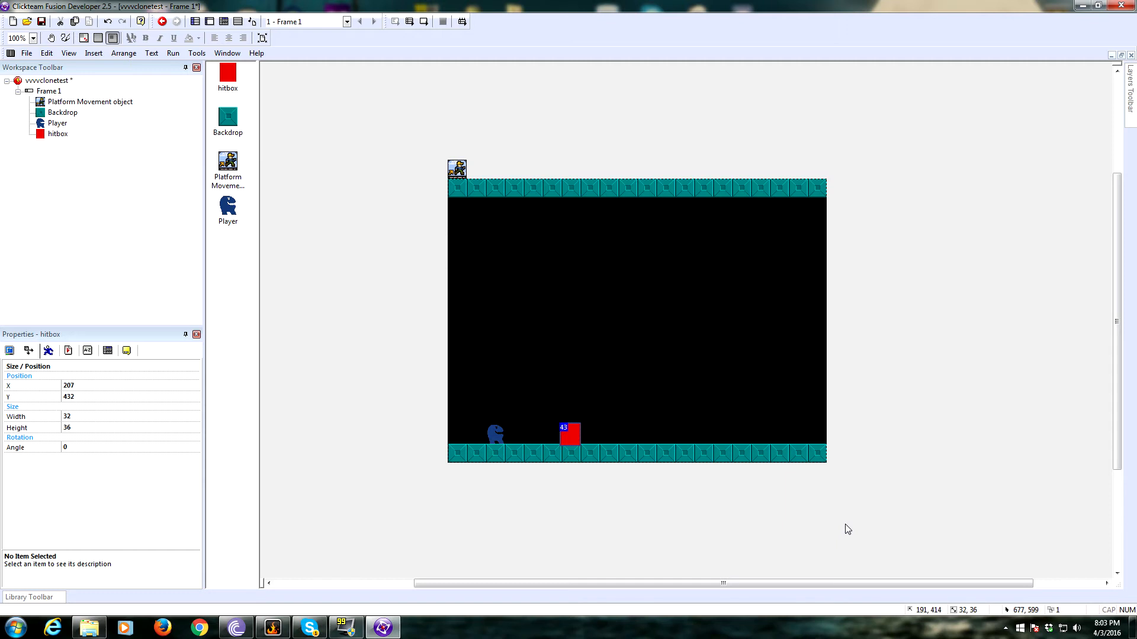
{"action": "mouse_move", "coordinate": [716, 403]}
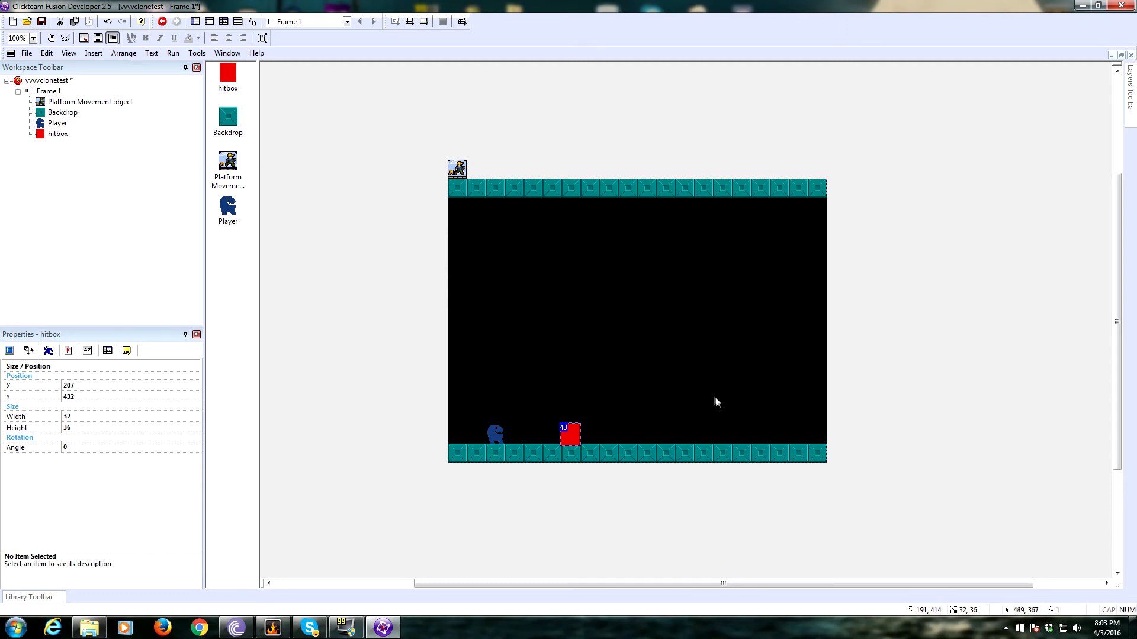
{"action": "left_click", "coordinate": [224, 22]}
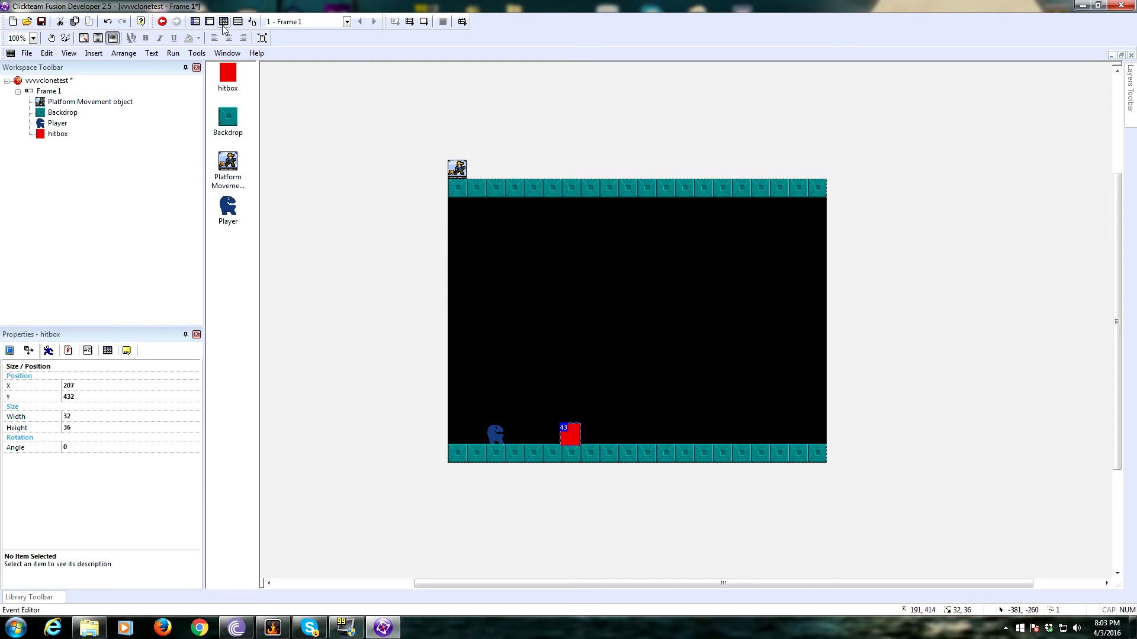
Step: Name the new event-list section heading 'hitbox'
{"action": "left_click", "coordinate": [224, 22]}
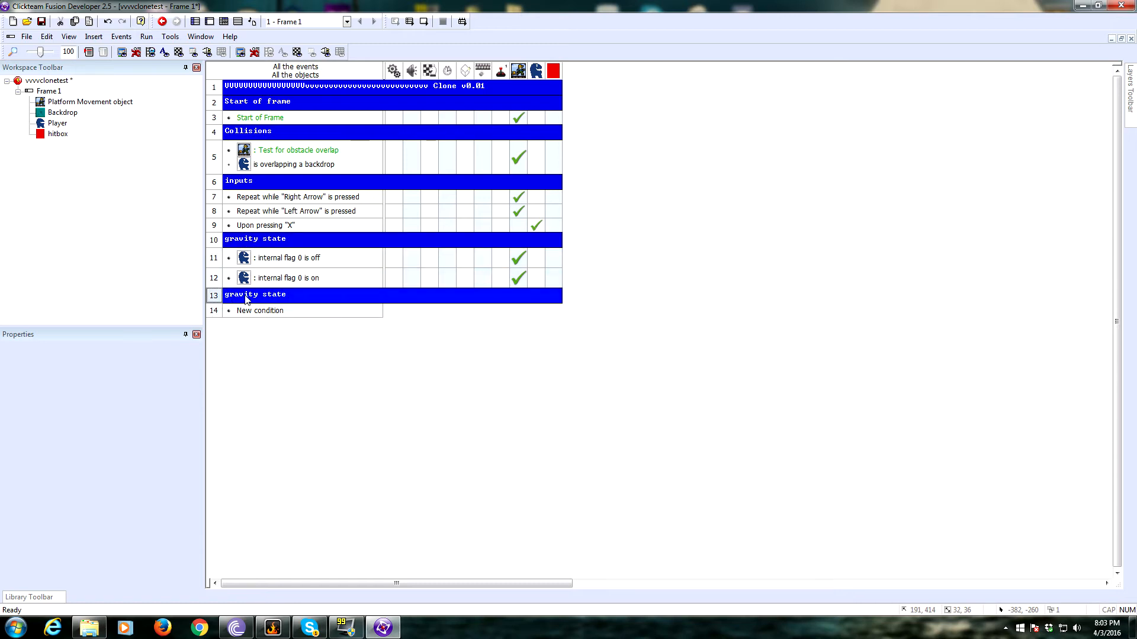
{"action": "double_click", "coordinate": [255, 295]}
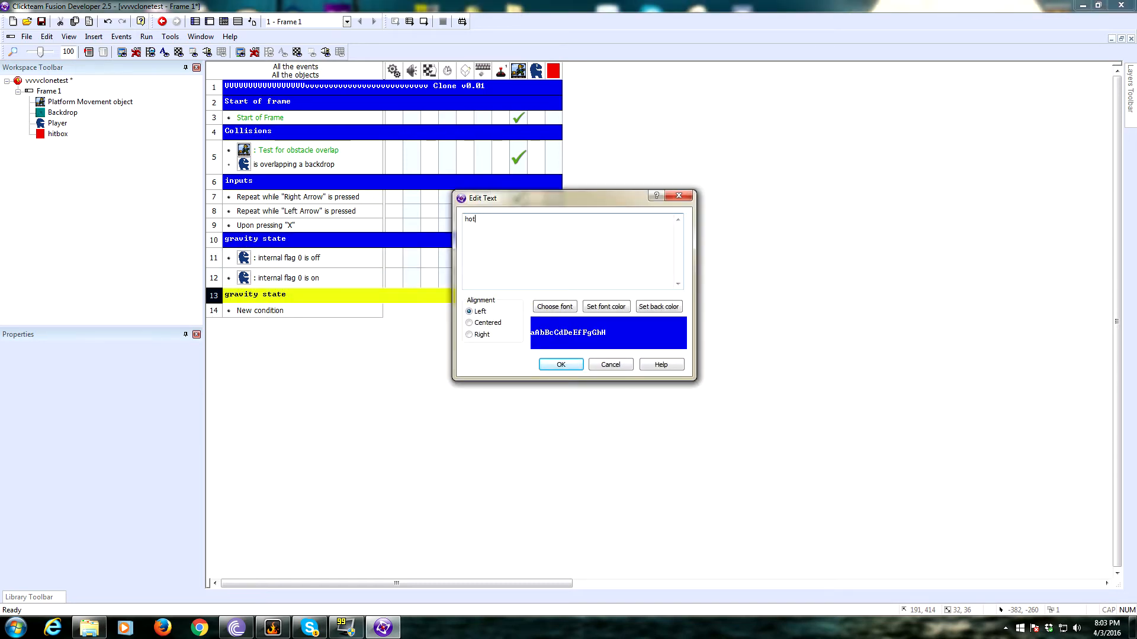
{"action": "type", "text": "hitbox"}
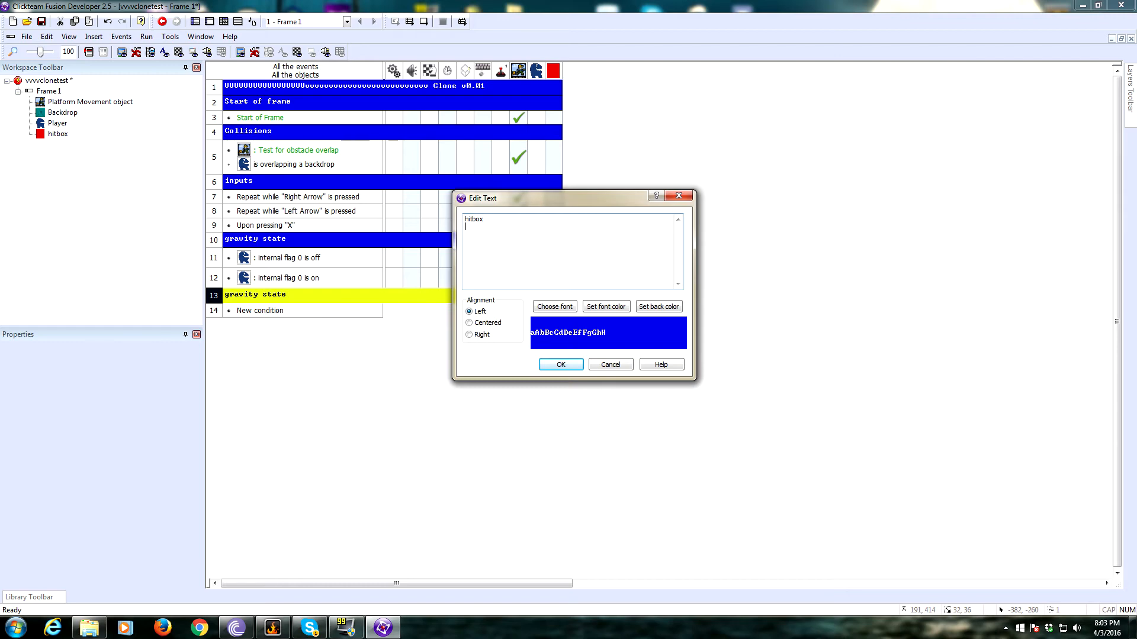
{"action": "left_click", "coordinate": [560, 363]}
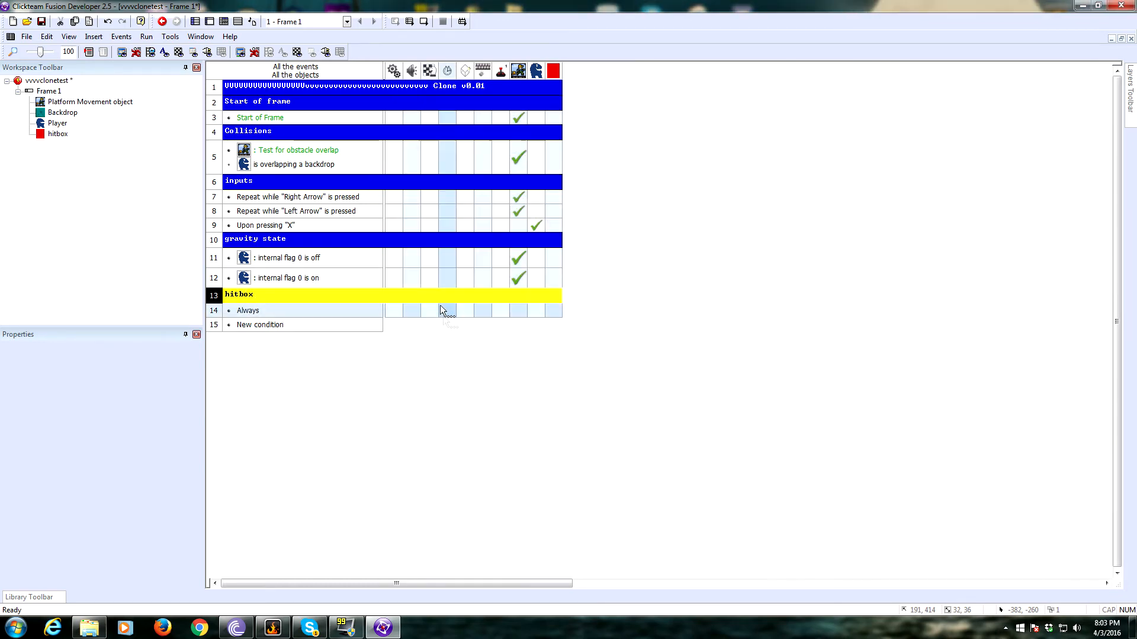
Step: Give the Always event a hitbox Position > Select Position action
{"action": "right_click", "coordinate": [444, 310]}
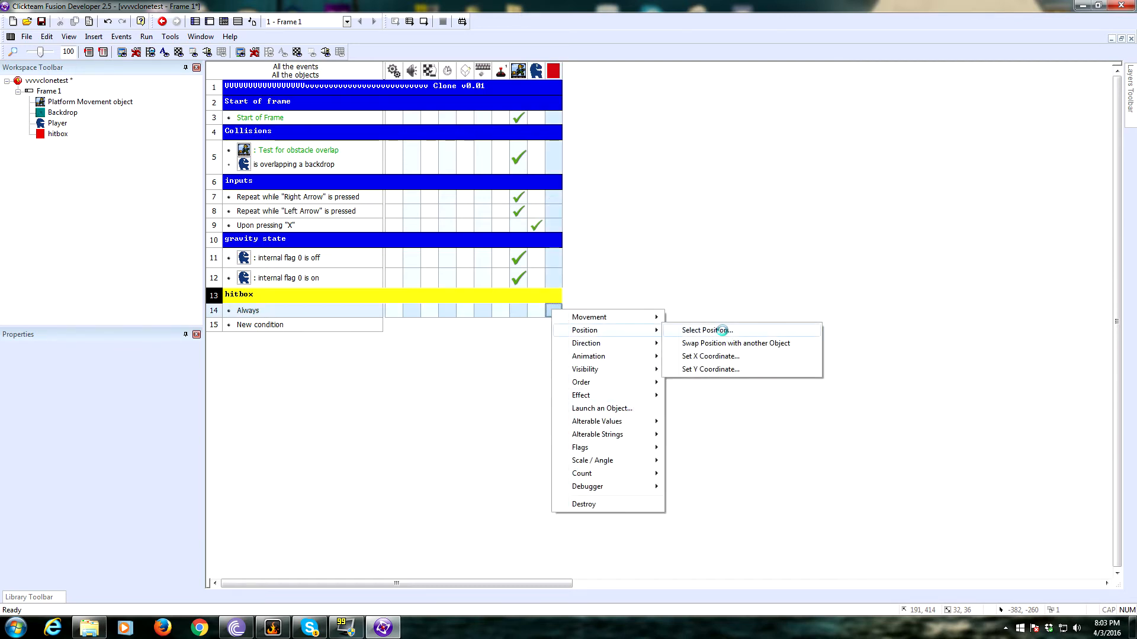
{"action": "left_click", "coordinate": [705, 330]}
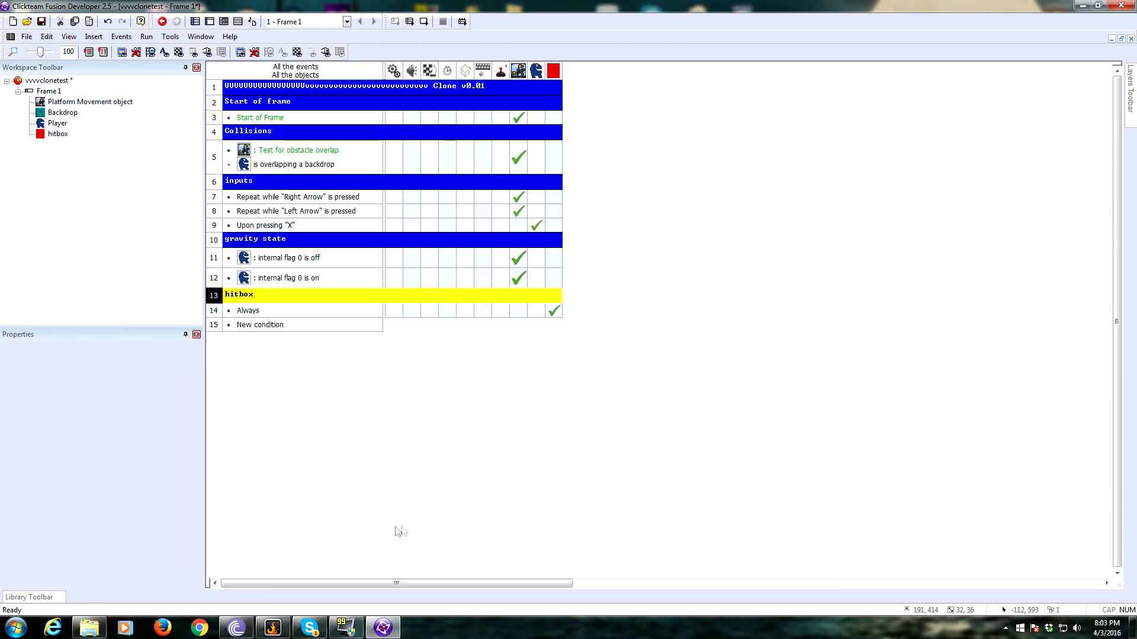
{"action": "left_click", "coordinate": [146, 37]}
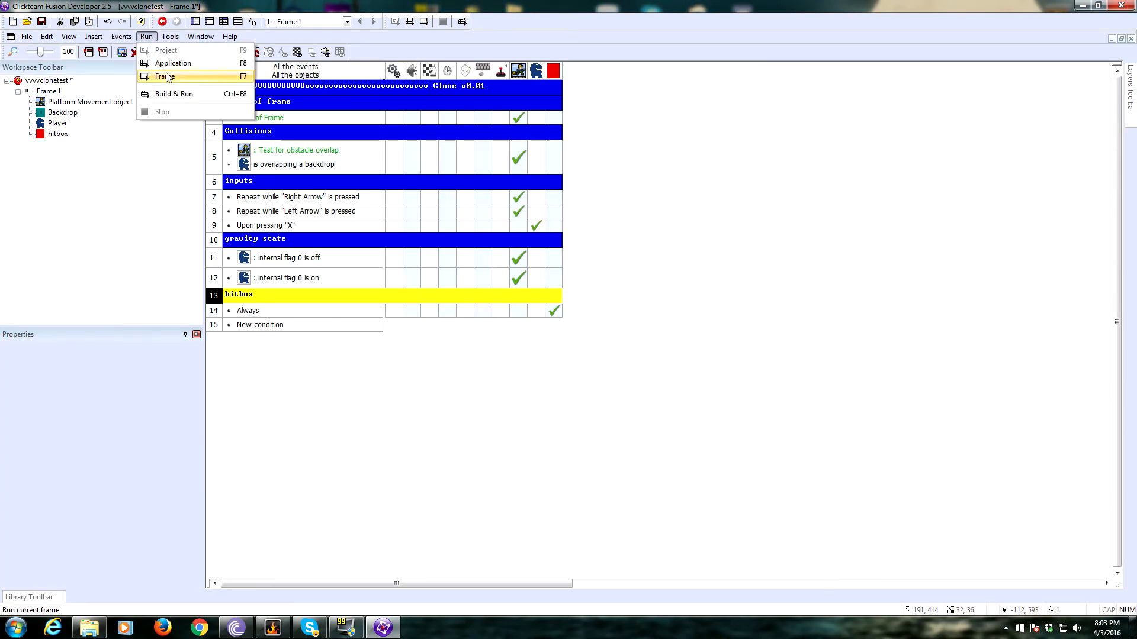
{"action": "left_click", "coordinate": [166, 76]}
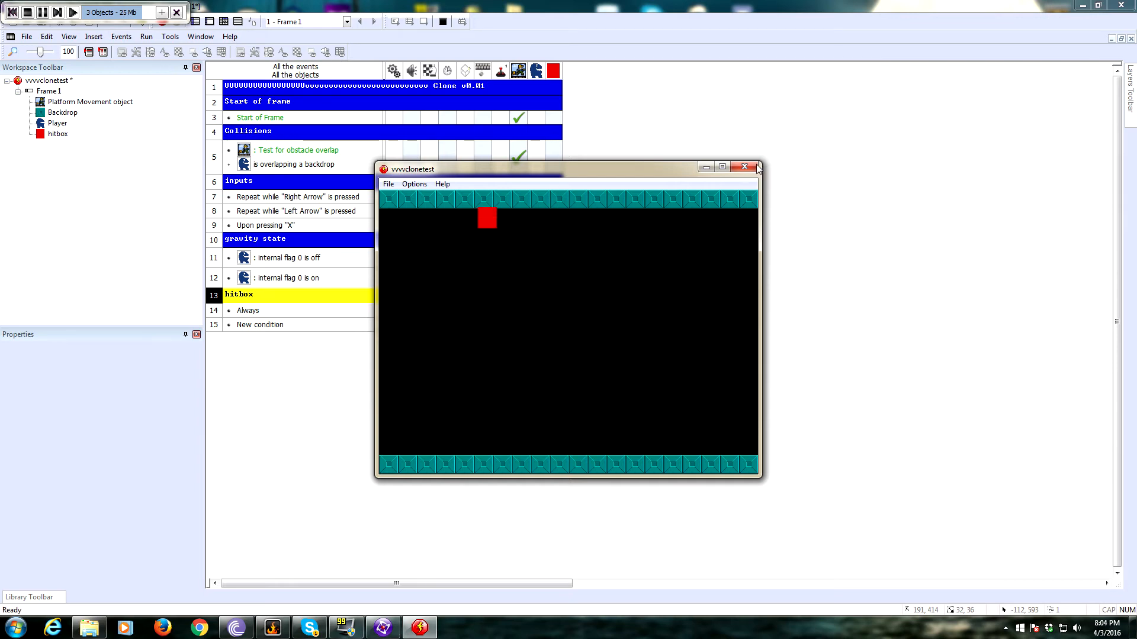
{"action": "left_click", "coordinate": [743, 167]}
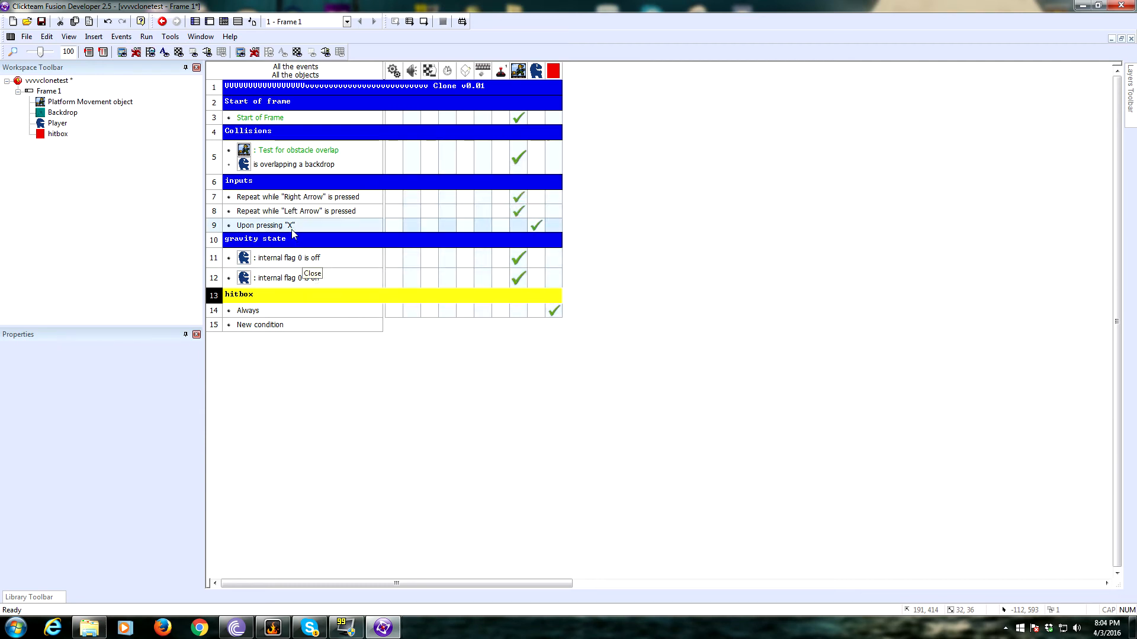
{"action": "left_click", "coordinate": [553, 310]}
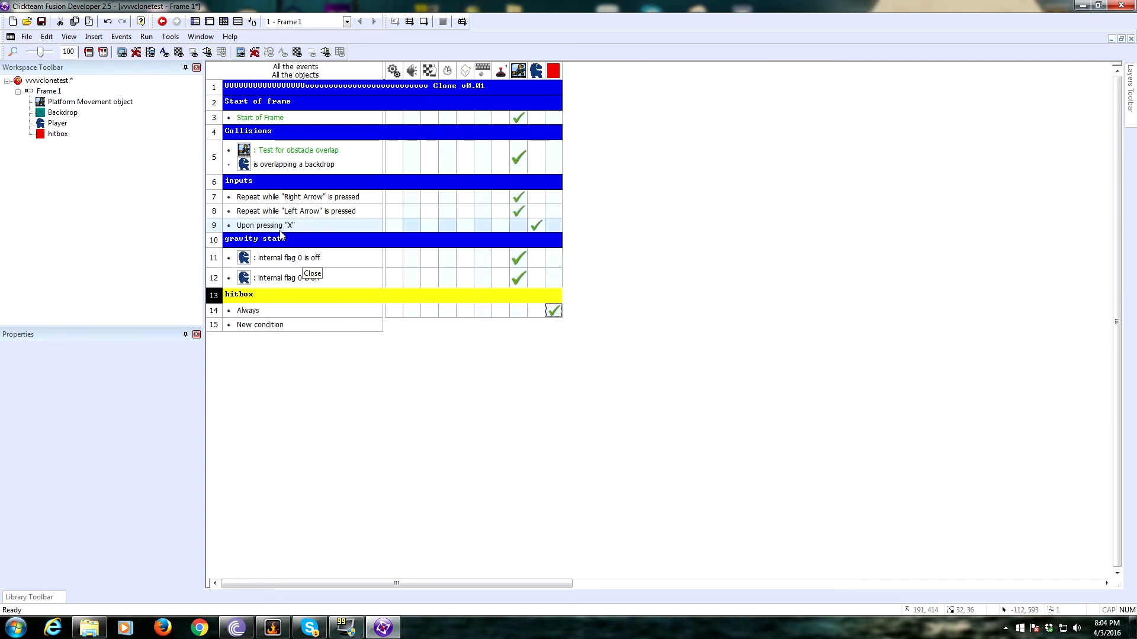
{"action": "right_click", "coordinate": [264, 225]}
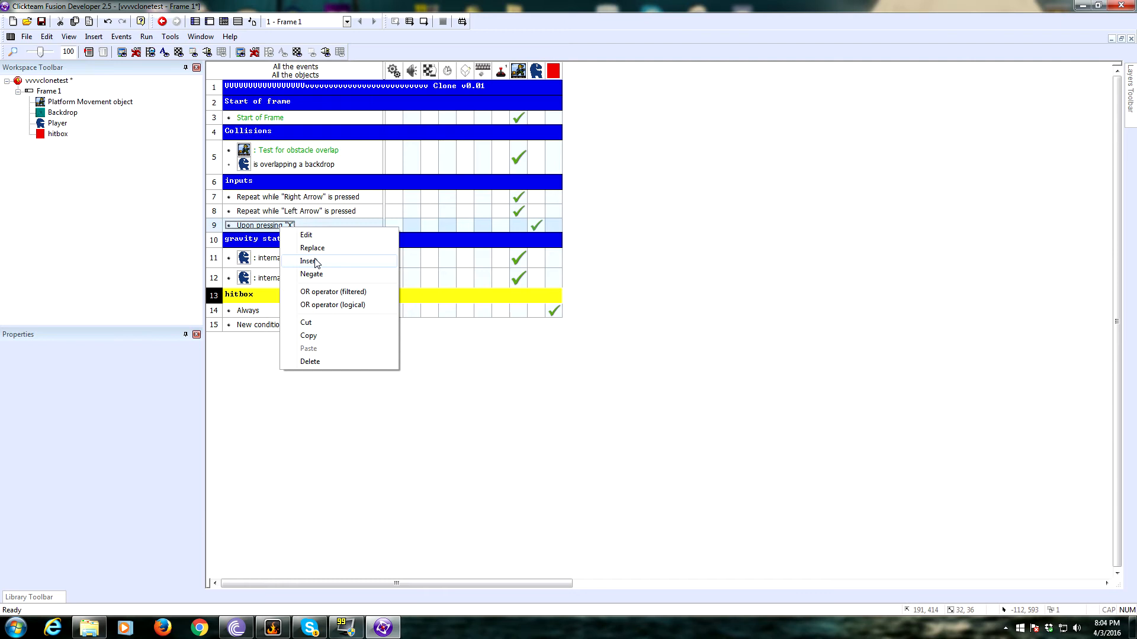
{"action": "left_click", "coordinate": [308, 260]}
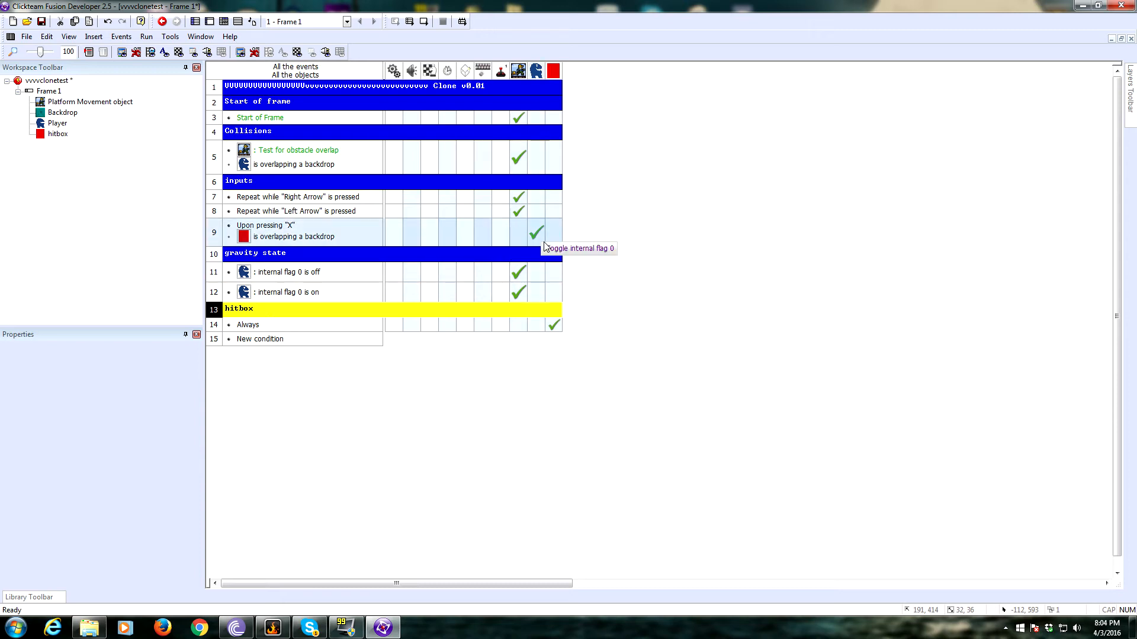
{"action": "mouse_move", "coordinate": [526, 251]}
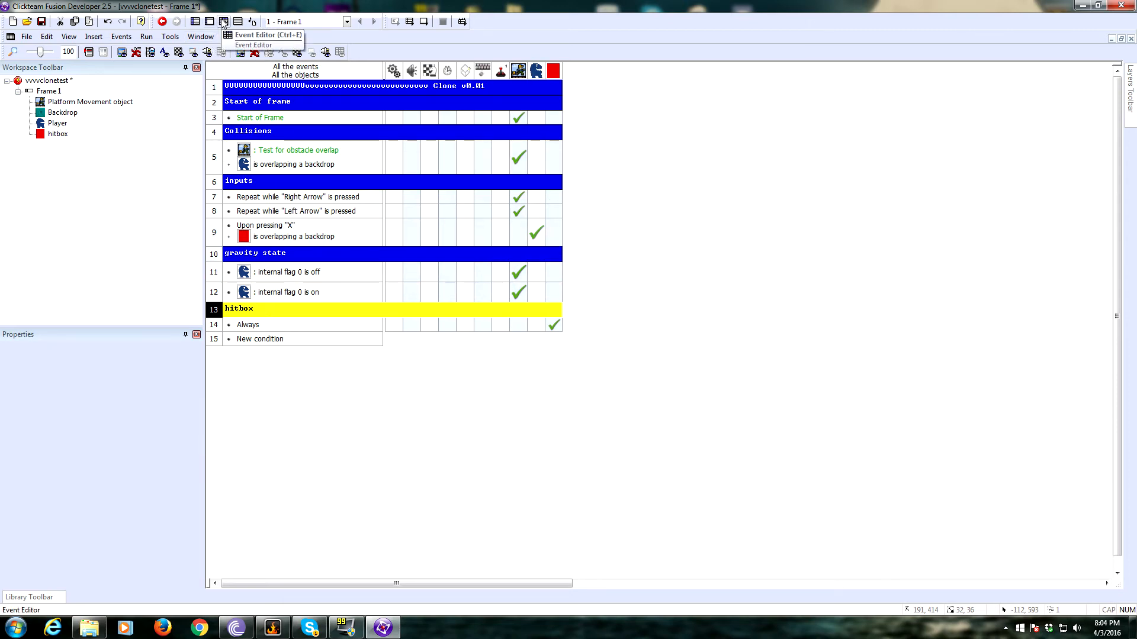
Step: Untick the hitbox's Visible at start display option and run the frame to test
{"action": "left_click", "coordinate": [210, 22]}
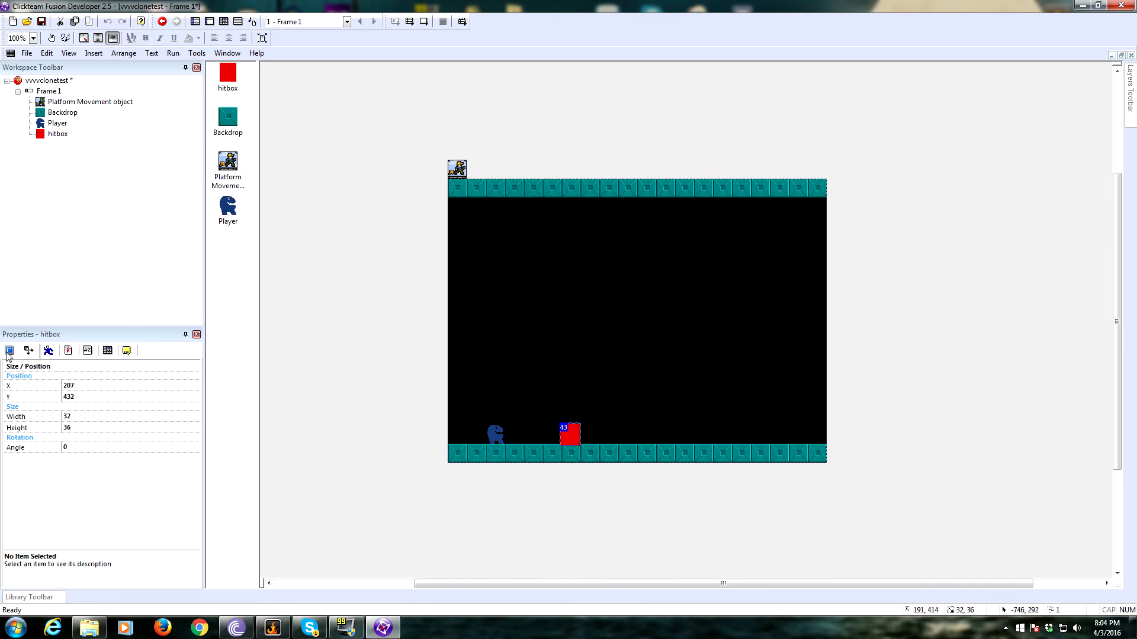
{"action": "left_click", "coordinate": [28, 351]}
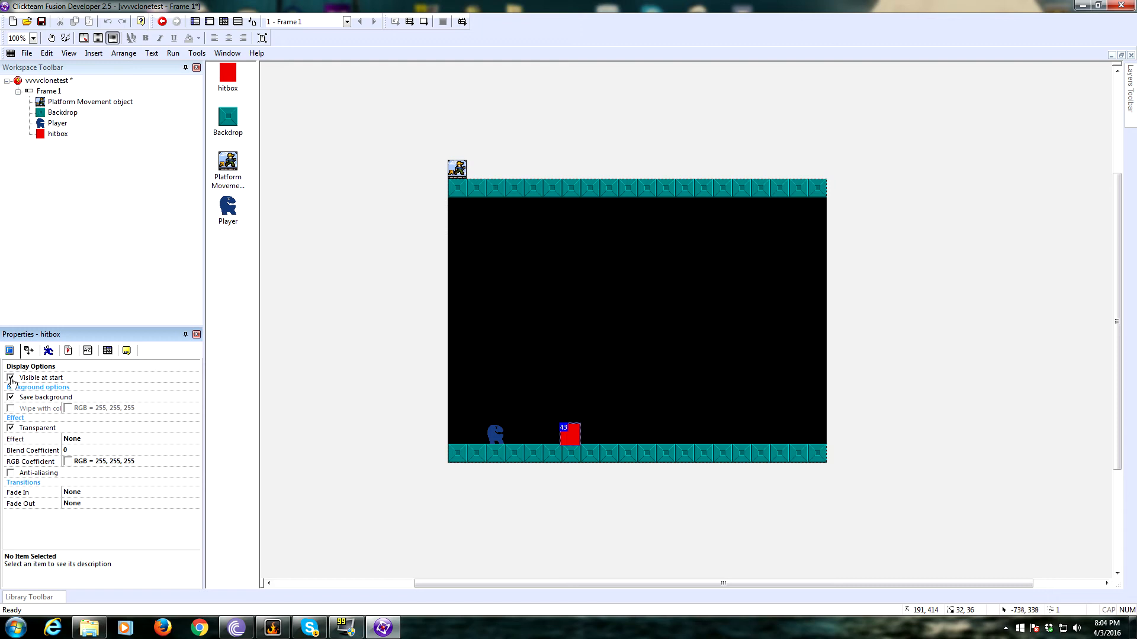
{"action": "left_click", "coordinate": [173, 53]}
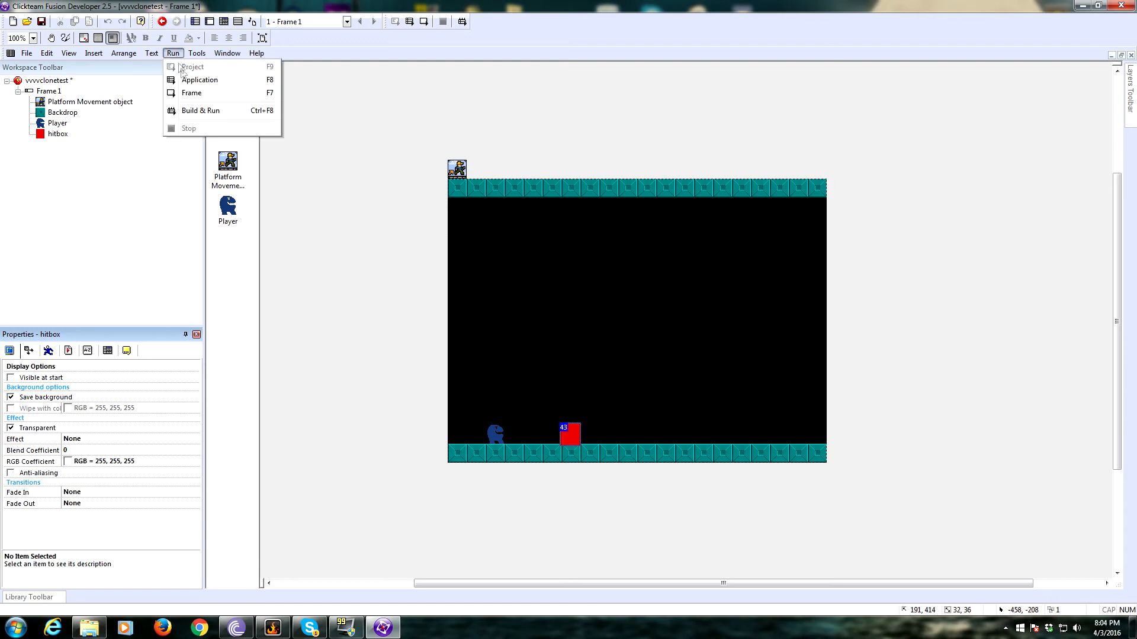
{"action": "left_click", "coordinate": [199, 79]}
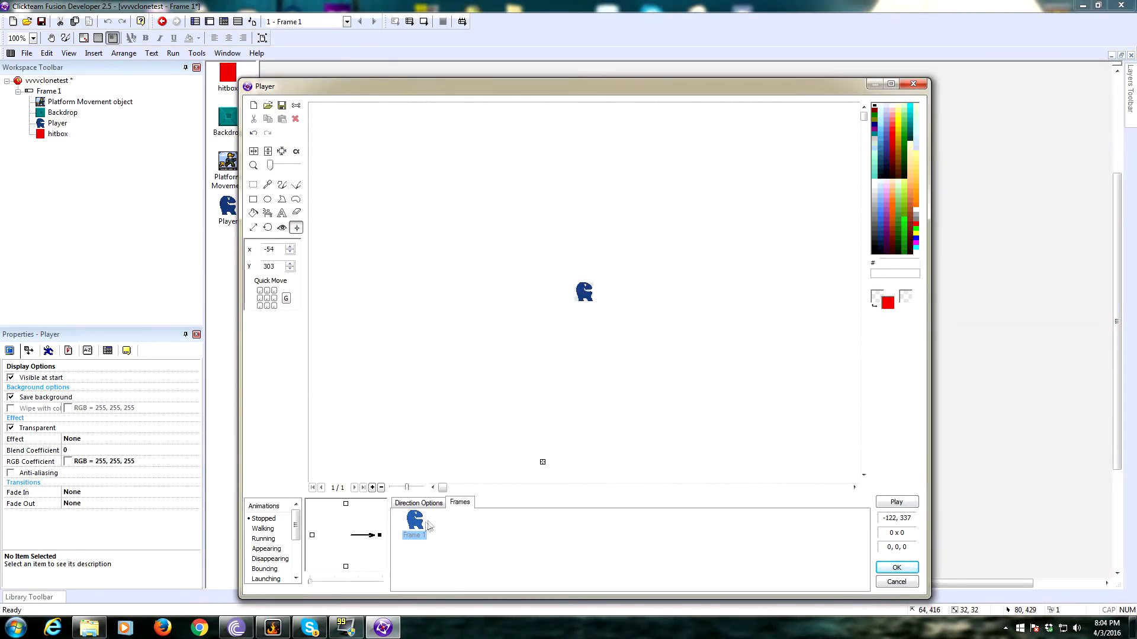
Step: Select the Player's Stopped frame and open its animation for adding a mirrored copy
{"action": "left_click", "coordinate": [296, 118]}
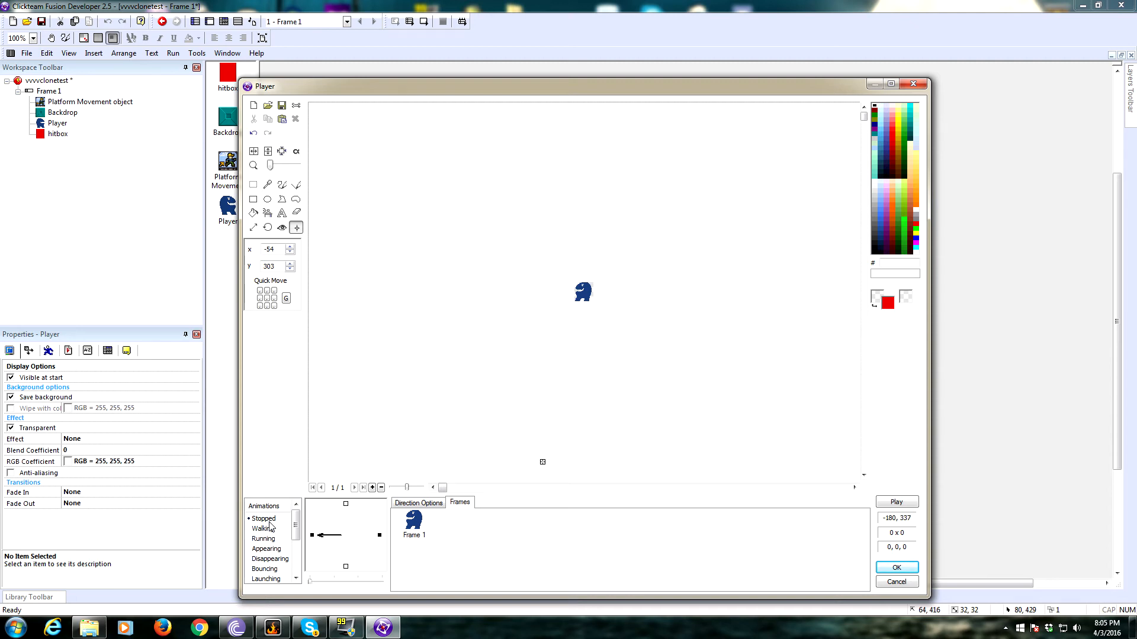
{"action": "left_click", "coordinate": [259, 528]}
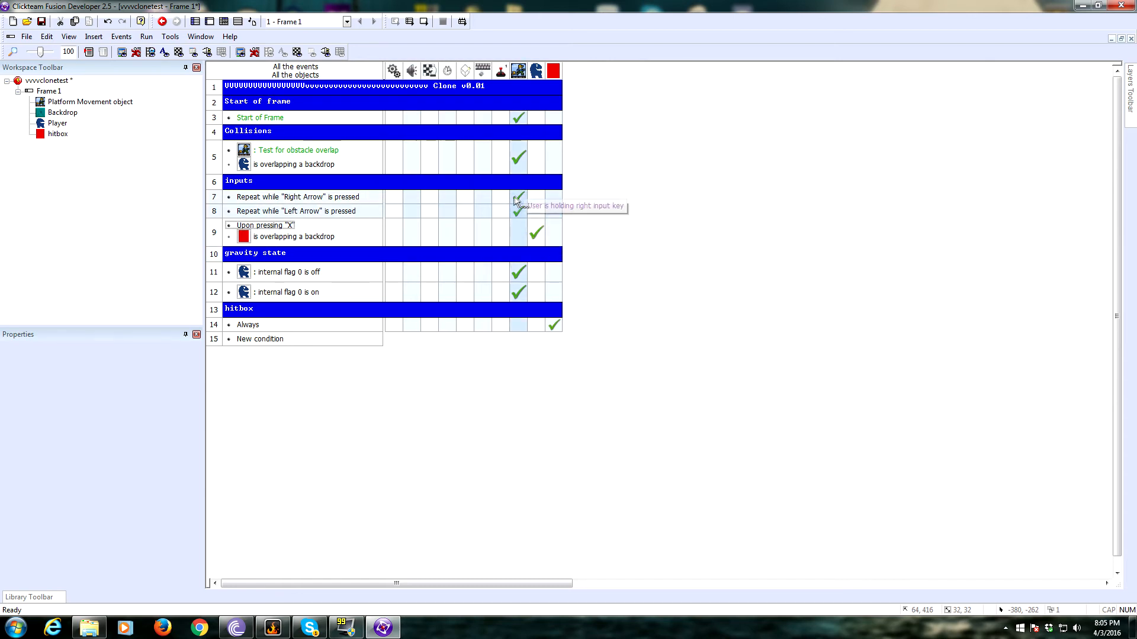
Step: Make the Right Arrow event set the Player's direction to 0 (facing right)
{"action": "right_click", "coordinate": [520, 196]}
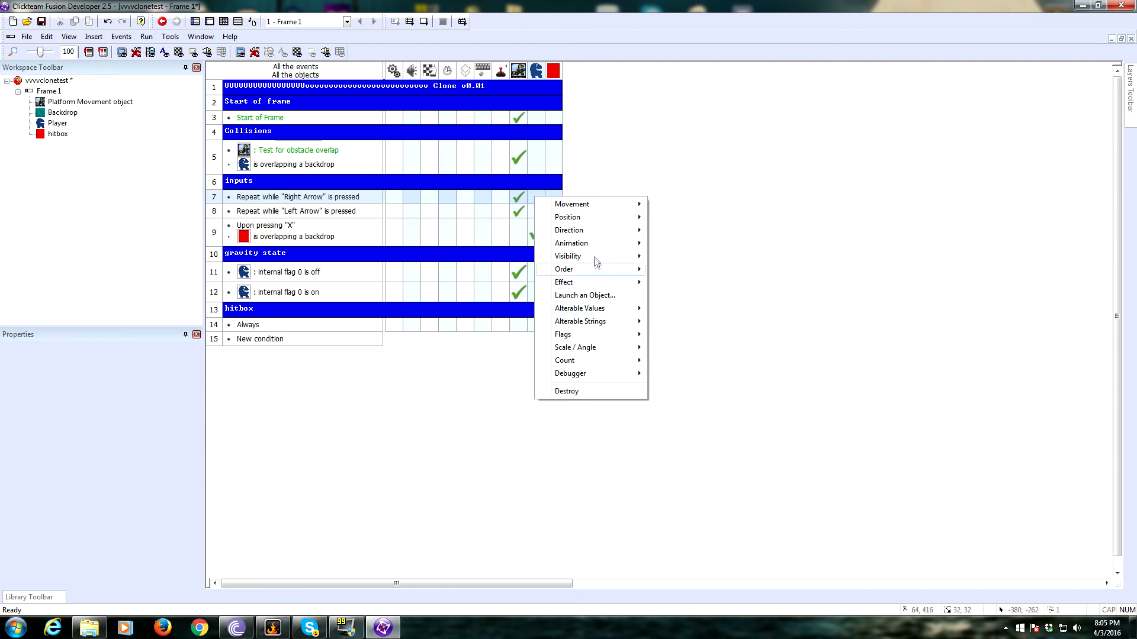
{"action": "left_click", "coordinate": [568, 230]}
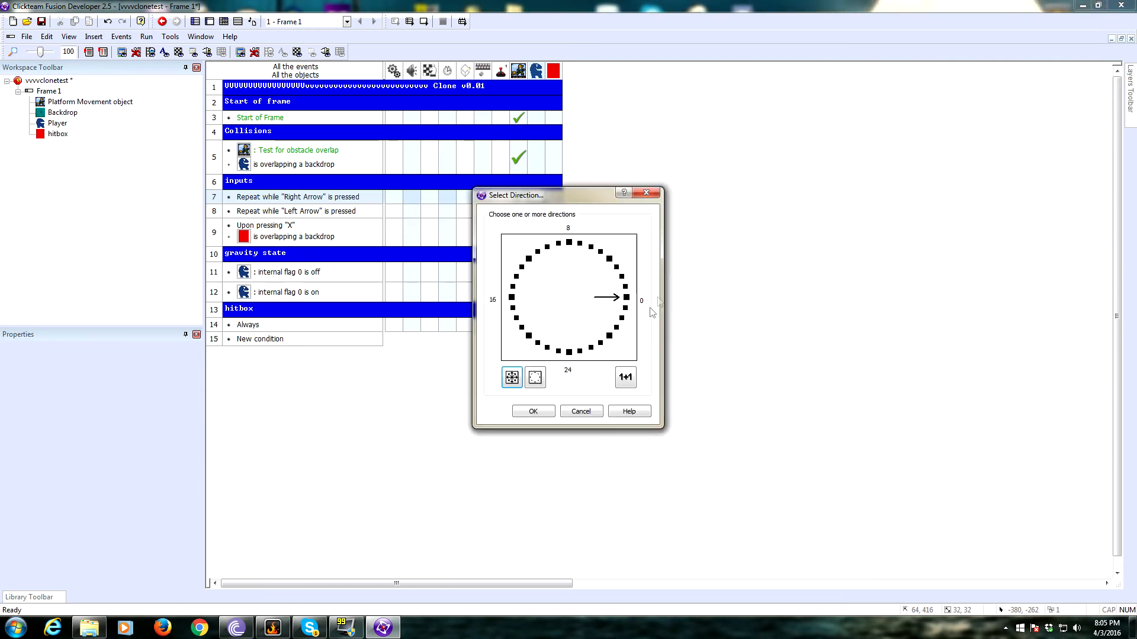
{"action": "left_click", "coordinate": [532, 411]}
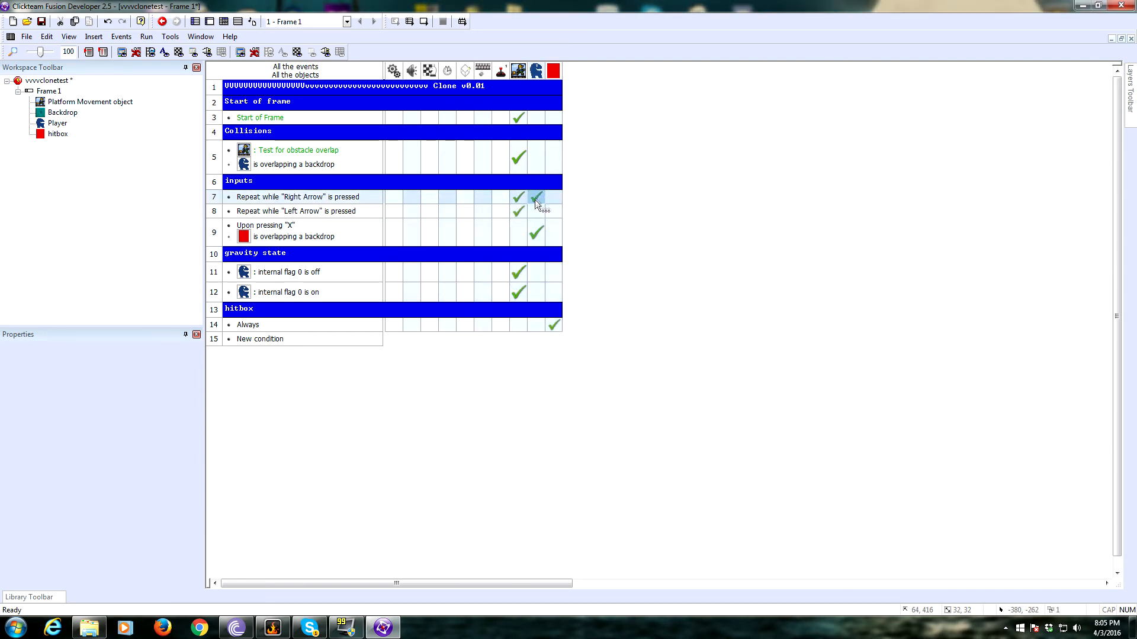
Step: Make the Left Arrow event set the Player's direction to 16 (facing left)
{"action": "left_click", "coordinate": [535, 197]}
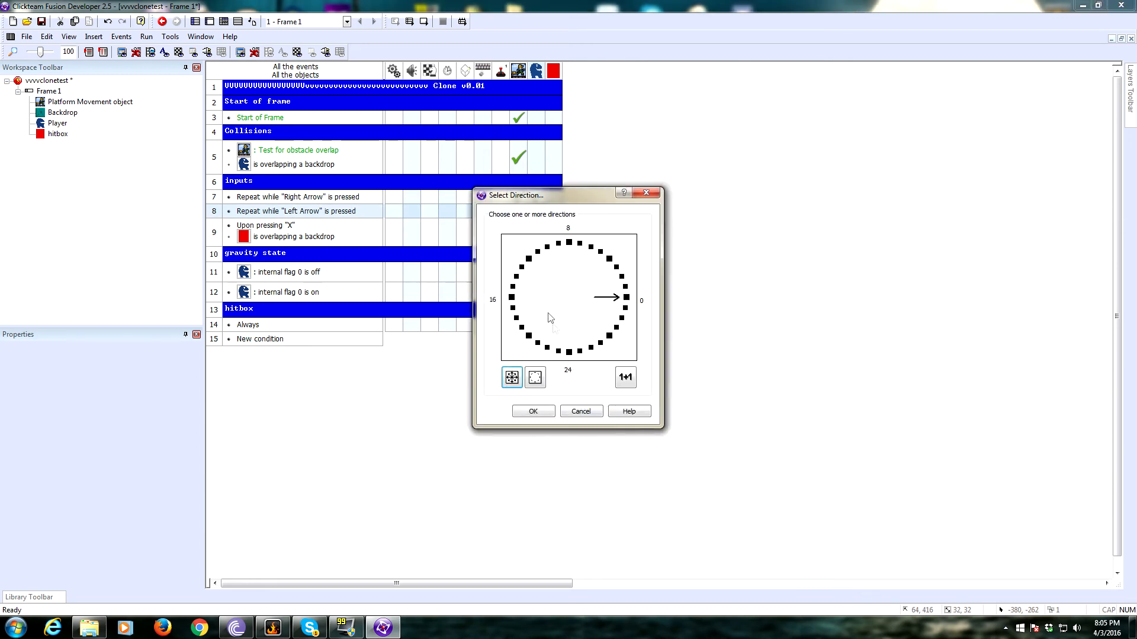
{"action": "left_click", "coordinate": [512, 297]}
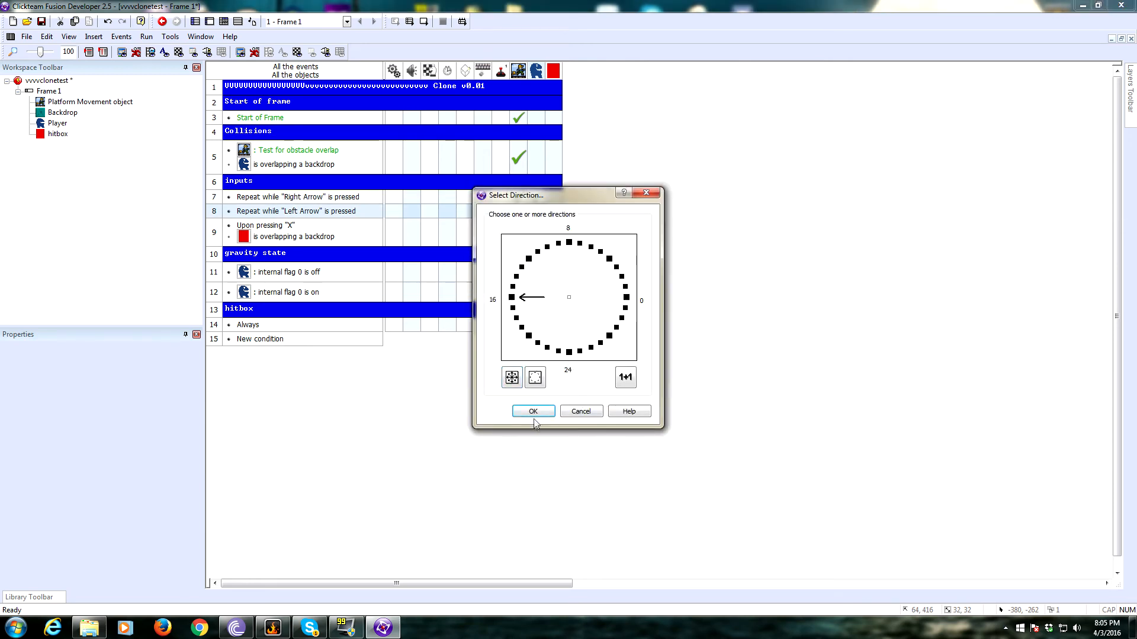
{"action": "left_click", "coordinate": [532, 411]}
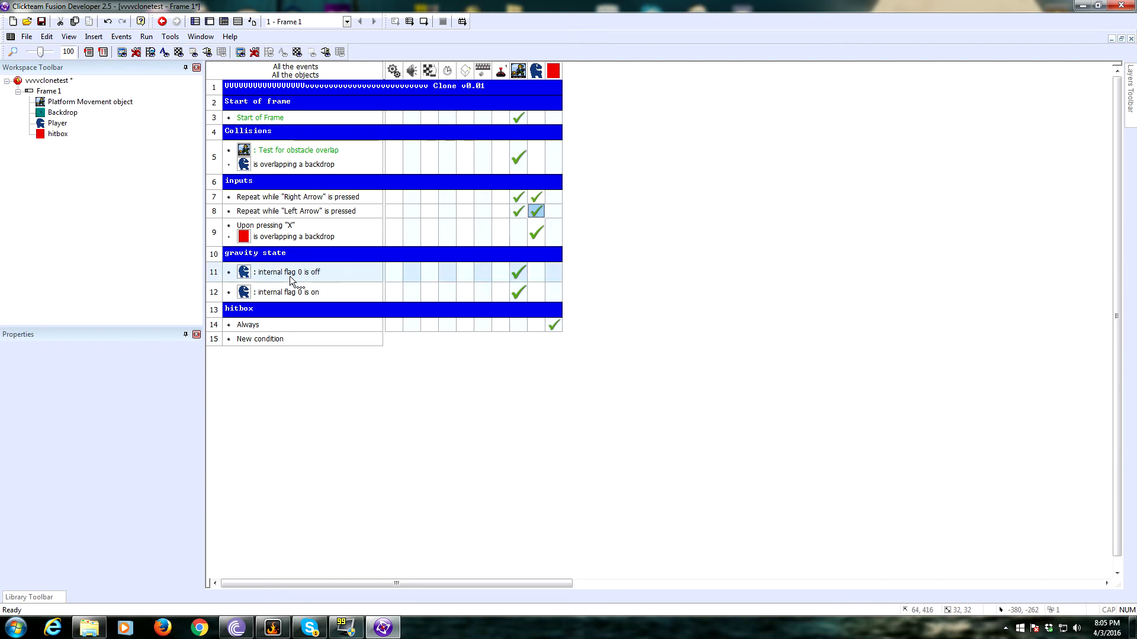
{"action": "mouse_move", "coordinate": [519, 272]}
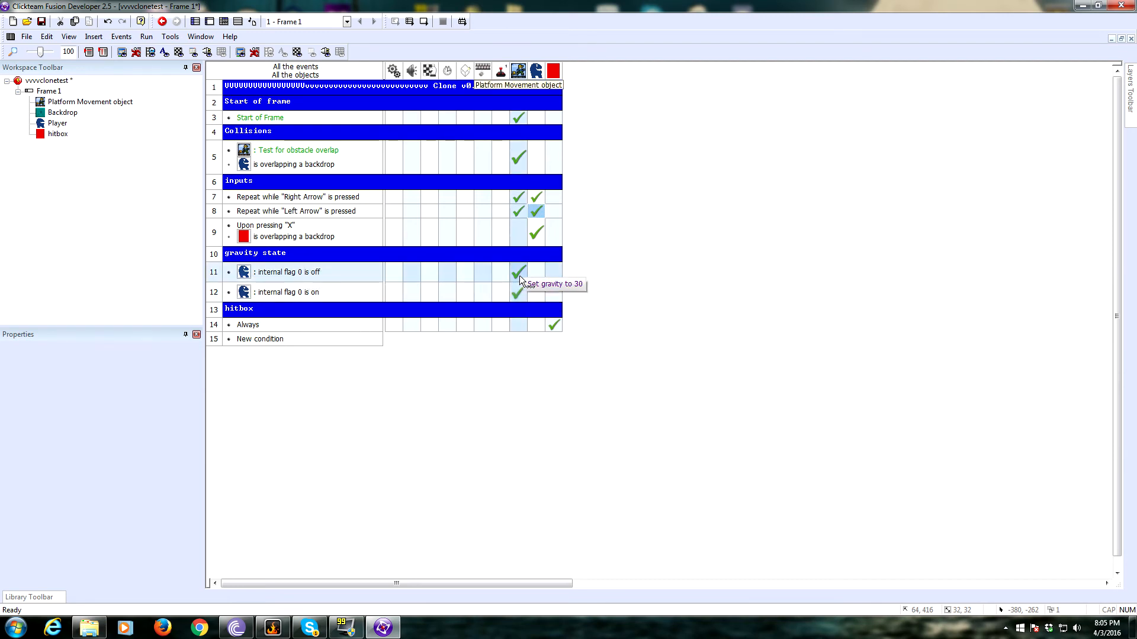
Step: Give the flag-off gravity event a Player Change Animation sequence action
{"action": "right_click", "coordinate": [519, 273]}
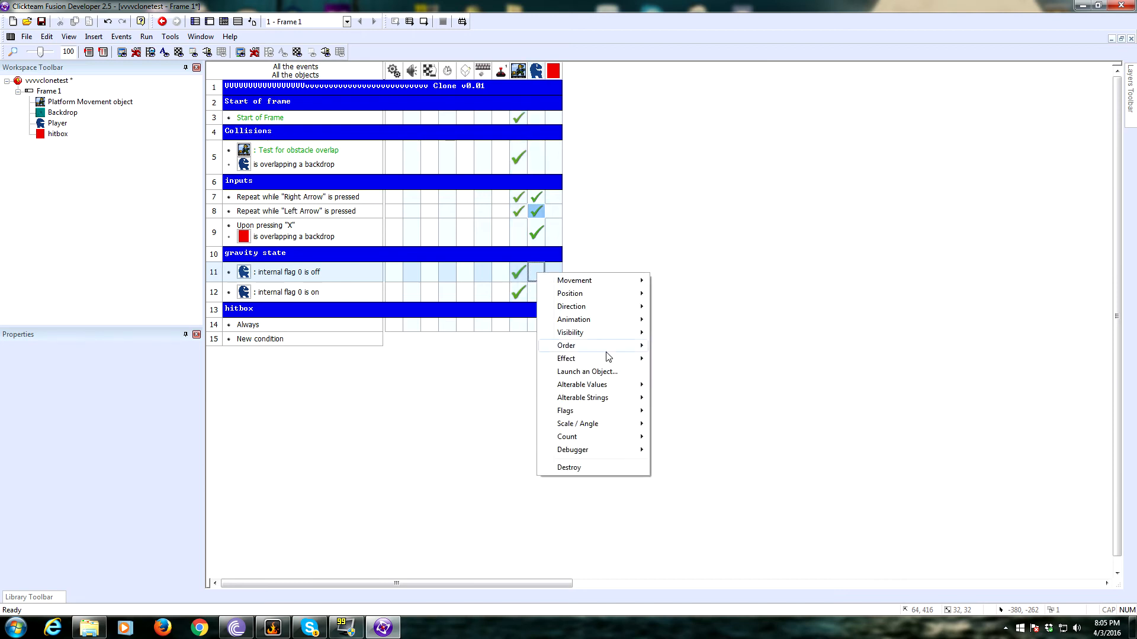
{"action": "mouse_move", "coordinate": [573, 319]}
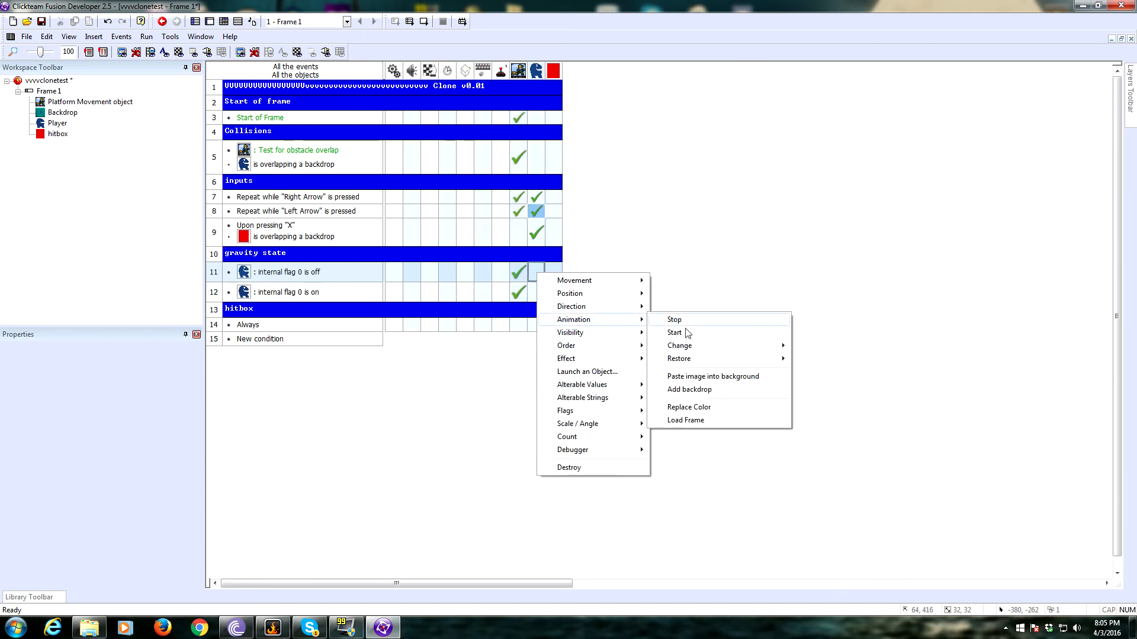
{"action": "left_click", "coordinate": [674, 332]}
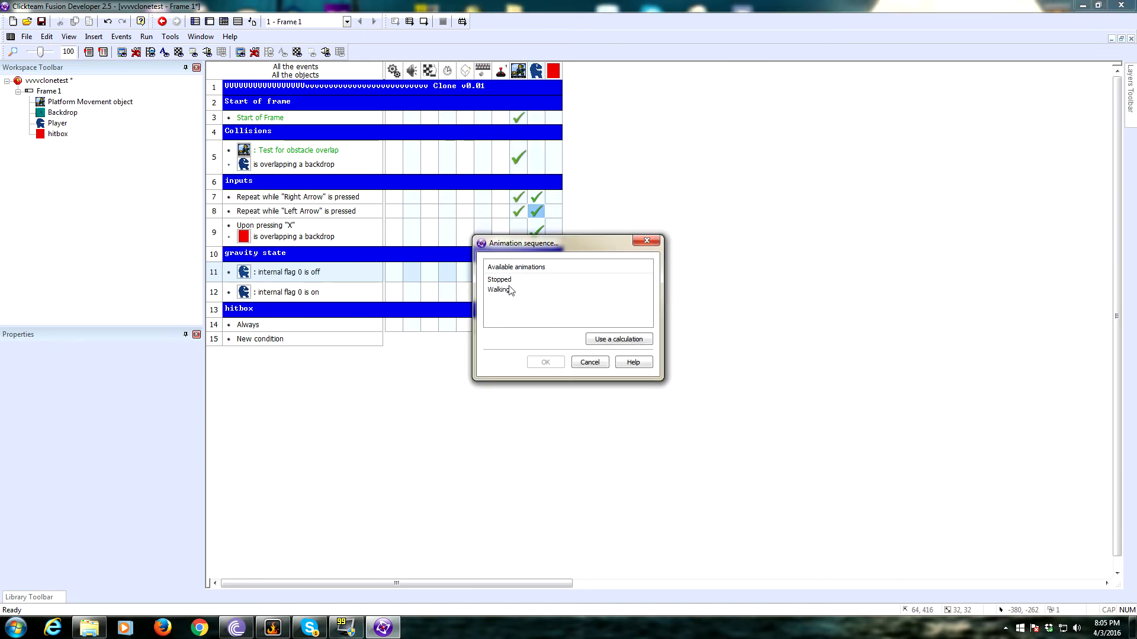
{"action": "left_click", "coordinate": [544, 363]}
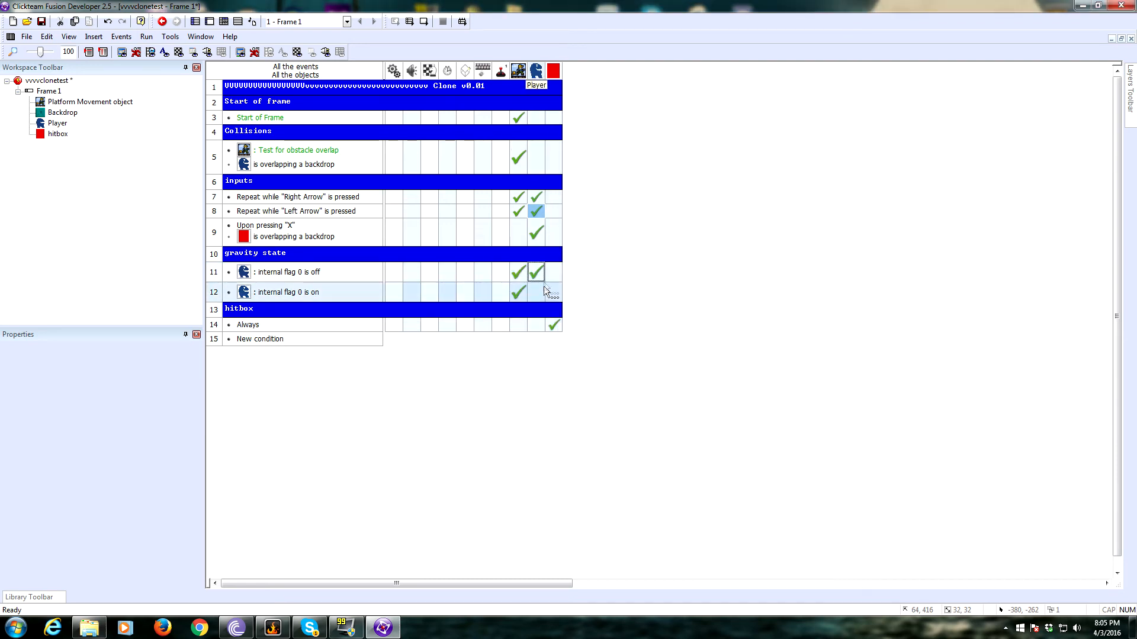
Step: Give the flag-on gravity event the matching Player animation sequence for the flipped state
{"action": "right_click", "coordinate": [536, 291]}
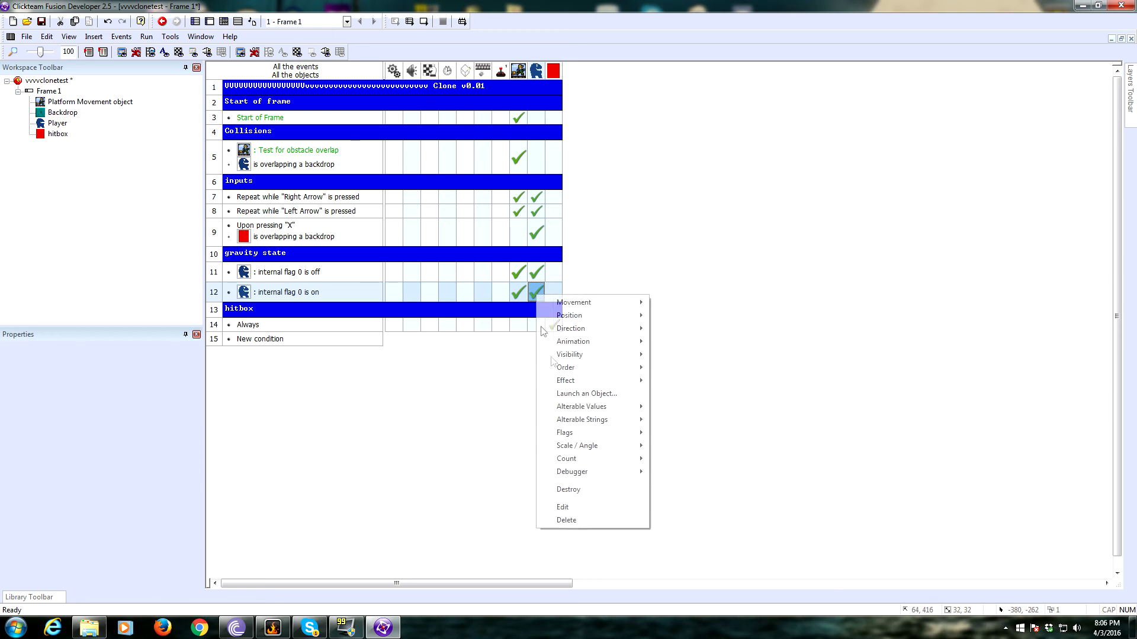
{"action": "left_click", "coordinate": [572, 341]}
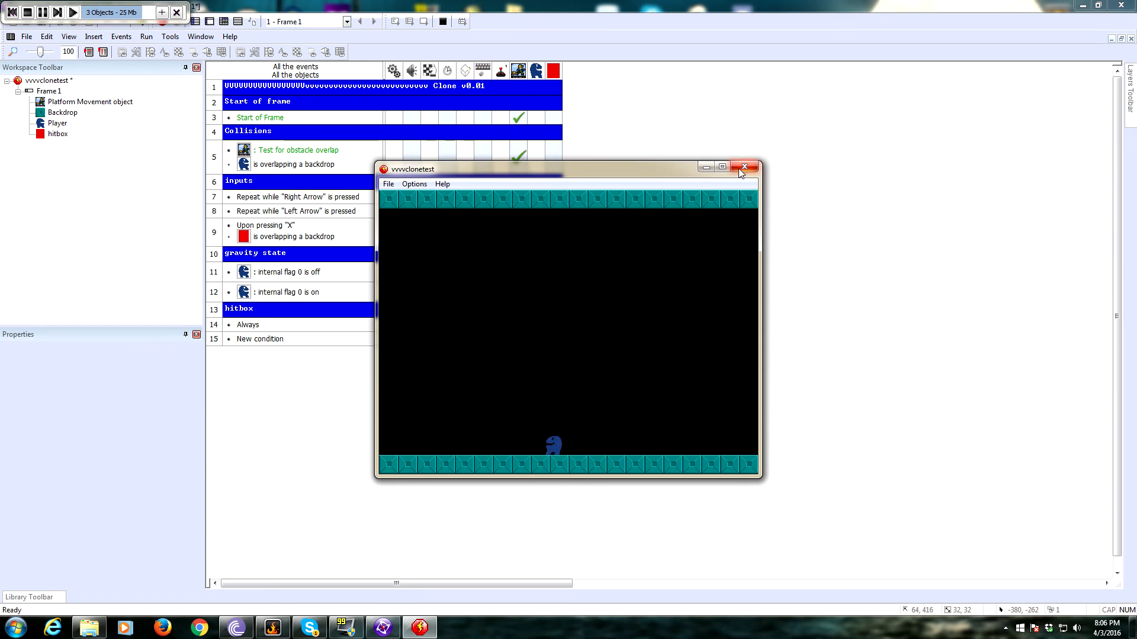
{"action": "left_click", "coordinate": [743, 166]}
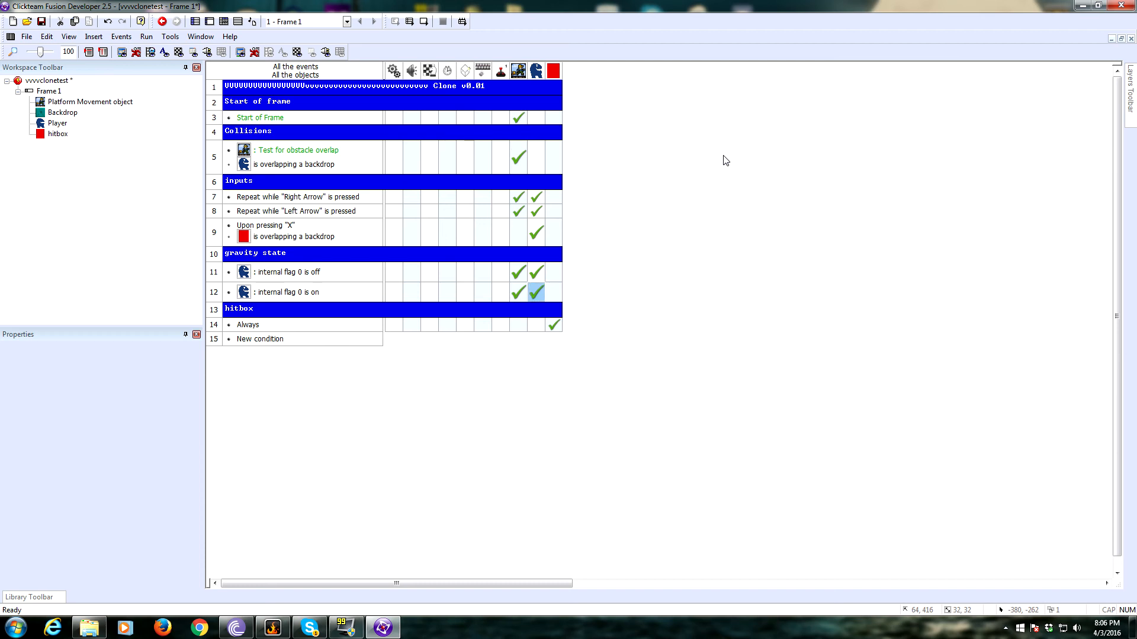
{"action": "mouse_move", "coordinate": [640, 339]}
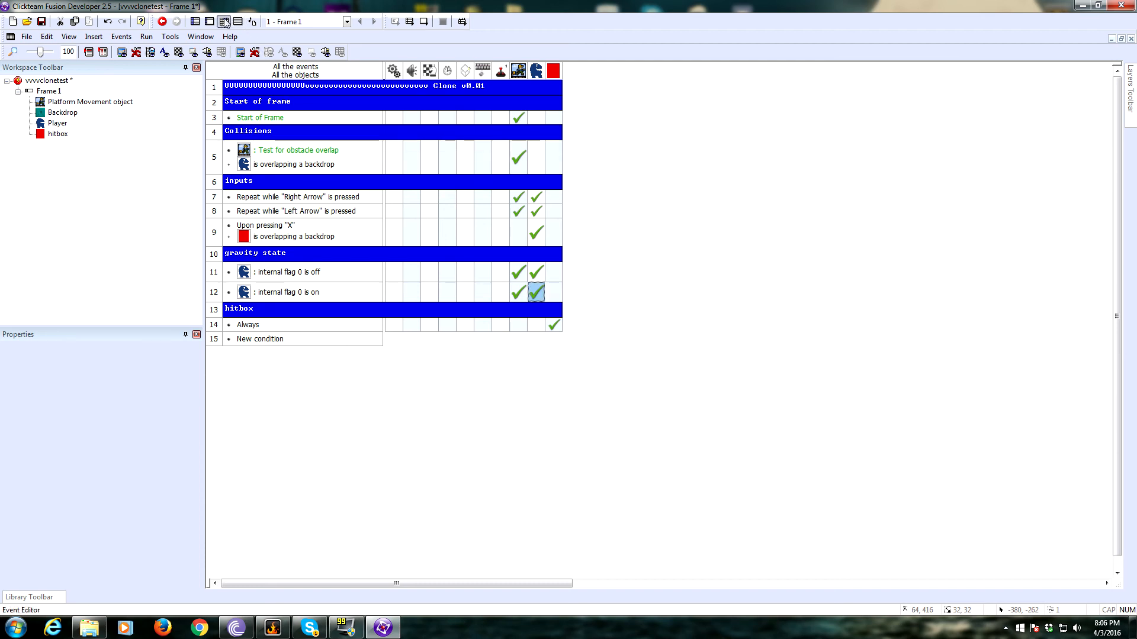
Step: Return to the Frame Editor to lay out the floating Backdrop platform
{"action": "left_click", "coordinate": [224, 21]}
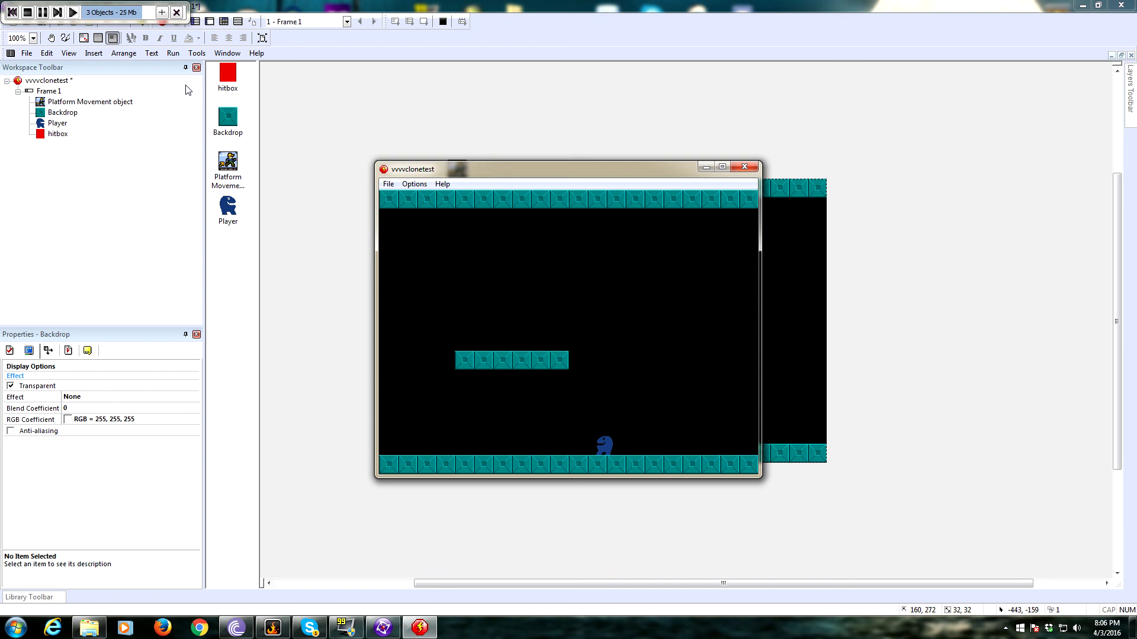
{"action": "mouse_move", "coordinate": [945, 470]}
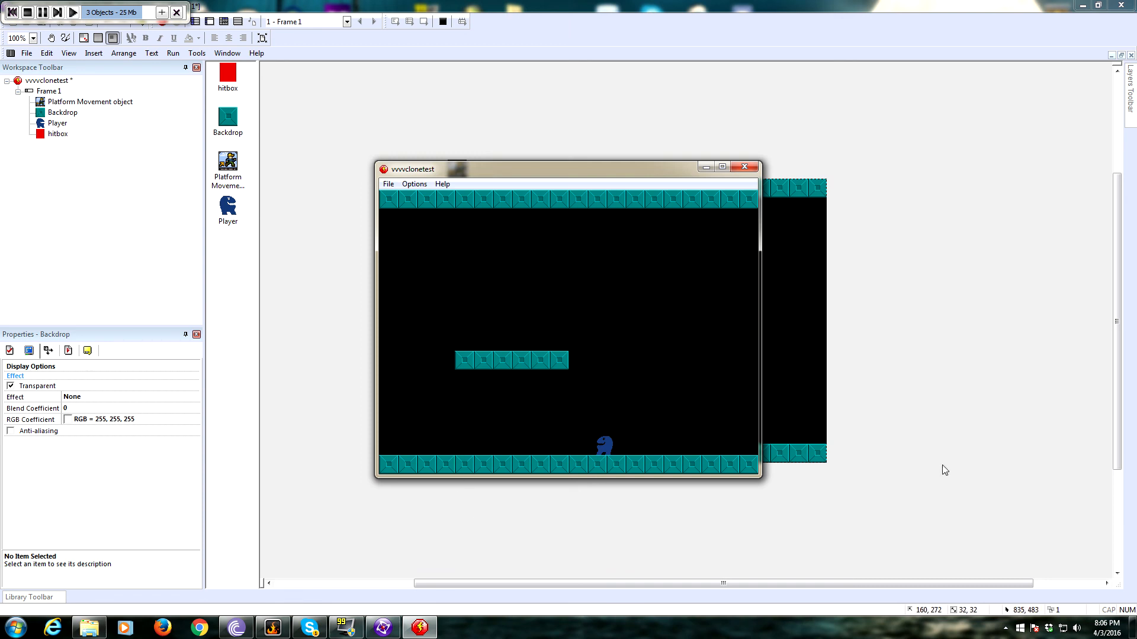